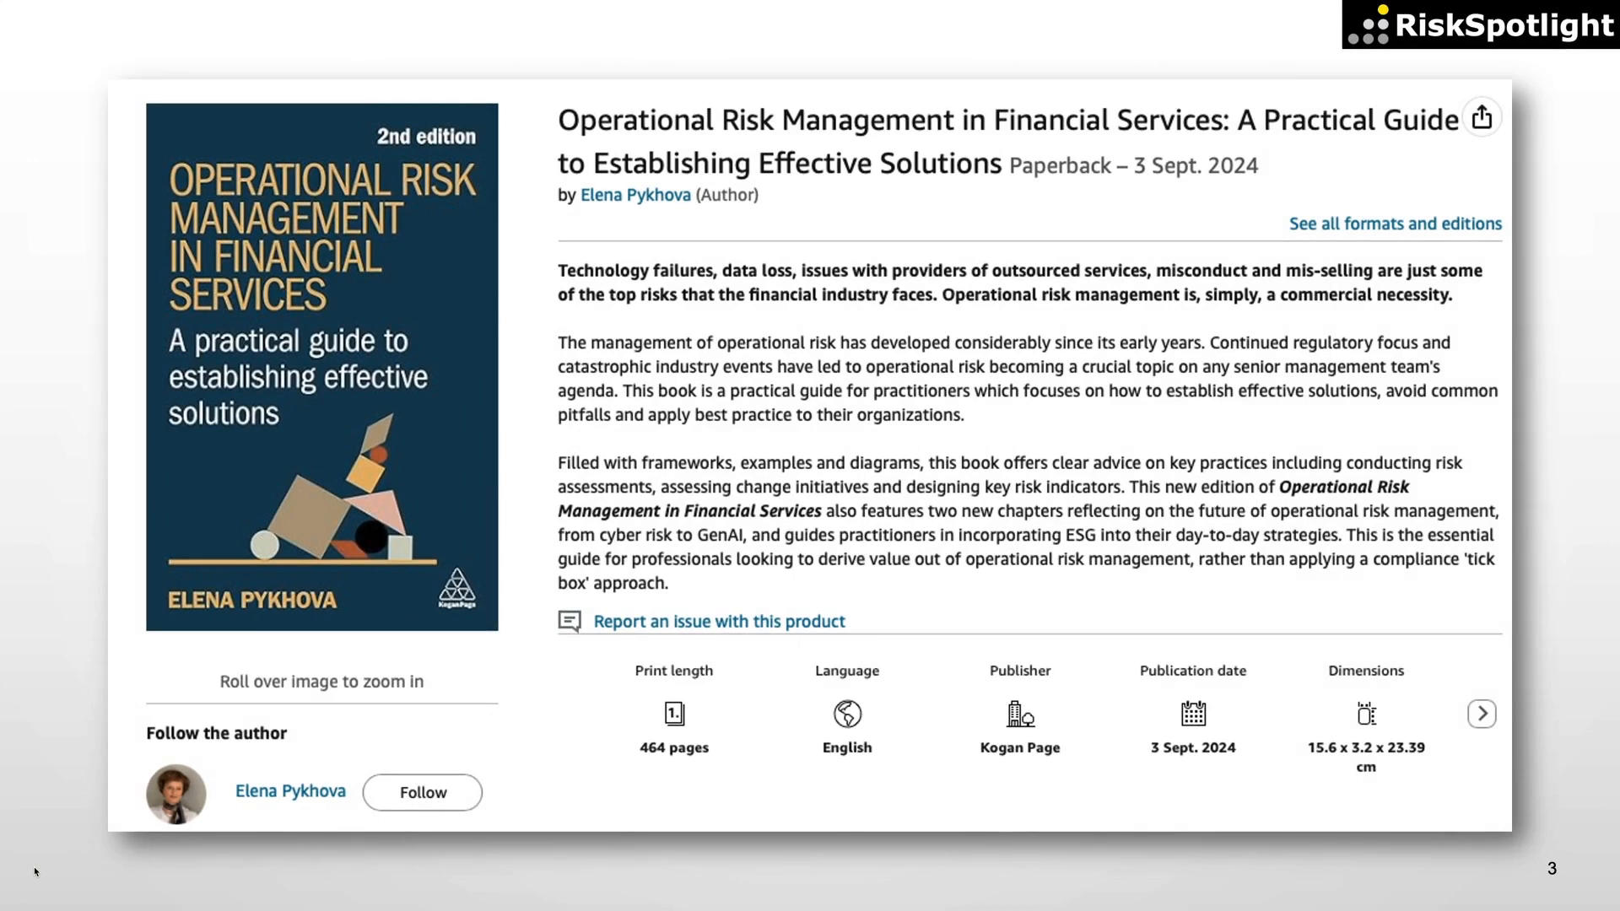
Step: Leave the book slide and bring up the Microsoft 365 home page with recent documents
{"action": "key", "text": "Right"}
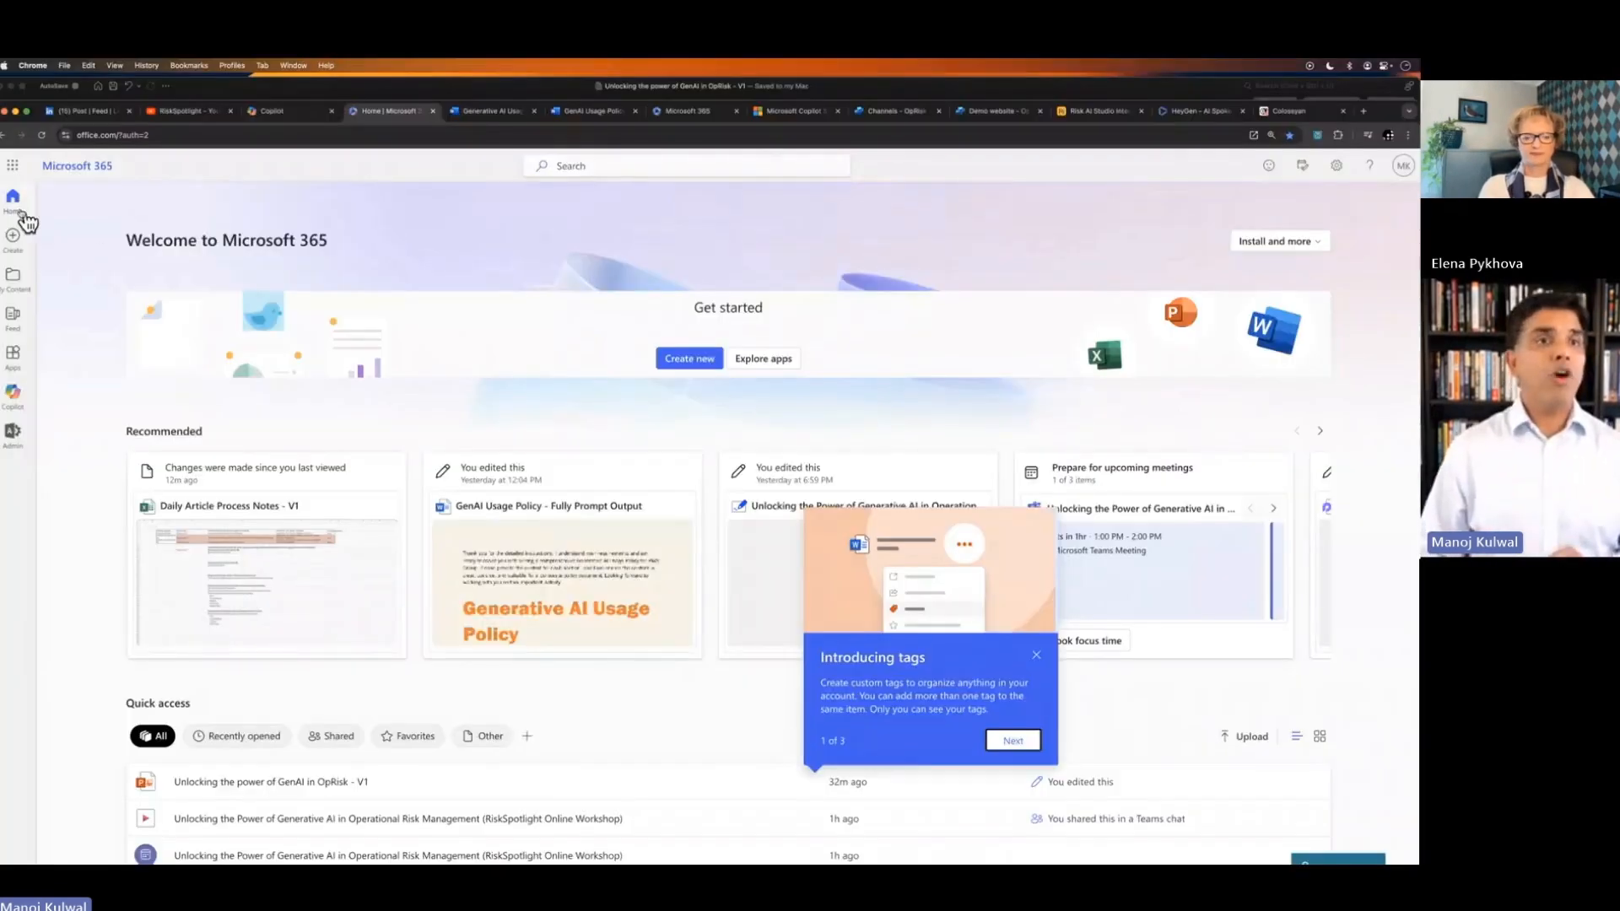
Step: Create a new blank Word document (Document11) from the Microsoft 365 sidebar
{"action": "left_click", "coordinate": [13, 228]}
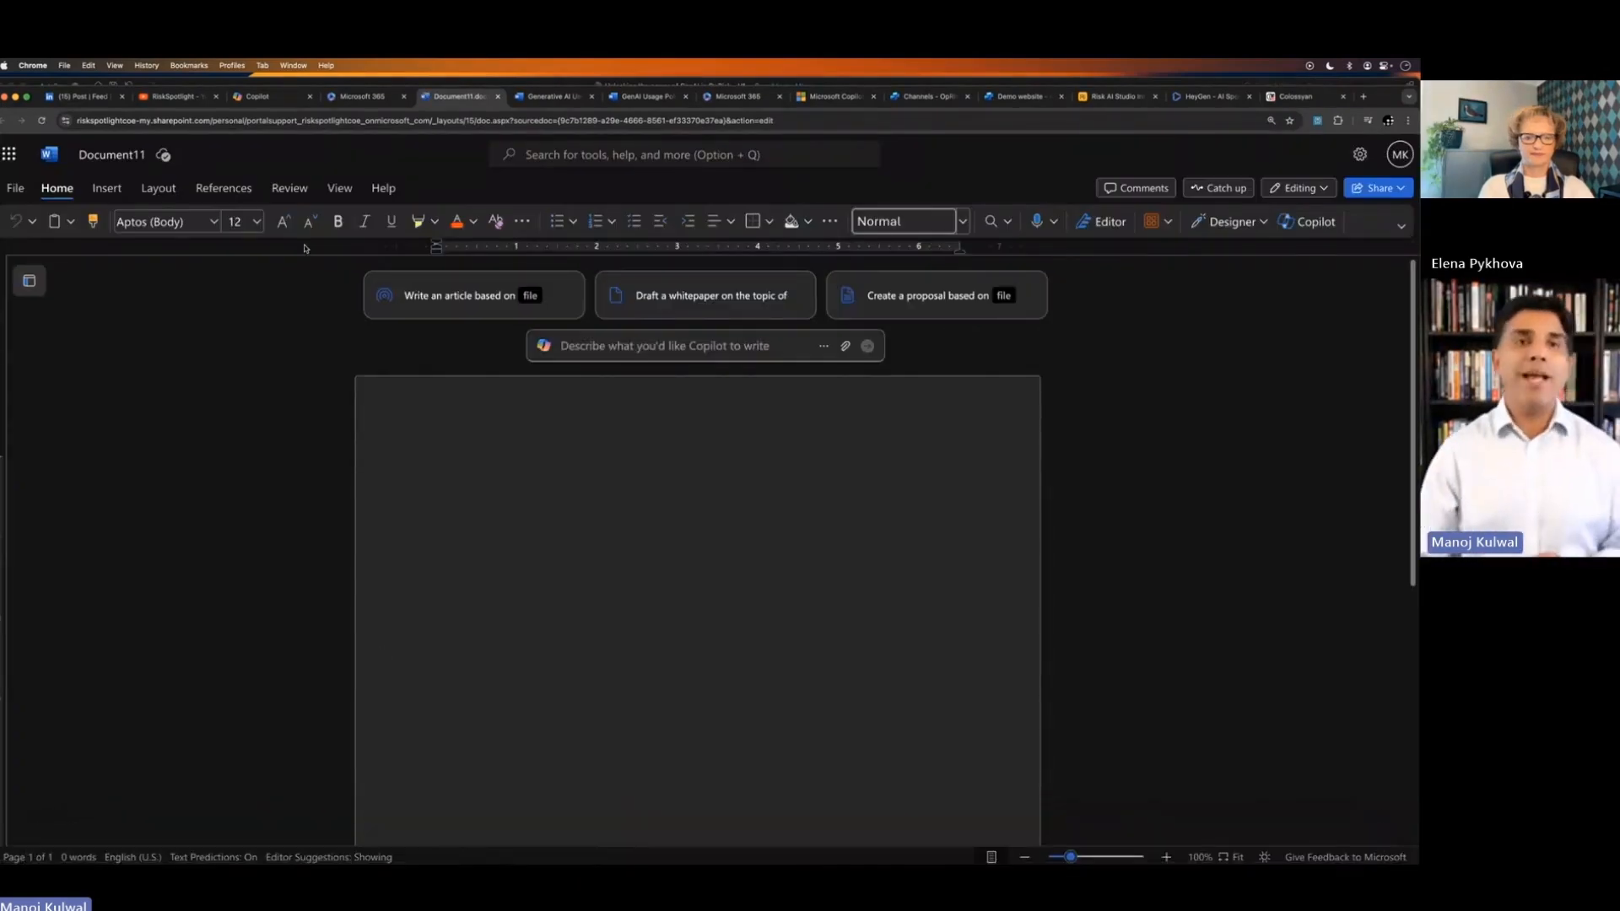
{"action": "left_click", "coordinate": [253, 96]}
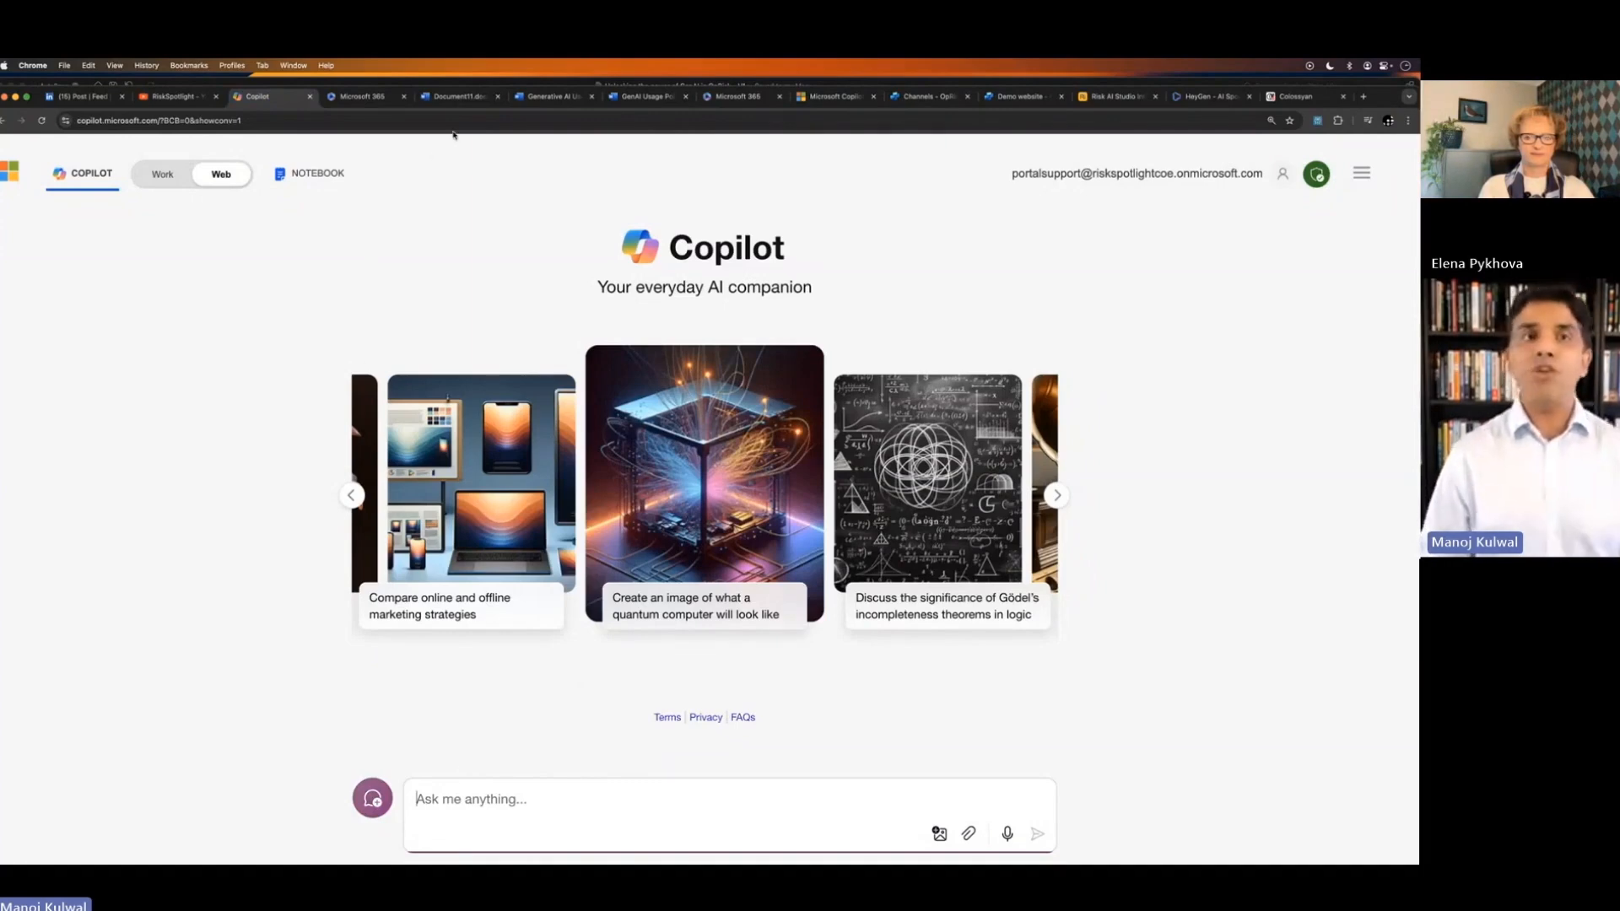
{"action": "left_click", "coordinate": [459, 96]}
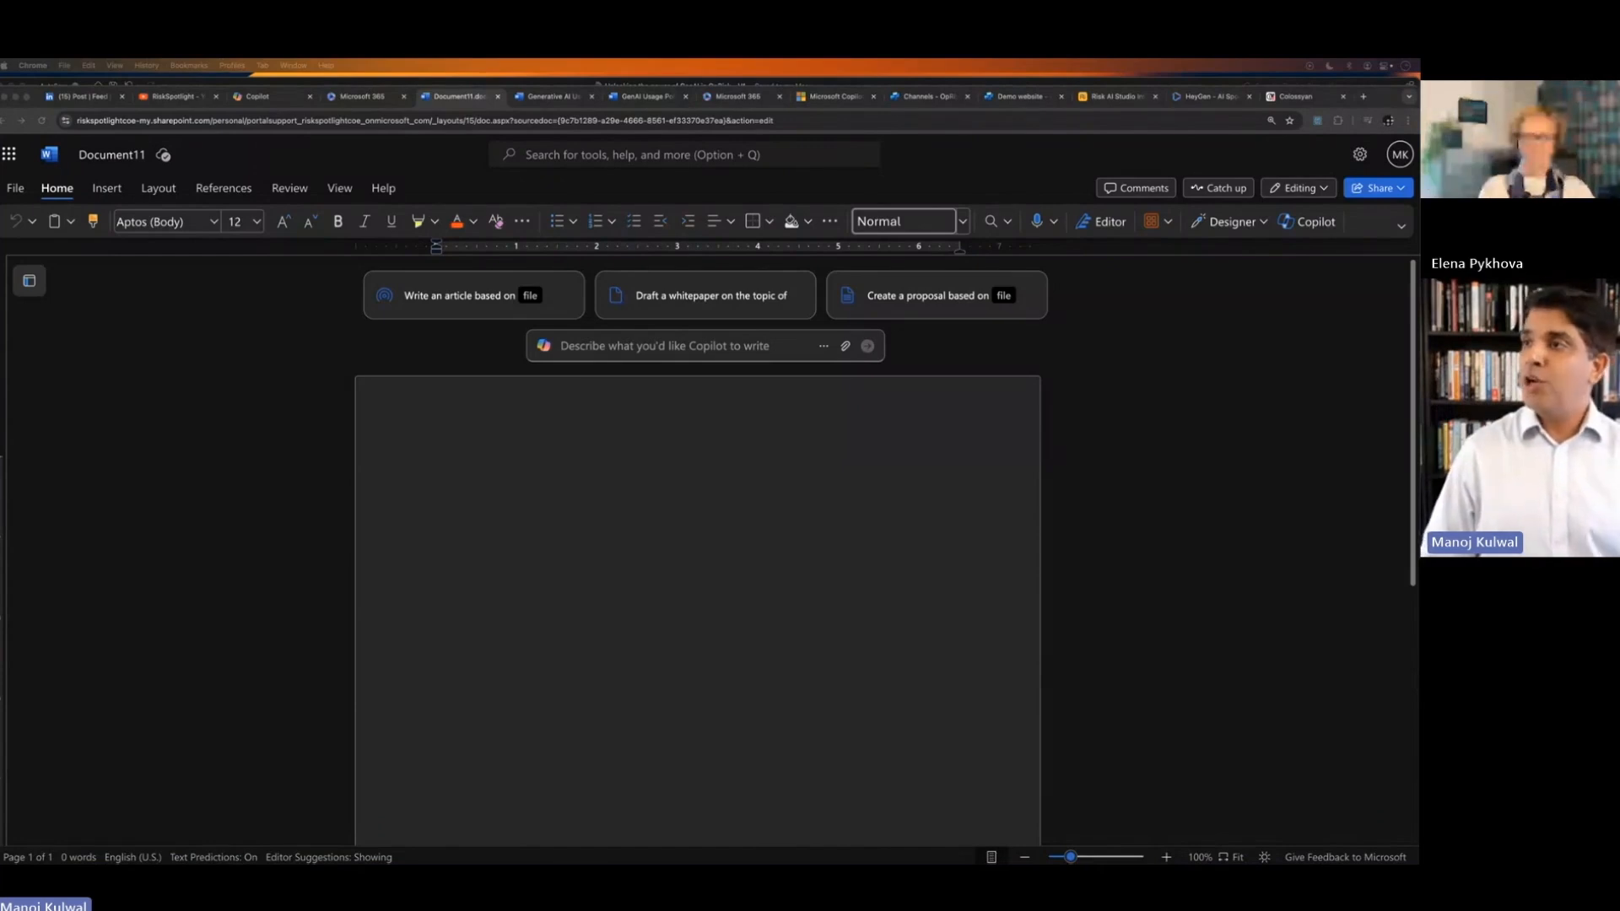
{"action": "mouse_move", "coordinate": [770, 383]}
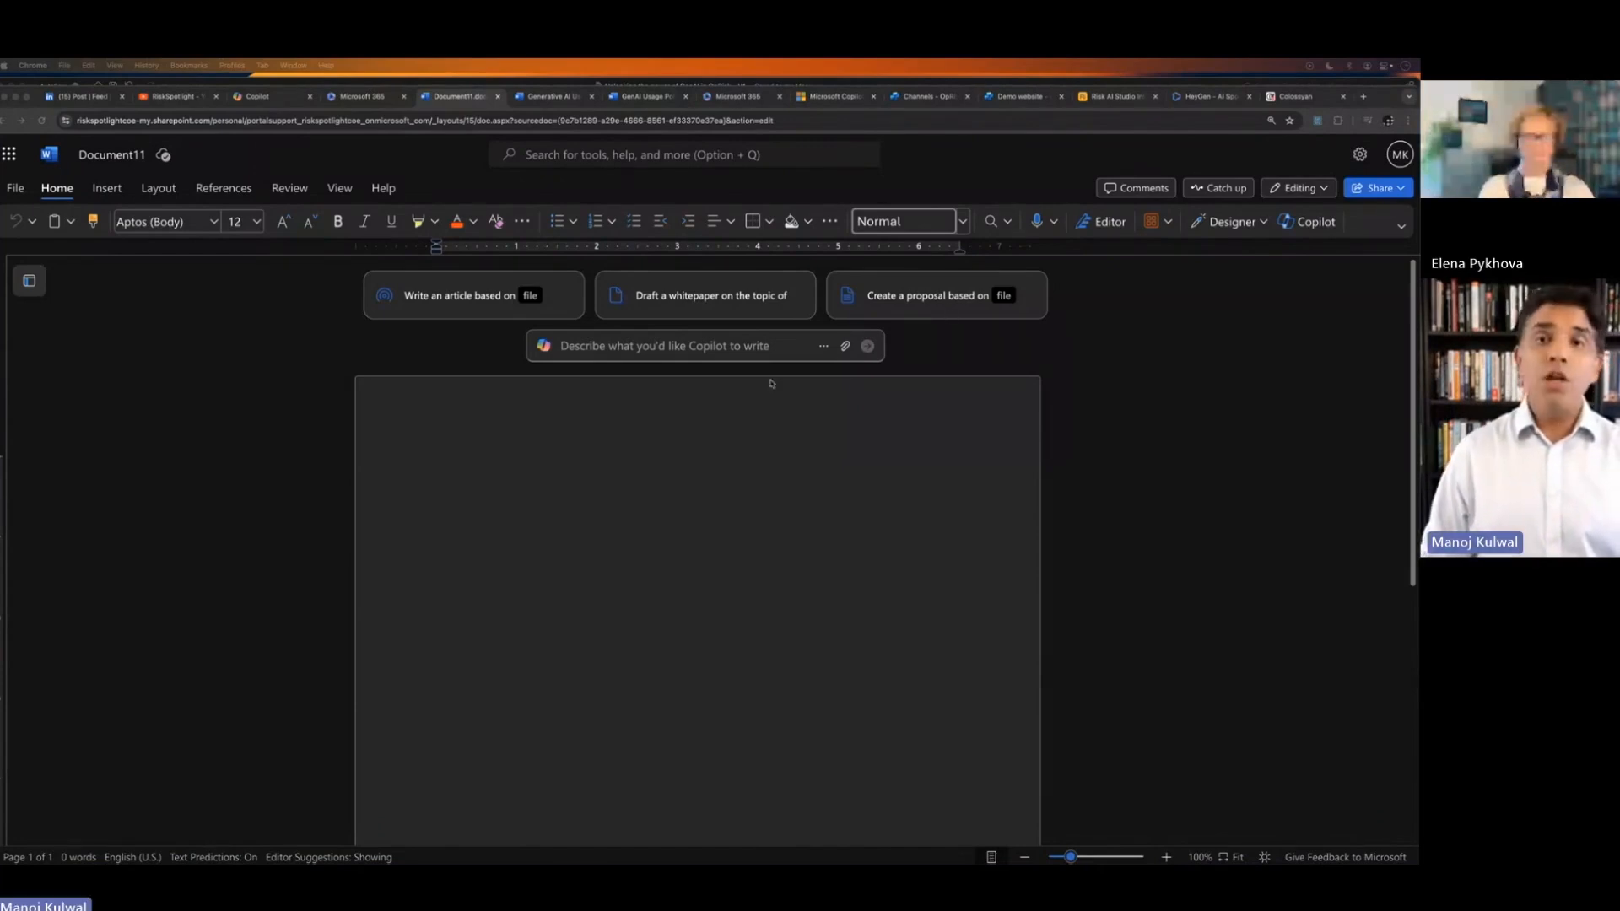
Step: Ask Copilot to 'Write content for a Generative AI Usage Policy' and generate the draft
{"action": "left_click", "coordinate": [702, 344]}
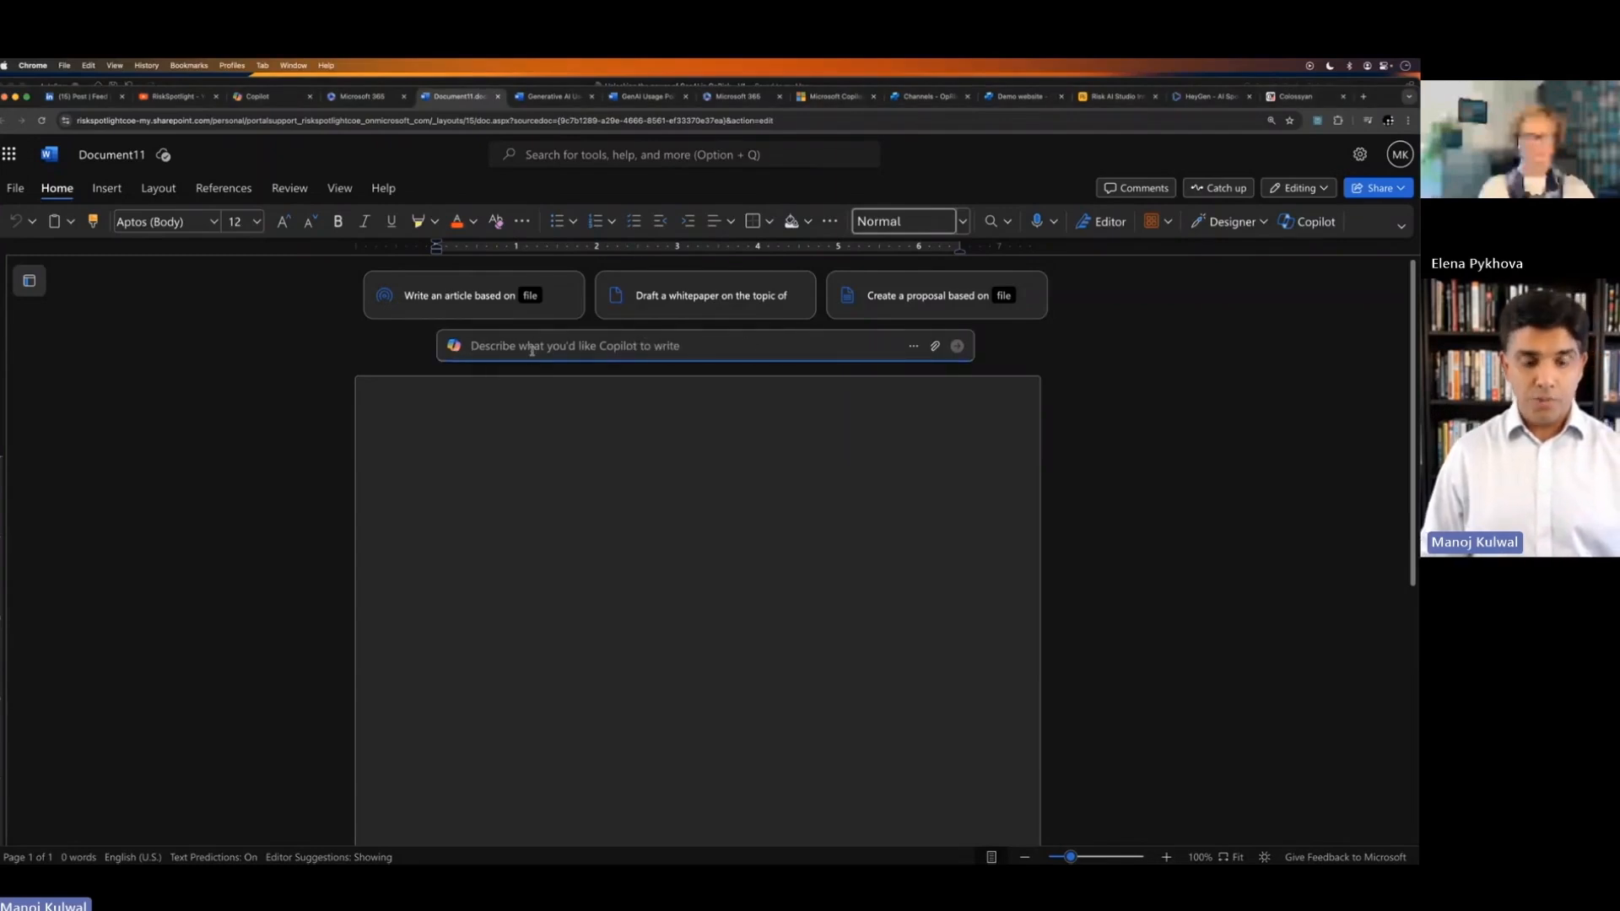
{"action": "type", "text": "Write content for a Generative AI Usage Policy"}
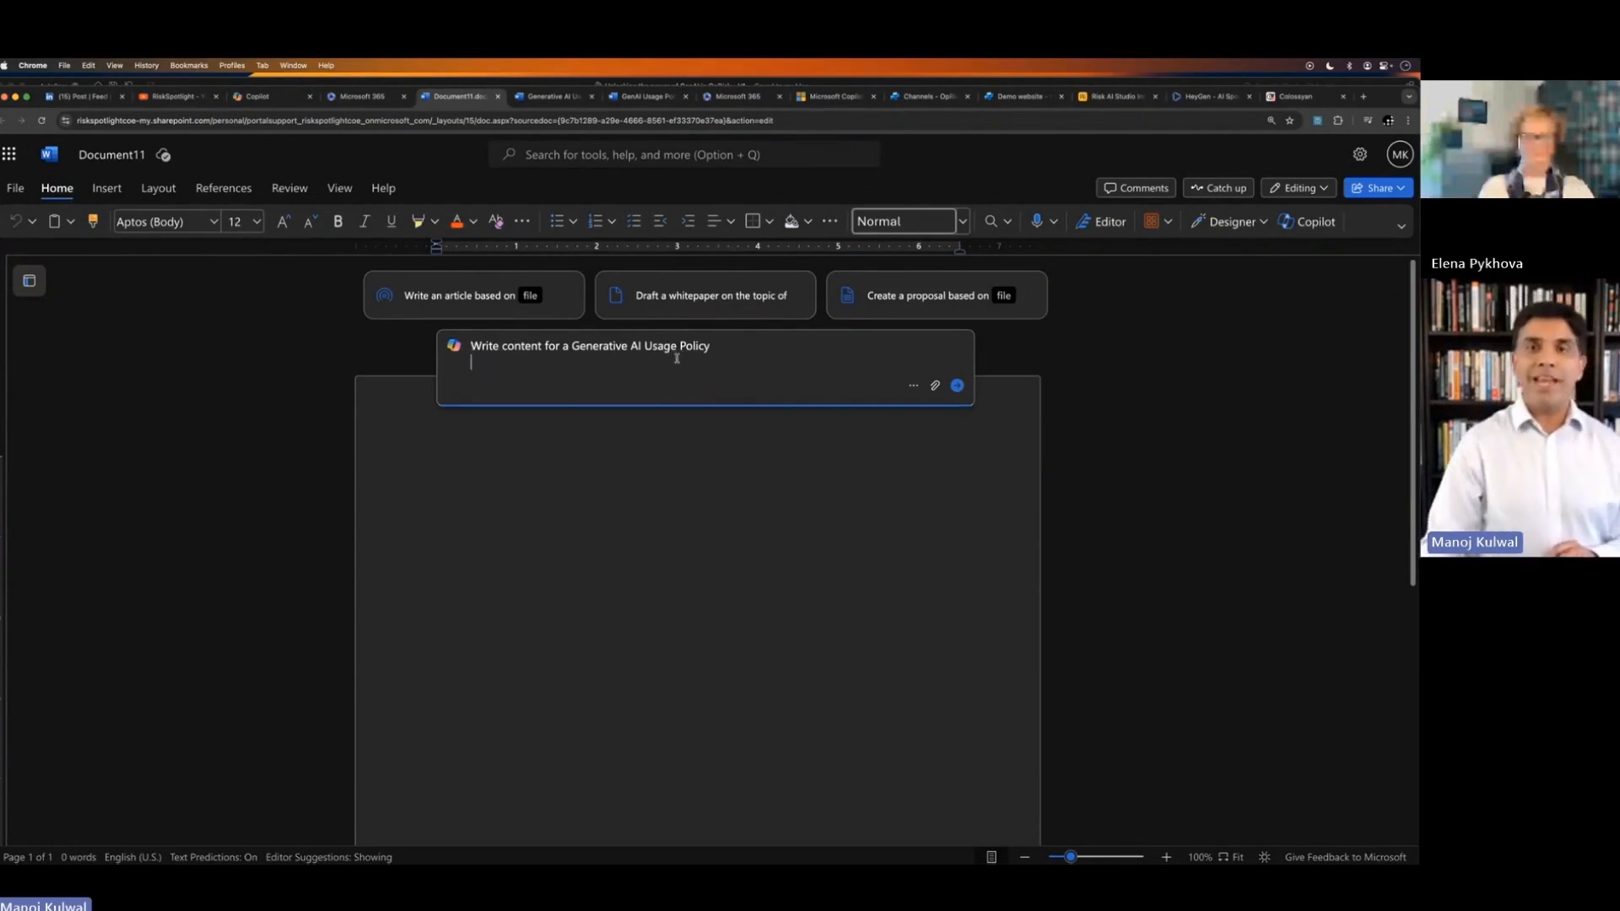
{"action": "mouse_move", "coordinate": [956, 385]}
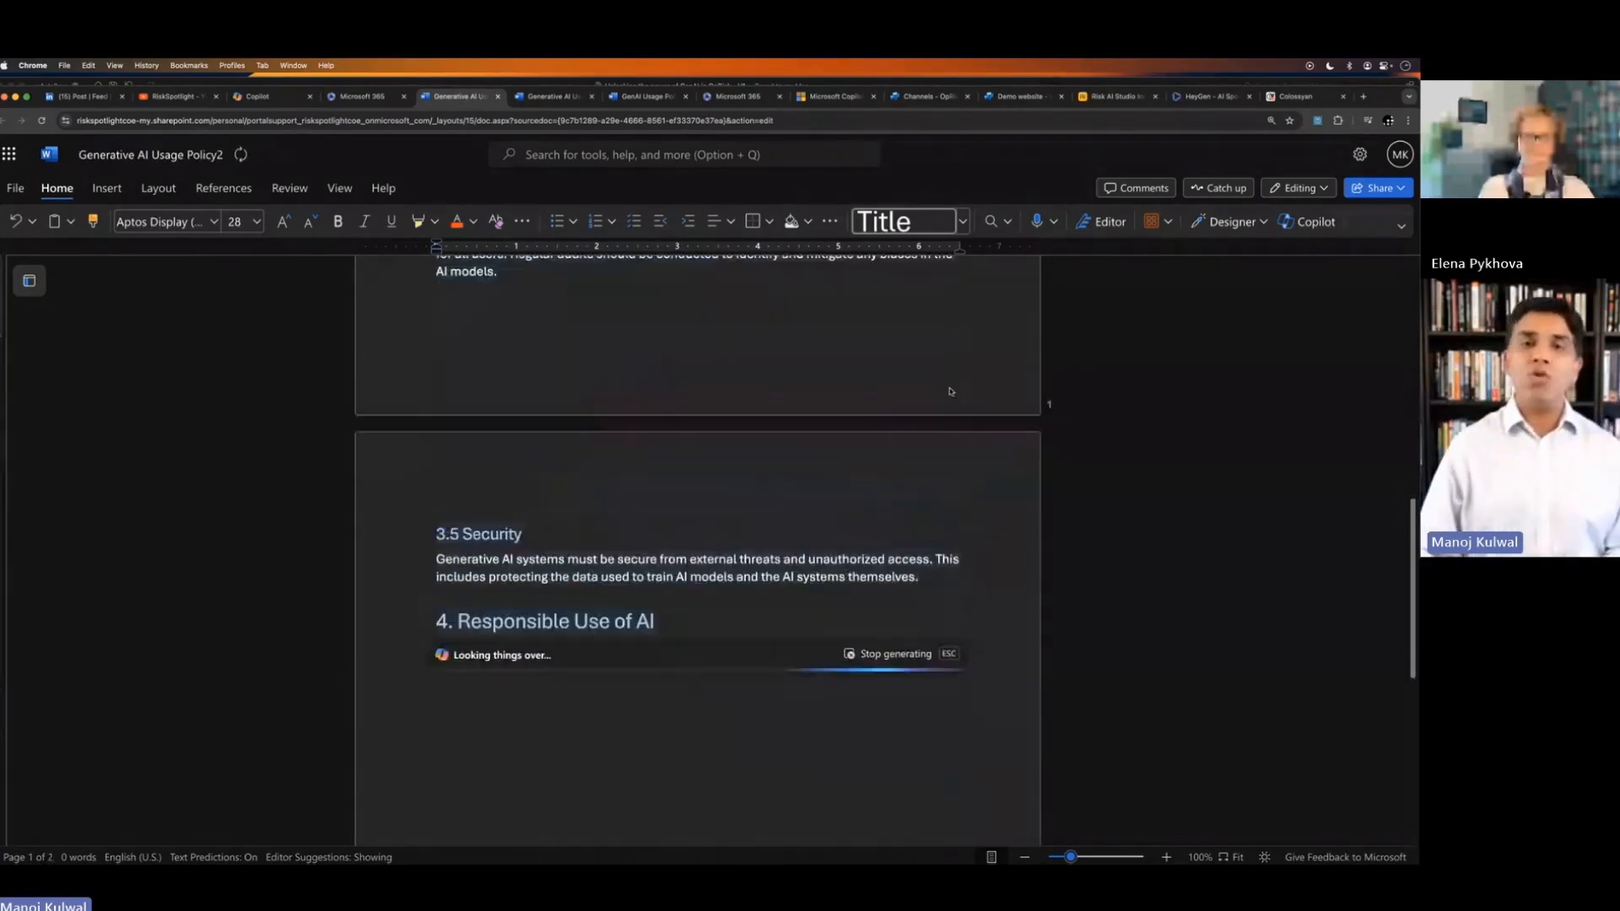
Step: Review the nine-section, four-page policy draft from top to bottom without keeping it yet
{"action": "scroll", "scroll_direction": "up", "scroll_amount": 3}
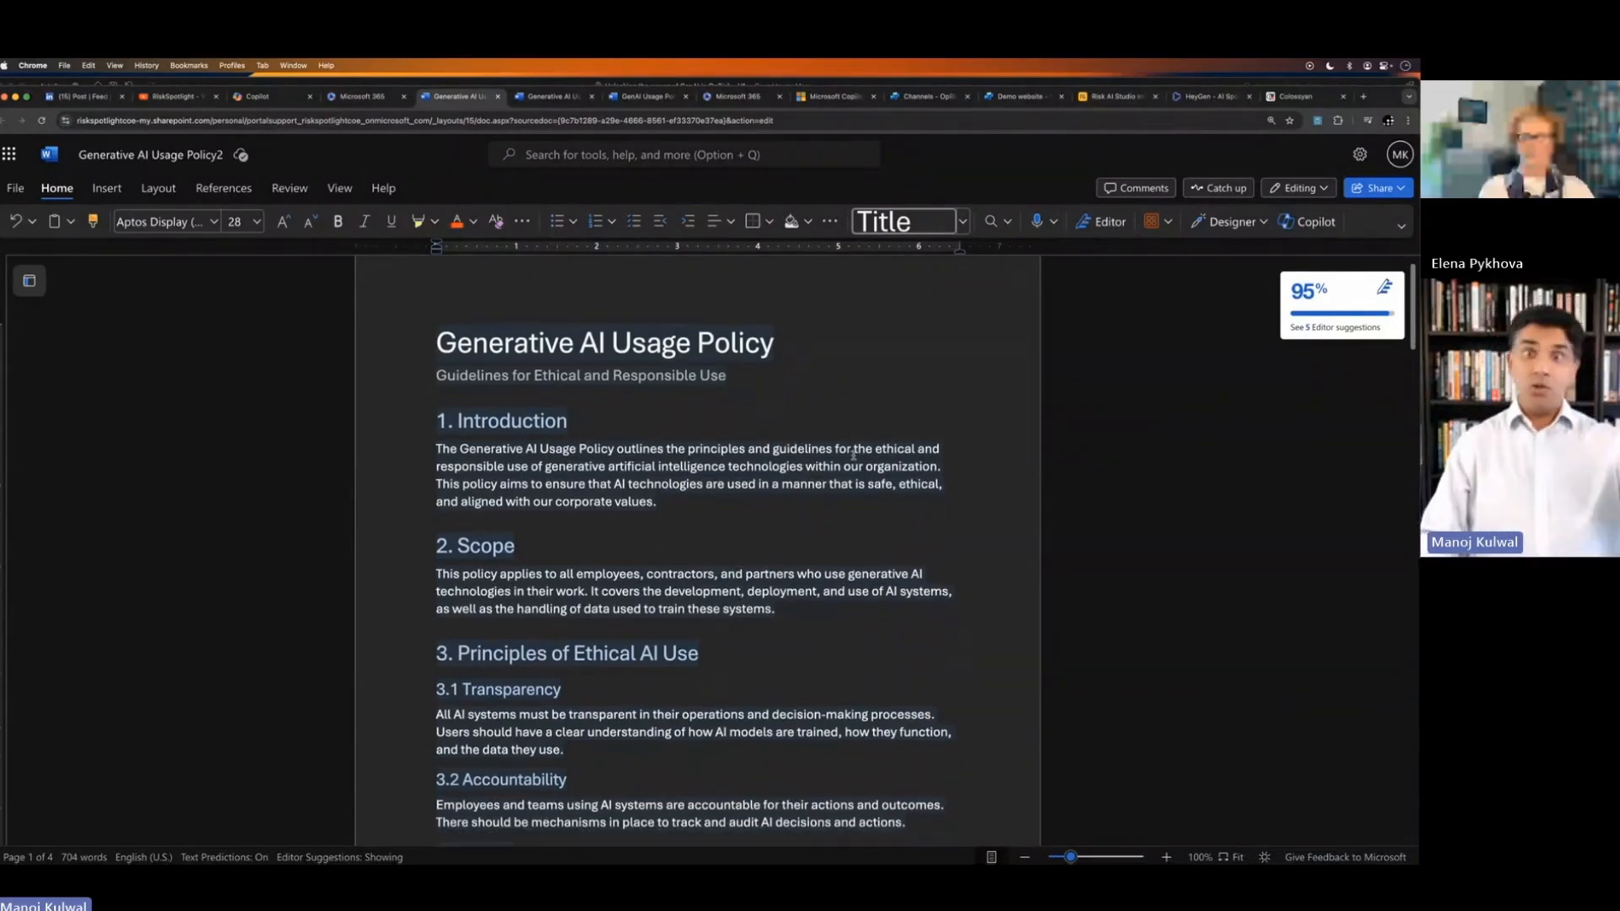
{"action": "scroll", "scroll_direction": "down", "scroll_amount": 3}
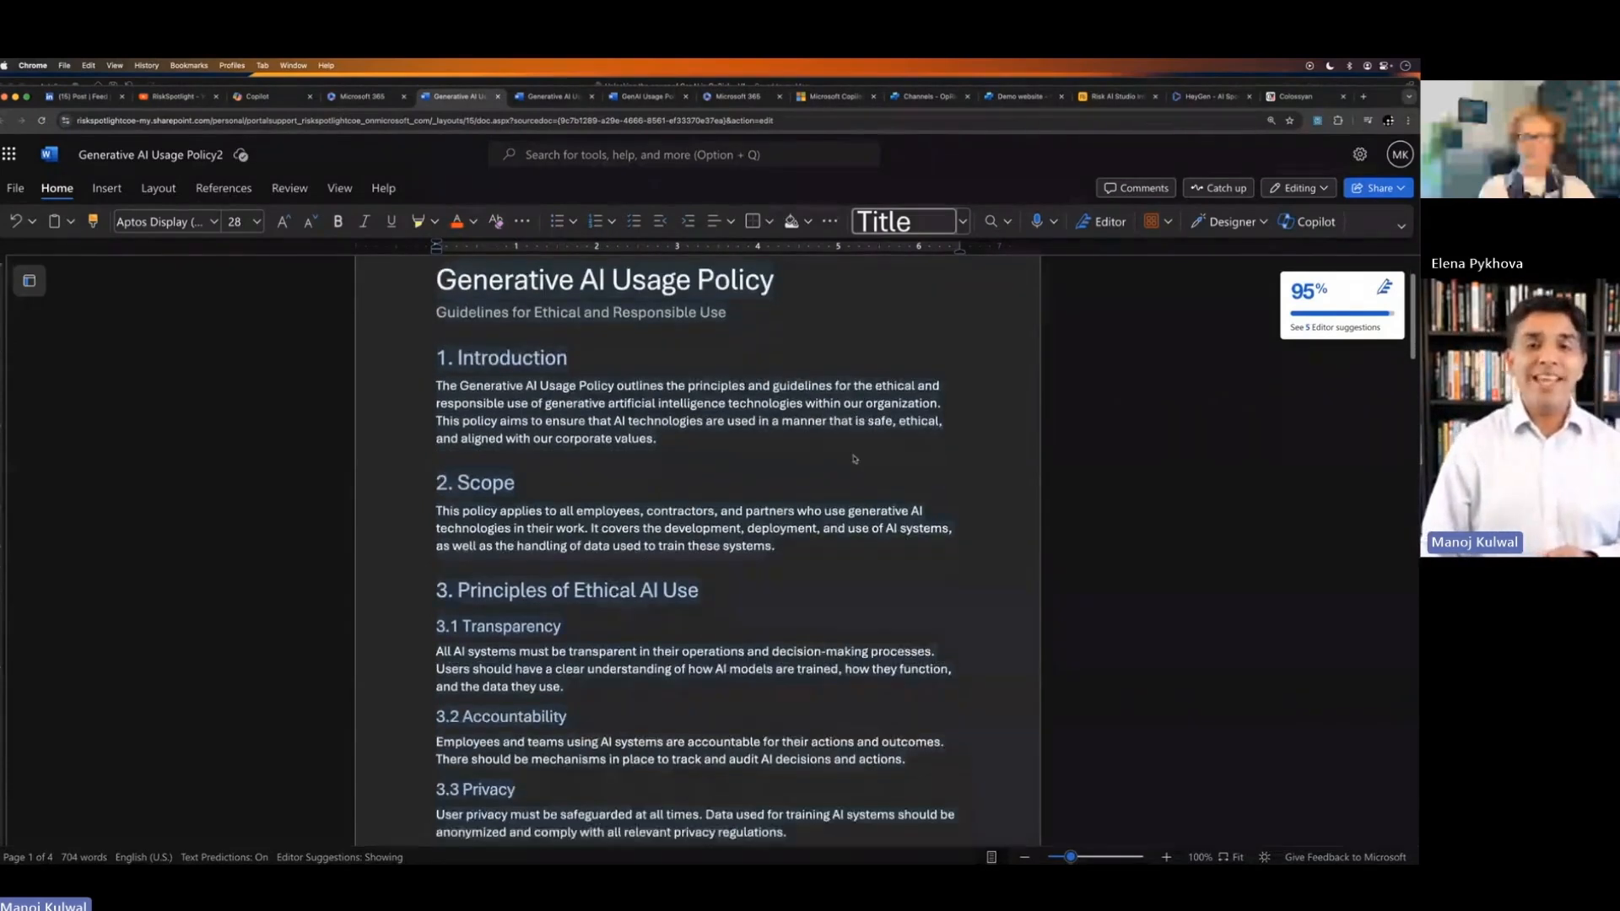
{"action": "scroll", "scroll_direction": "down", "scroll_amount": 3}
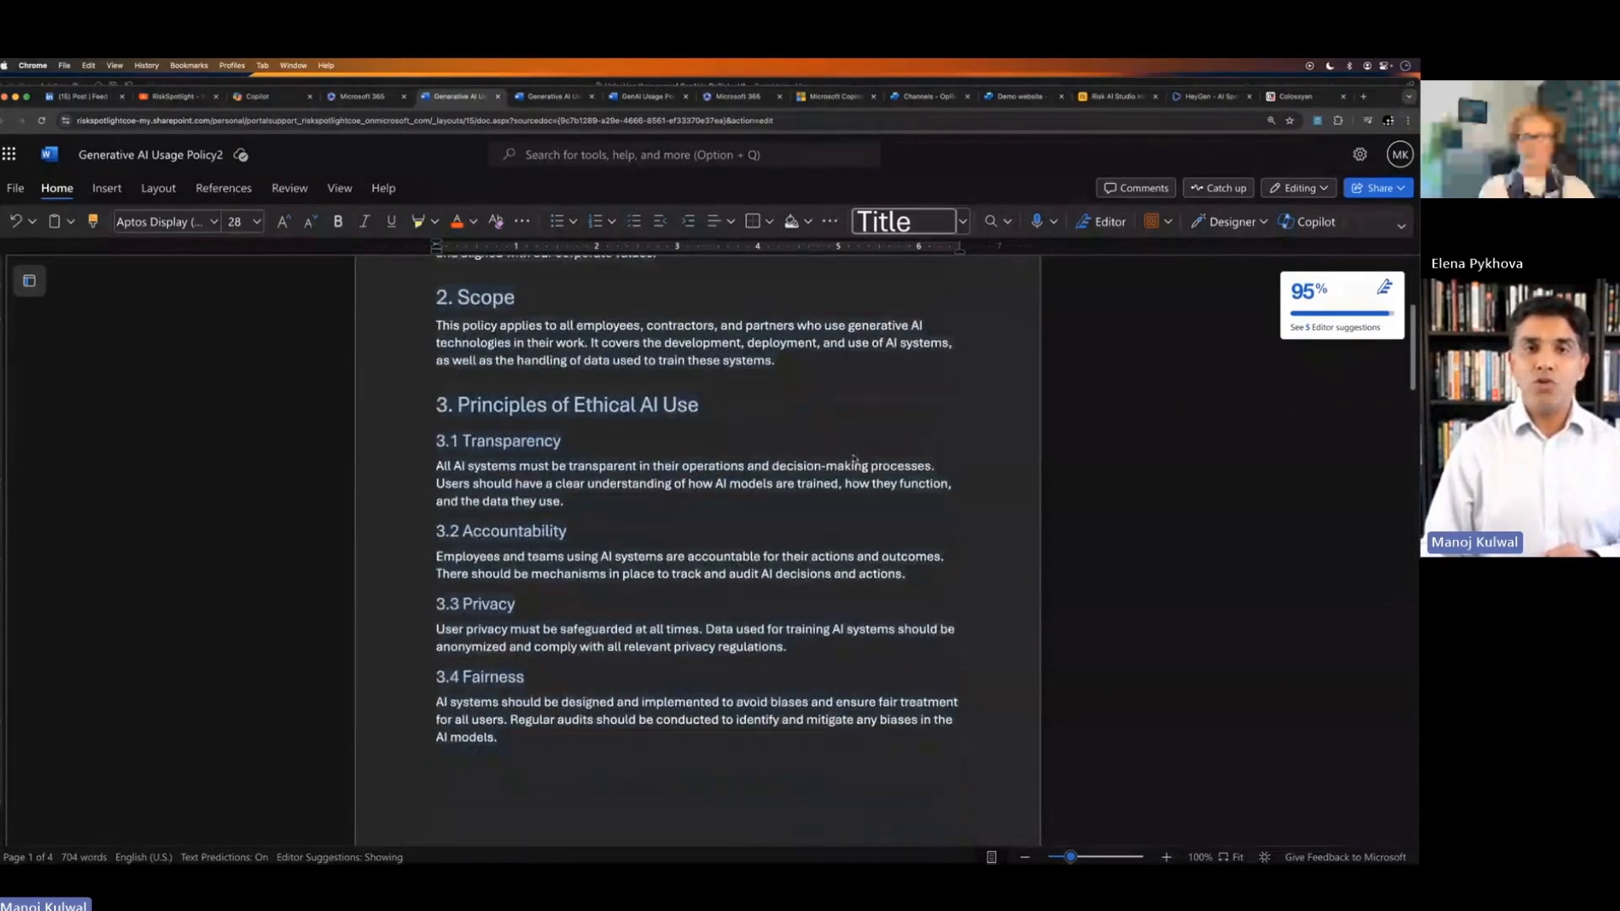
{"action": "scroll", "scroll_direction": "down", "scroll_amount": 3}
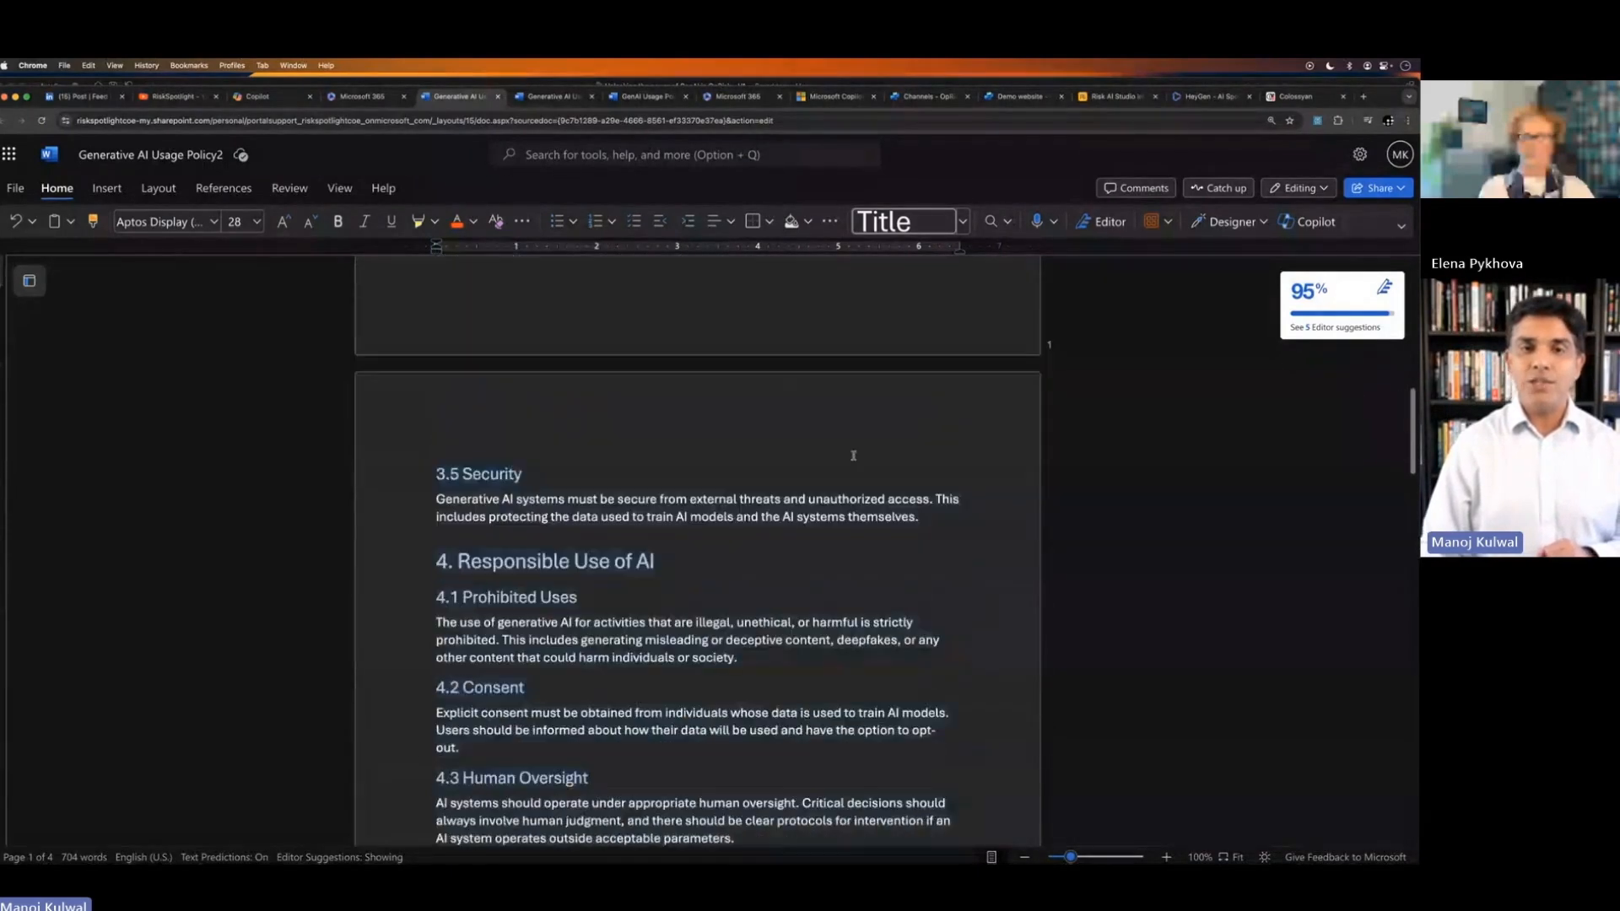
{"action": "scroll", "scroll_direction": "down", "scroll_amount": 3}
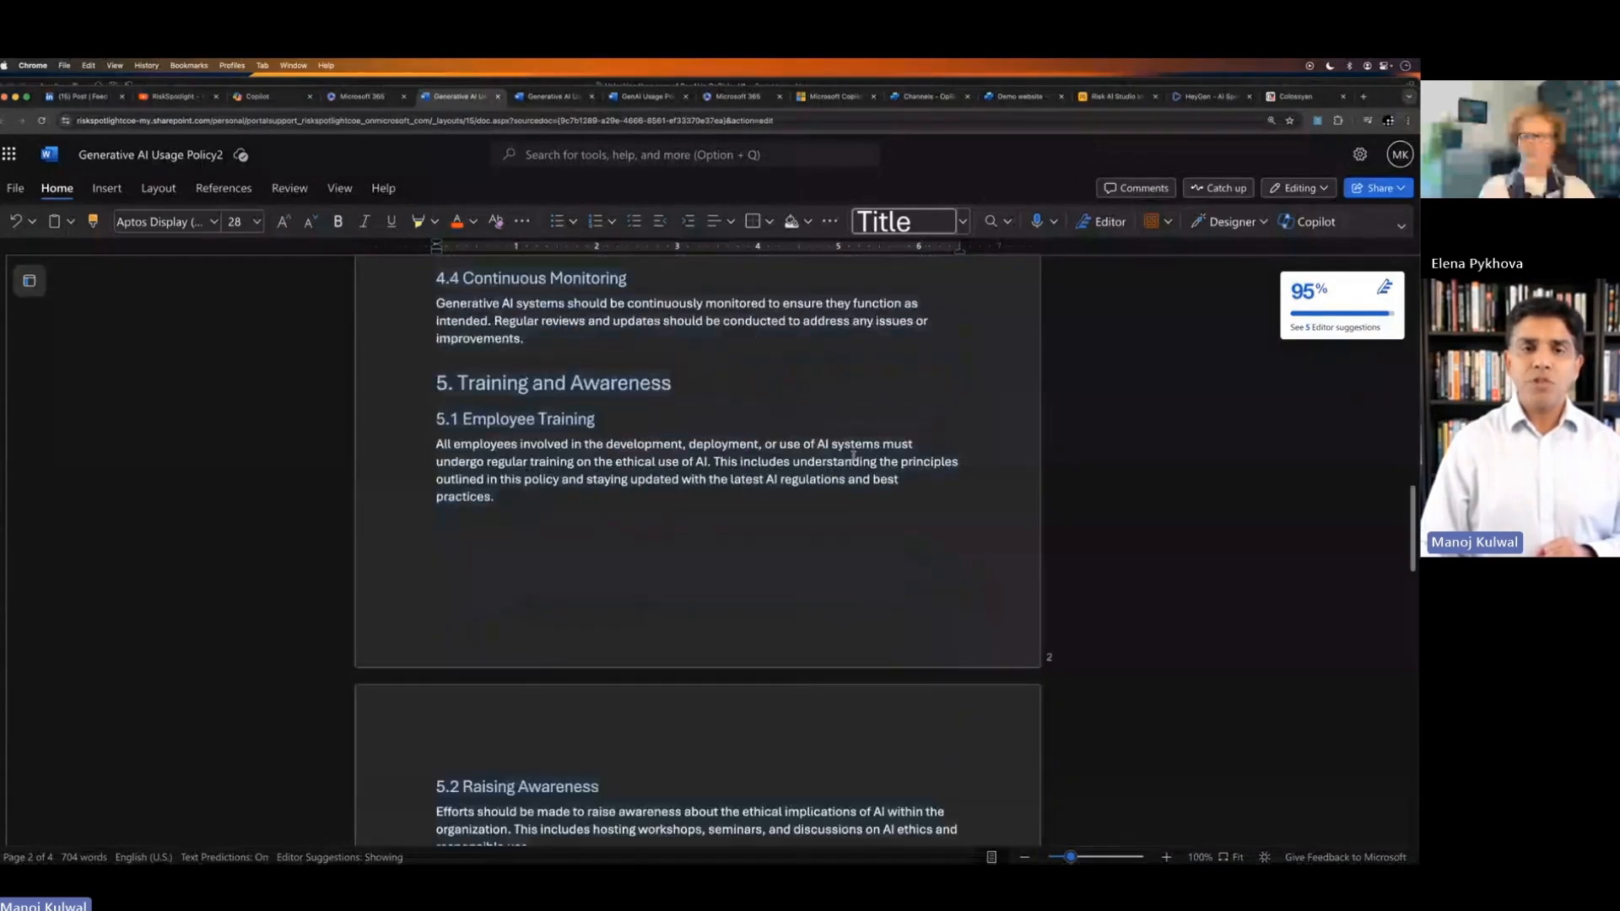
{"action": "scroll", "scroll_direction": "down", "scroll_amount": 3}
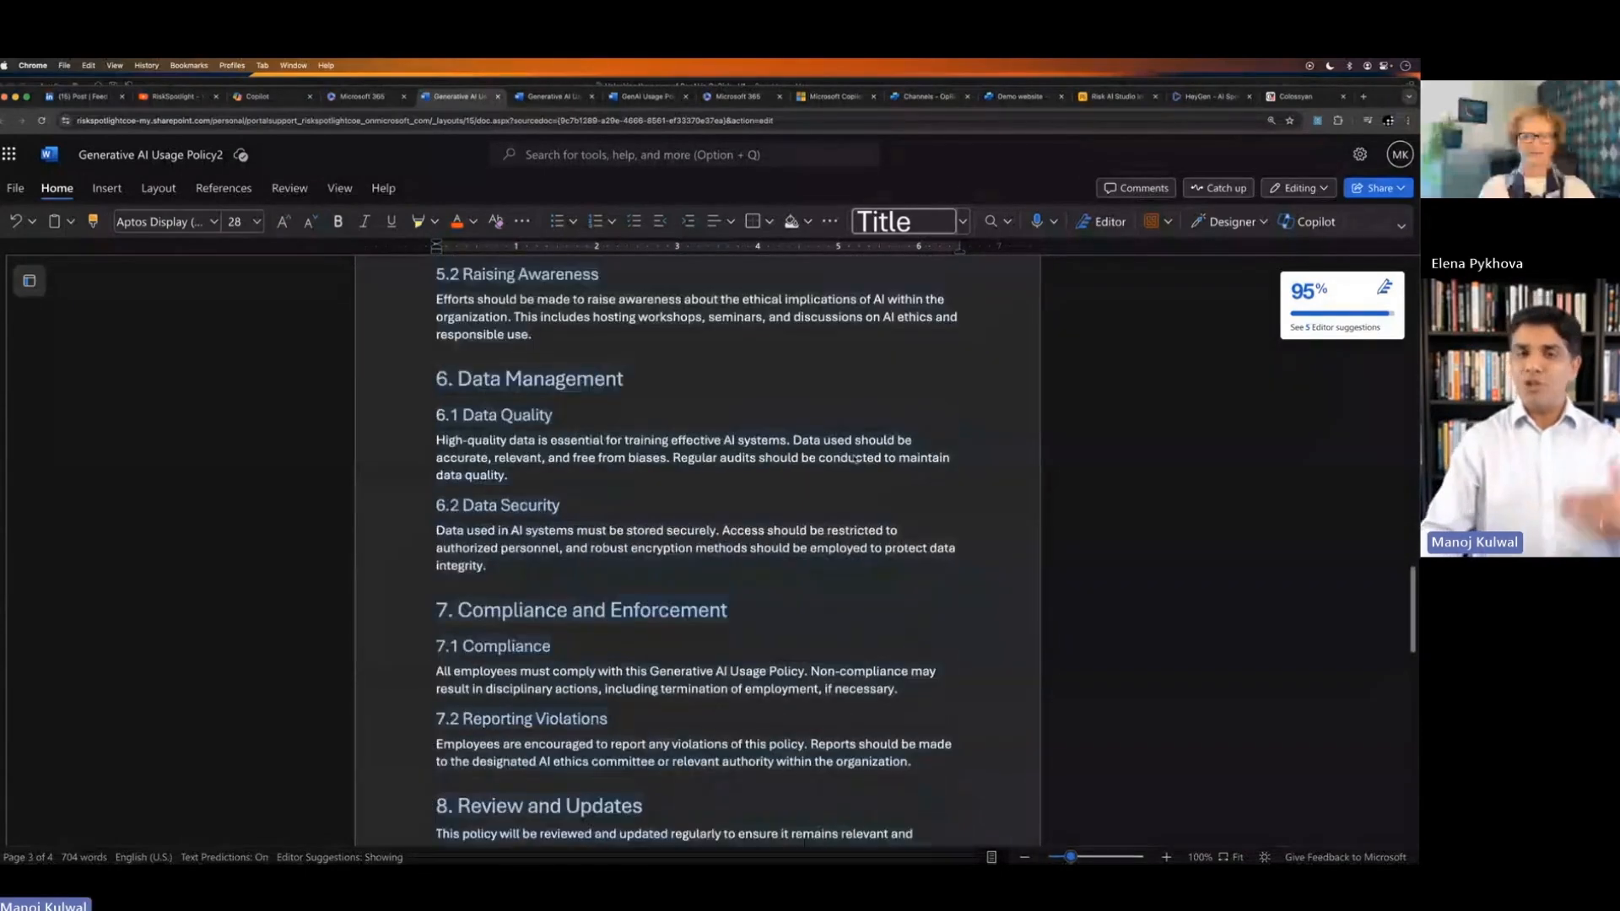
{"action": "scroll", "scroll_direction": "down", "scroll_amount": 3}
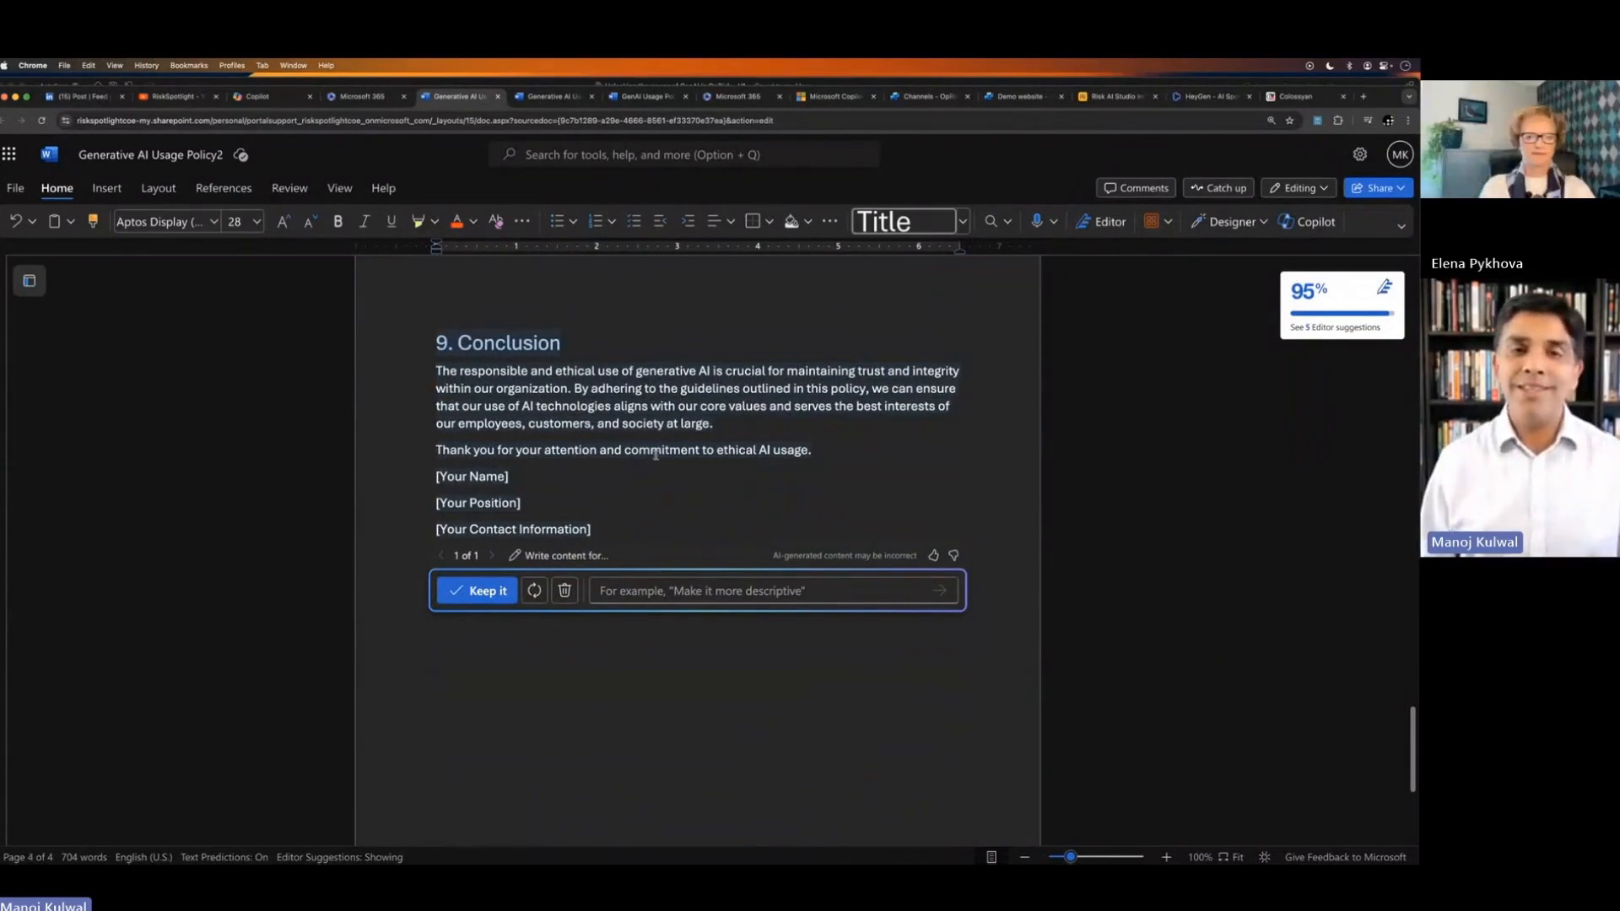
{"action": "scroll", "scroll_direction": "up", "scroll_amount": 3}
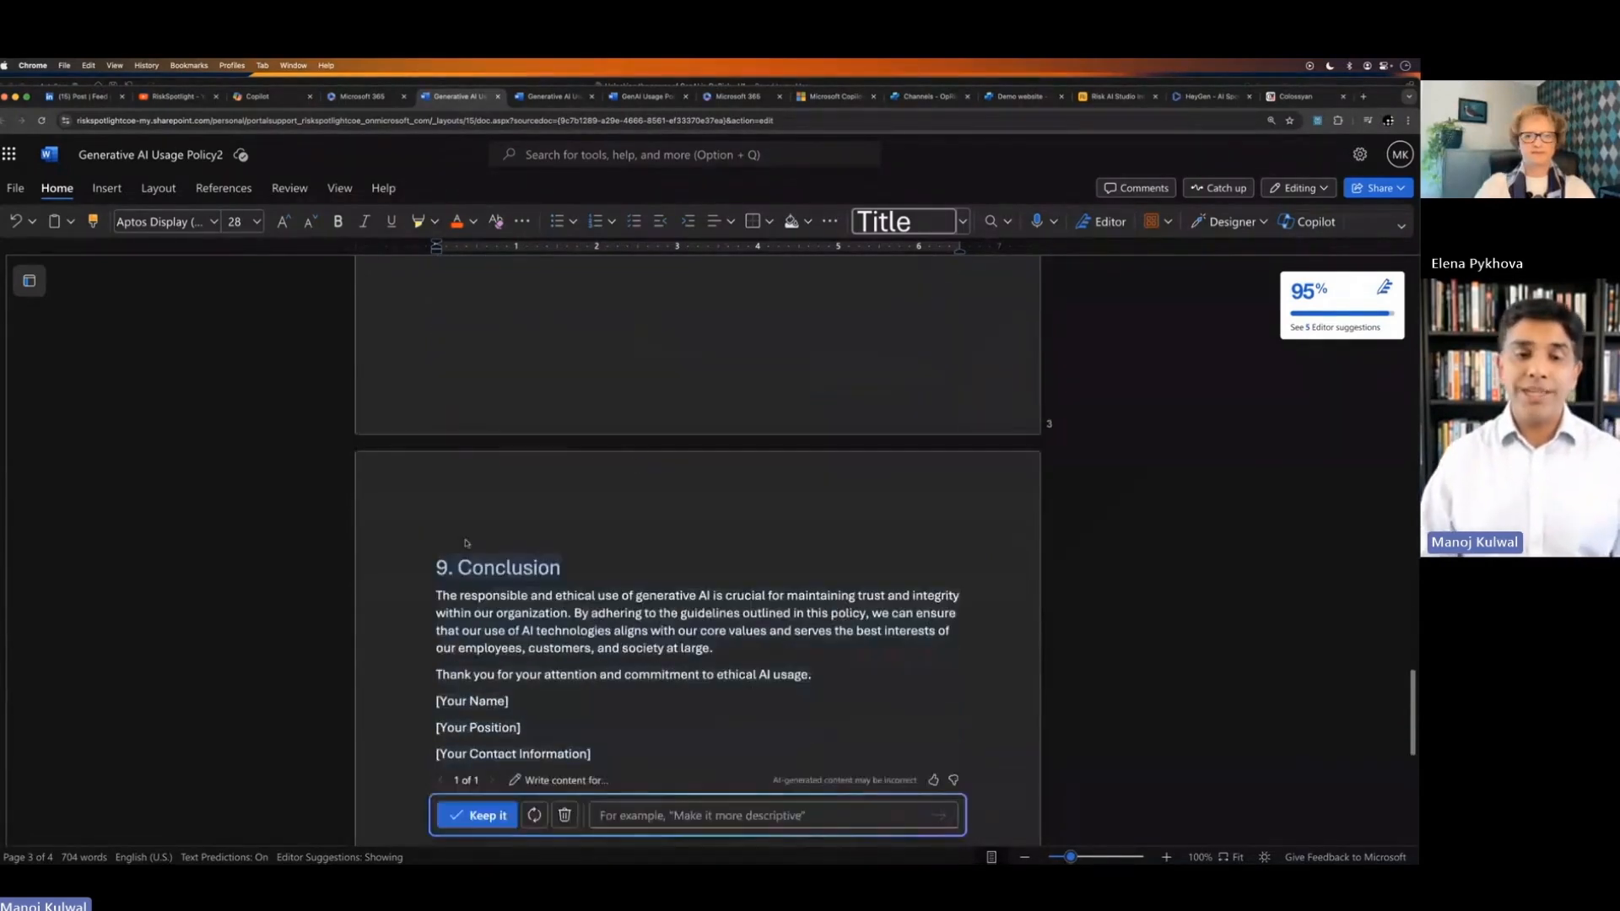
{"action": "mouse_move", "coordinate": [563, 815]}
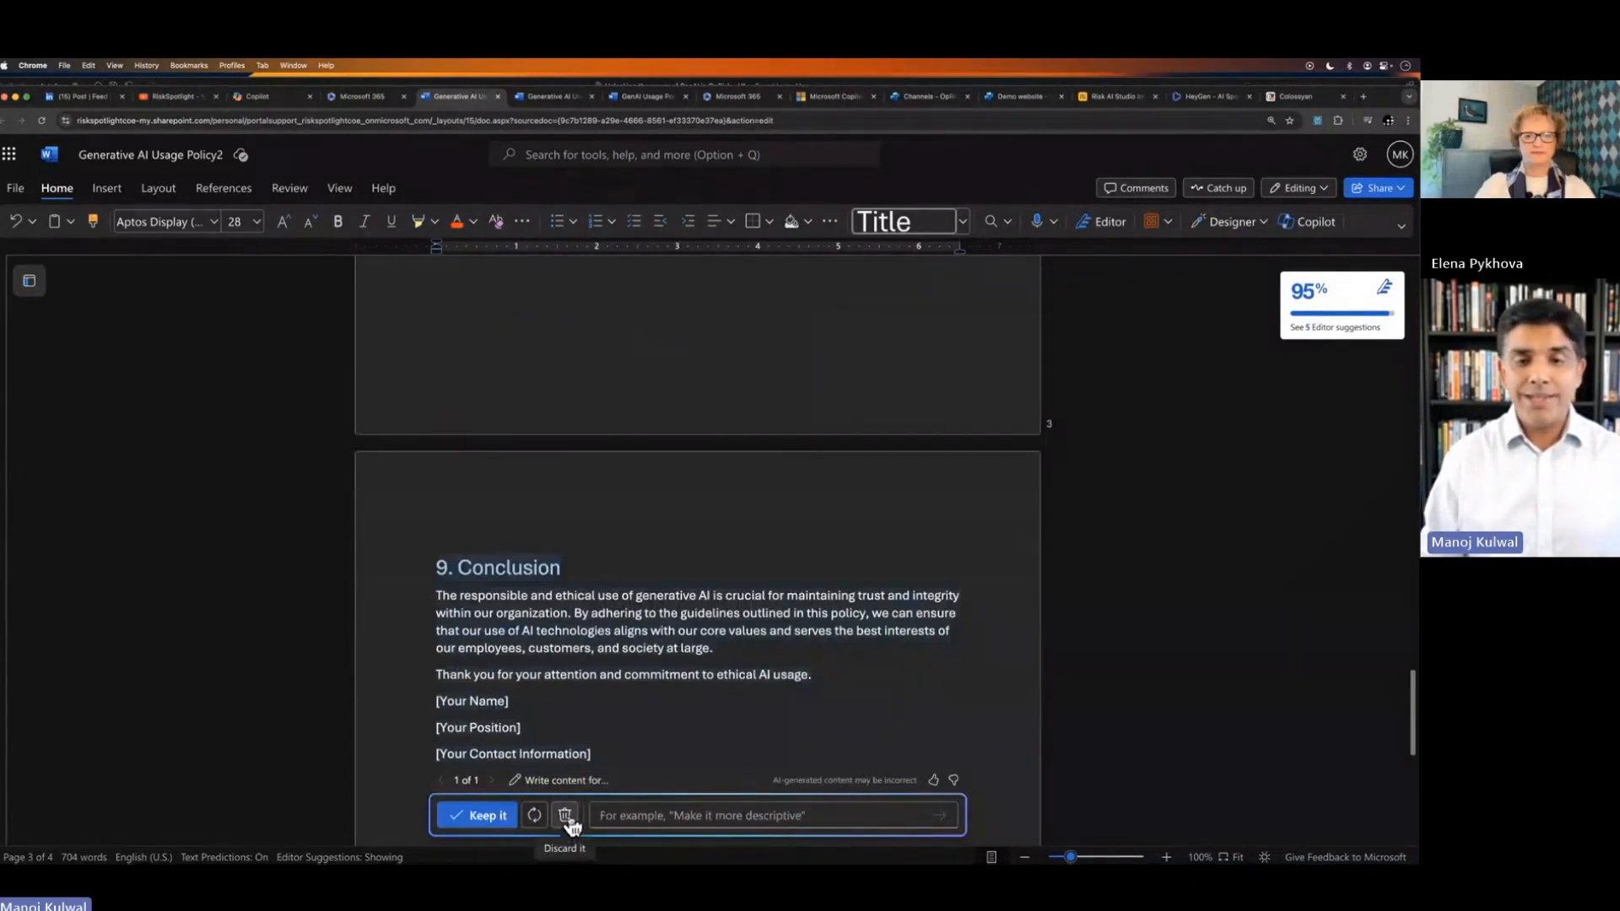
Step: Discard the generated policy draft, leaving the page blank for the detailed RWS Group brief
{"action": "left_click", "coordinate": [565, 815]}
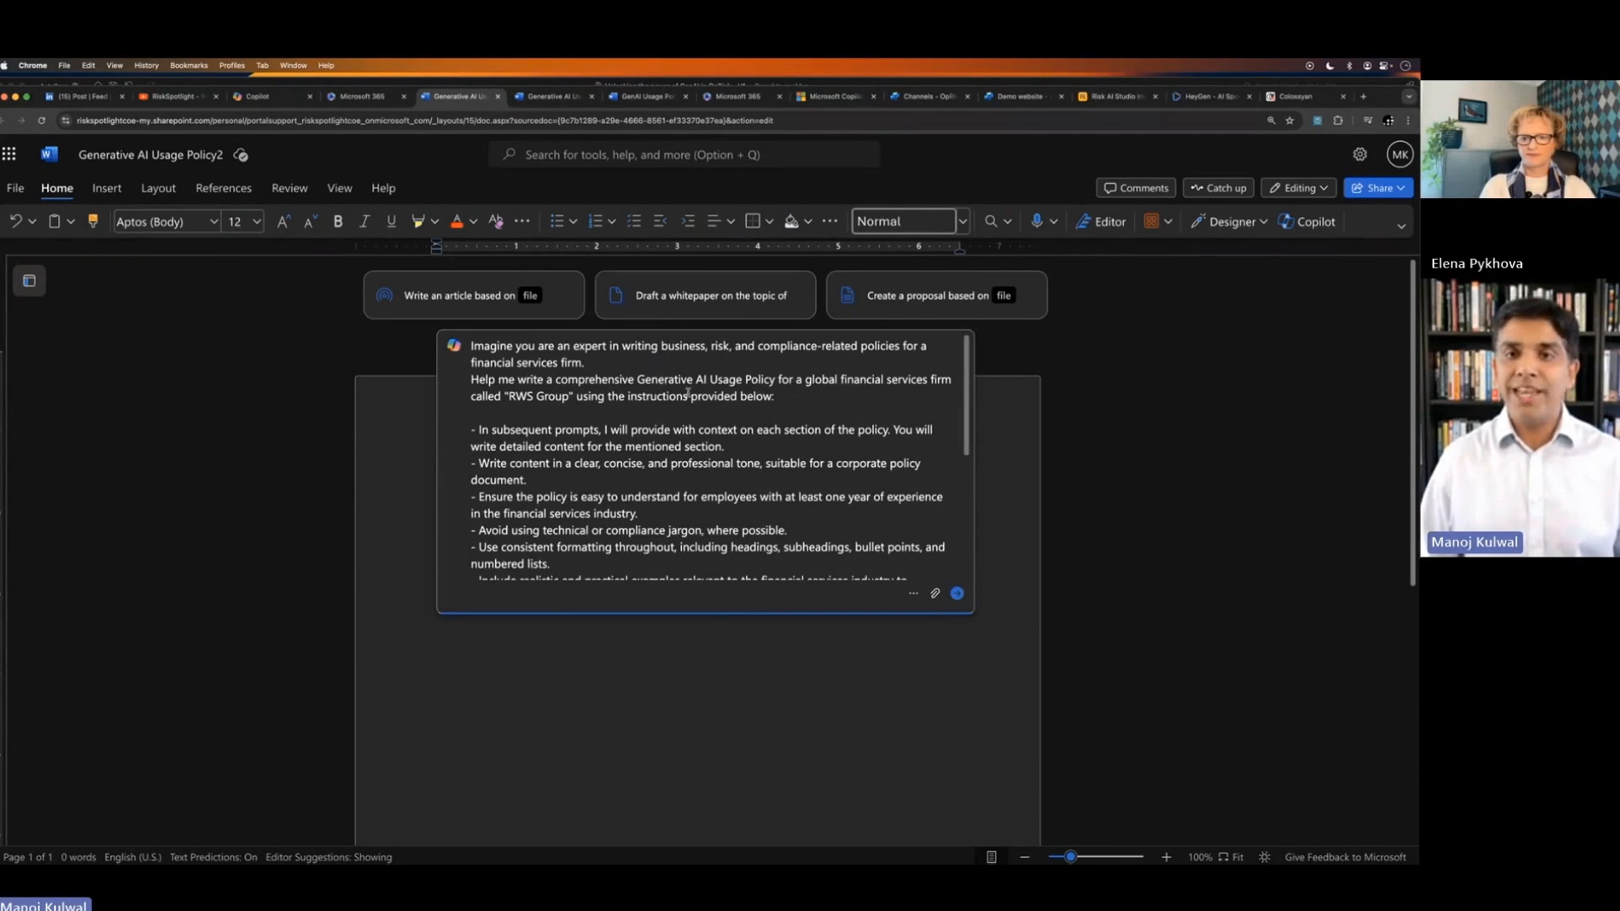
{"action": "double_click", "coordinate": [540, 397]}
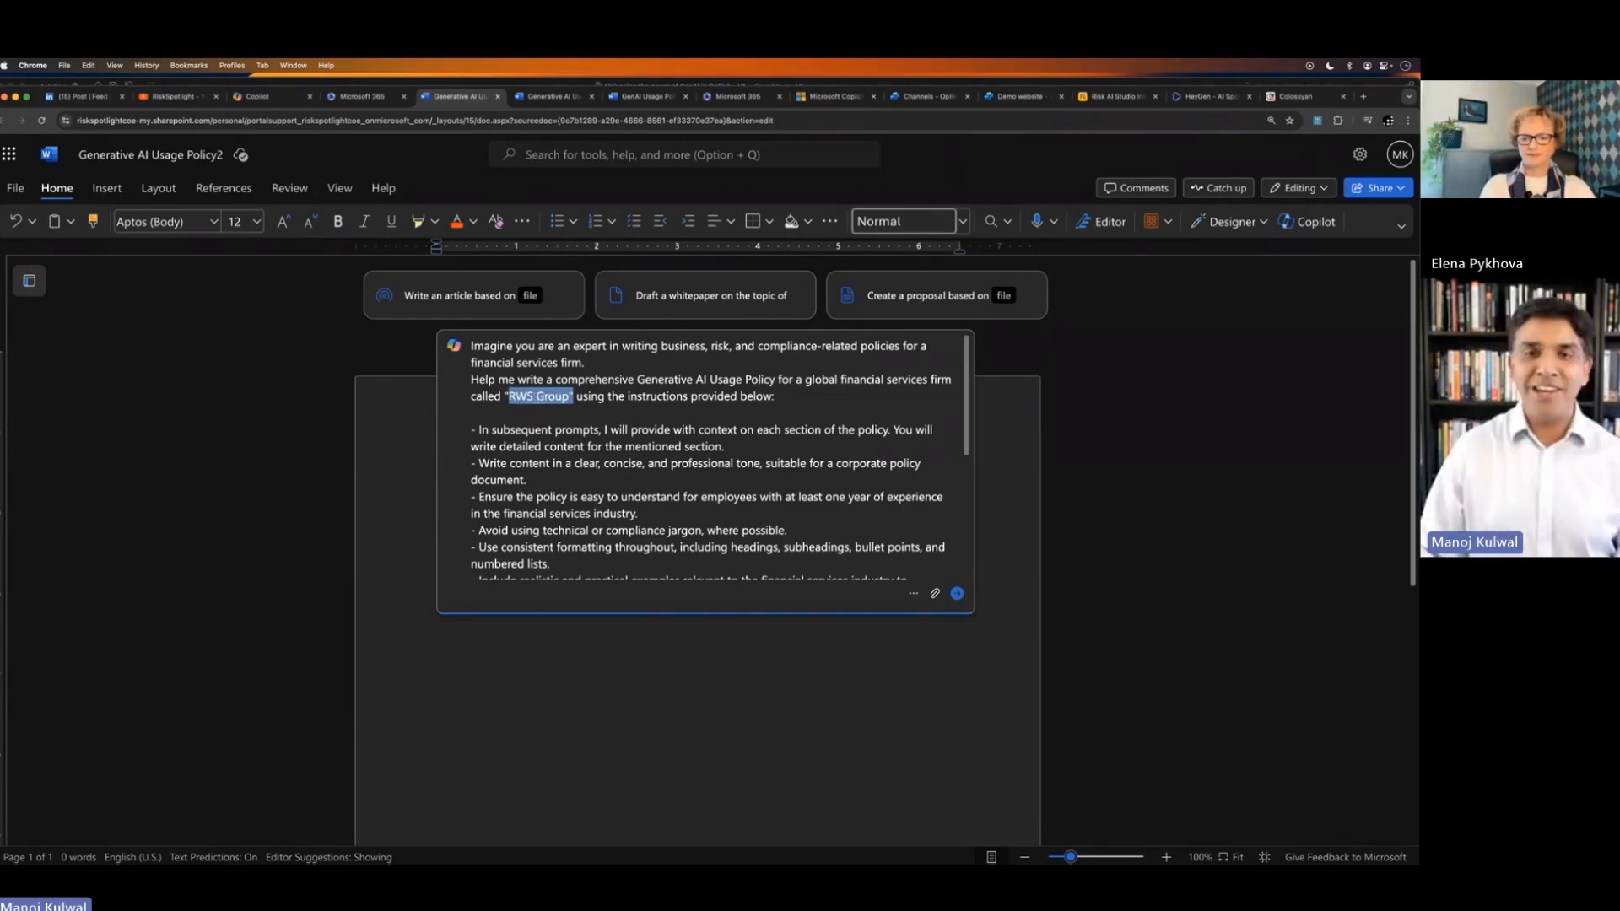
{"action": "scroll", "scroll_direction": "down", "scroll_amount": 3}
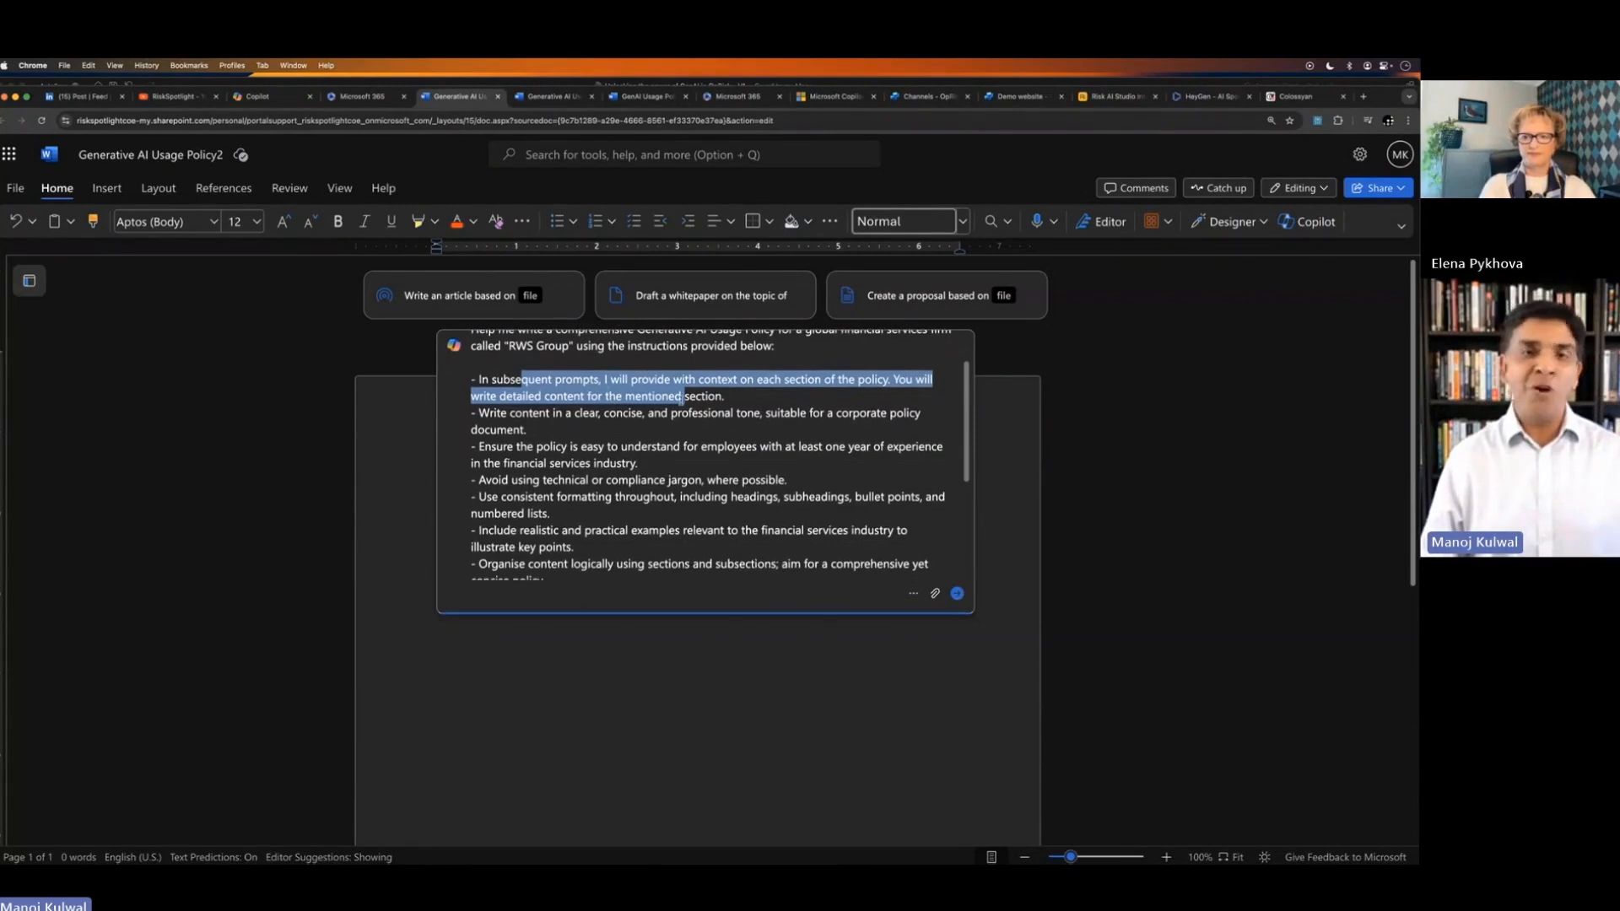
{"action": "scroll", "scroll_direction": "up", "scroll_amount": 3}
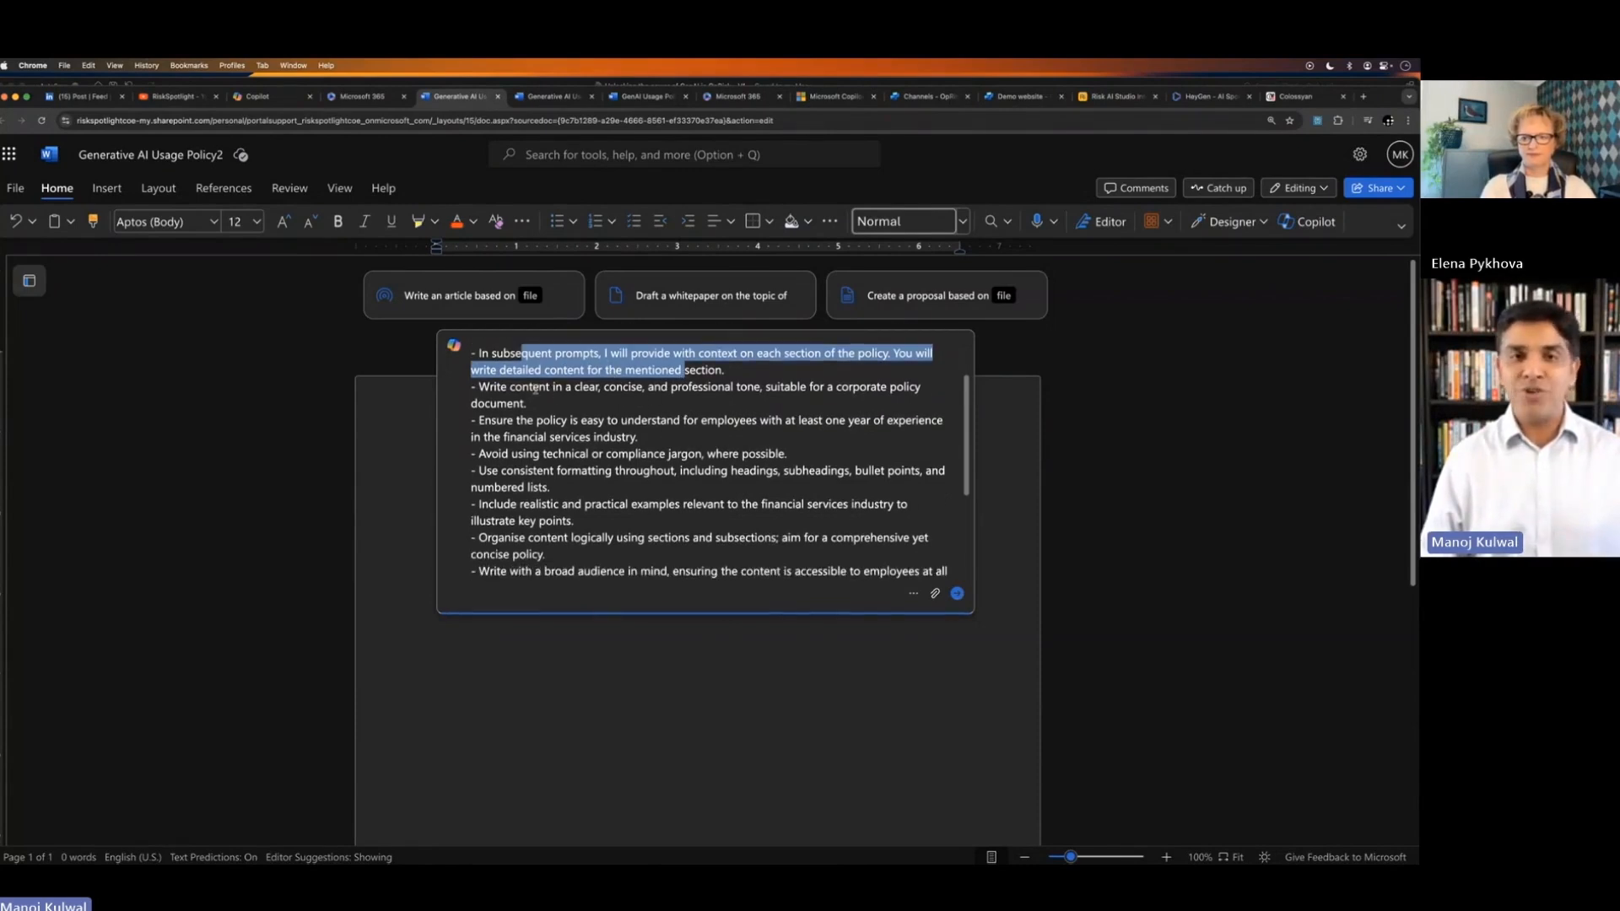
{"action": "scroll", "scroll_direction": "down", "scroll_amount": 3}
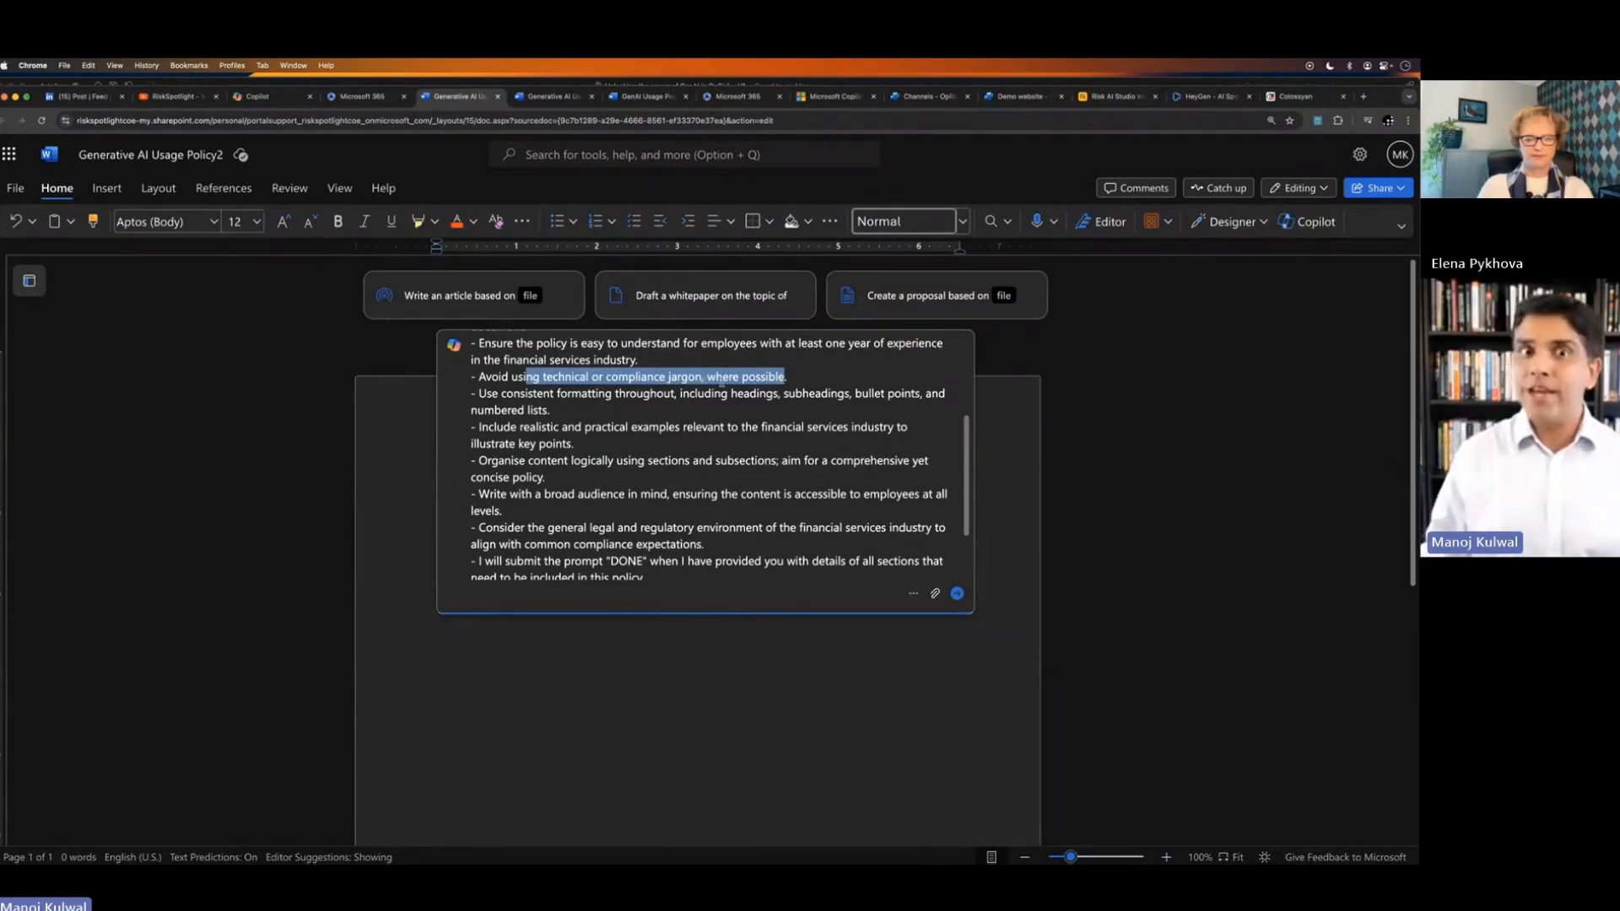
{"action": "scroll", "scroll_direction": "down", "scroll_amount": 3}
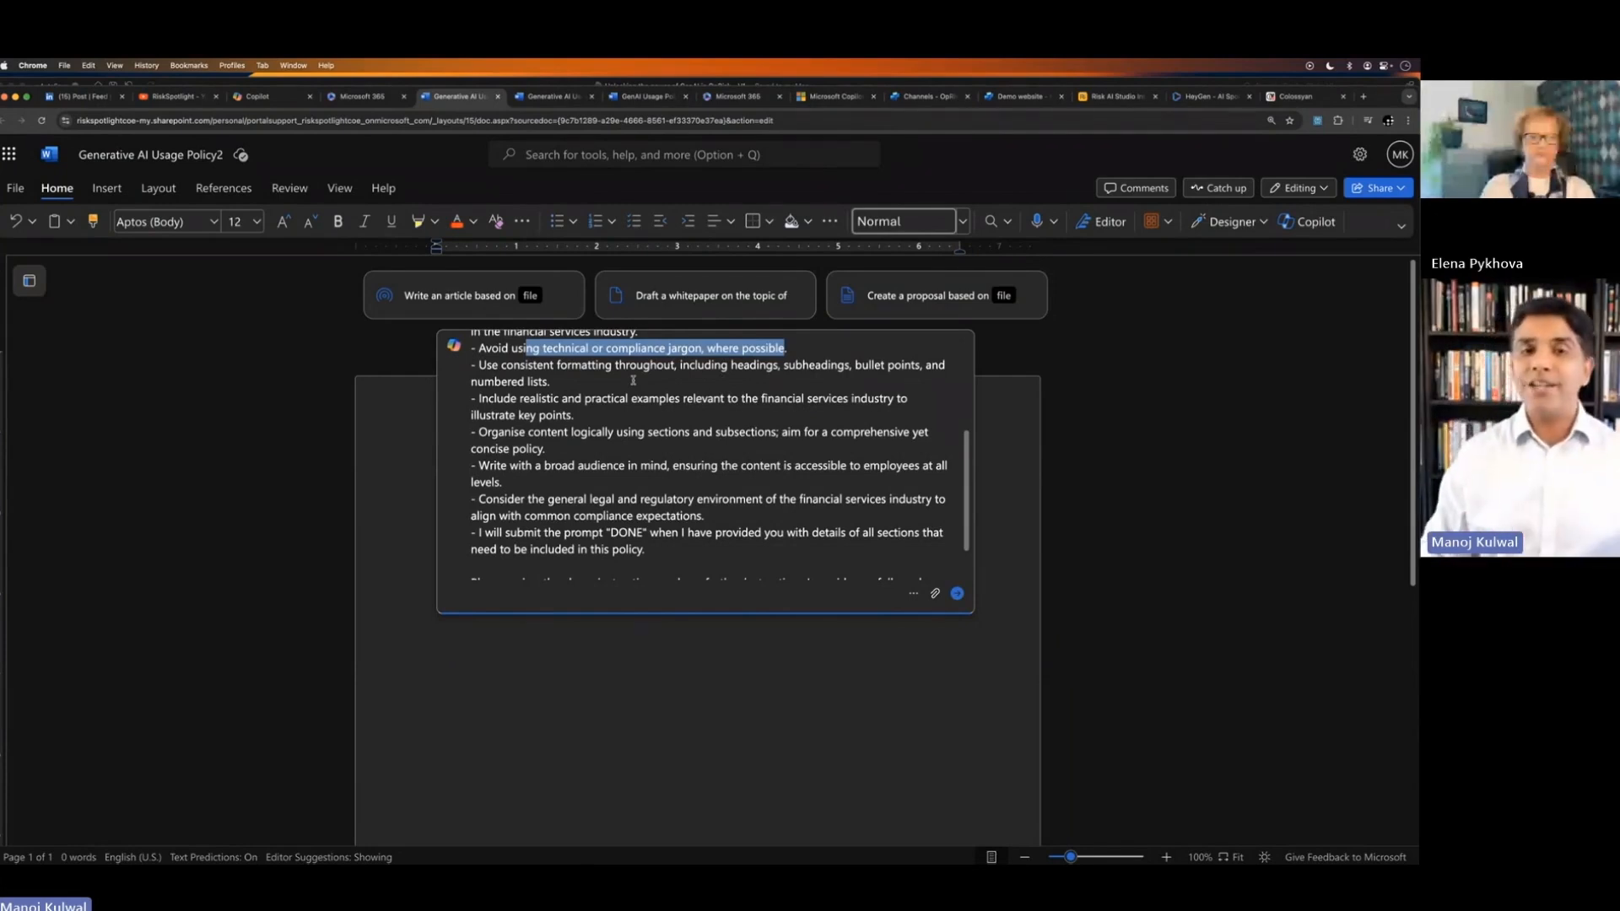
{"action": "scroll", "scroll_direction": "down", "scroll_amount": 3}
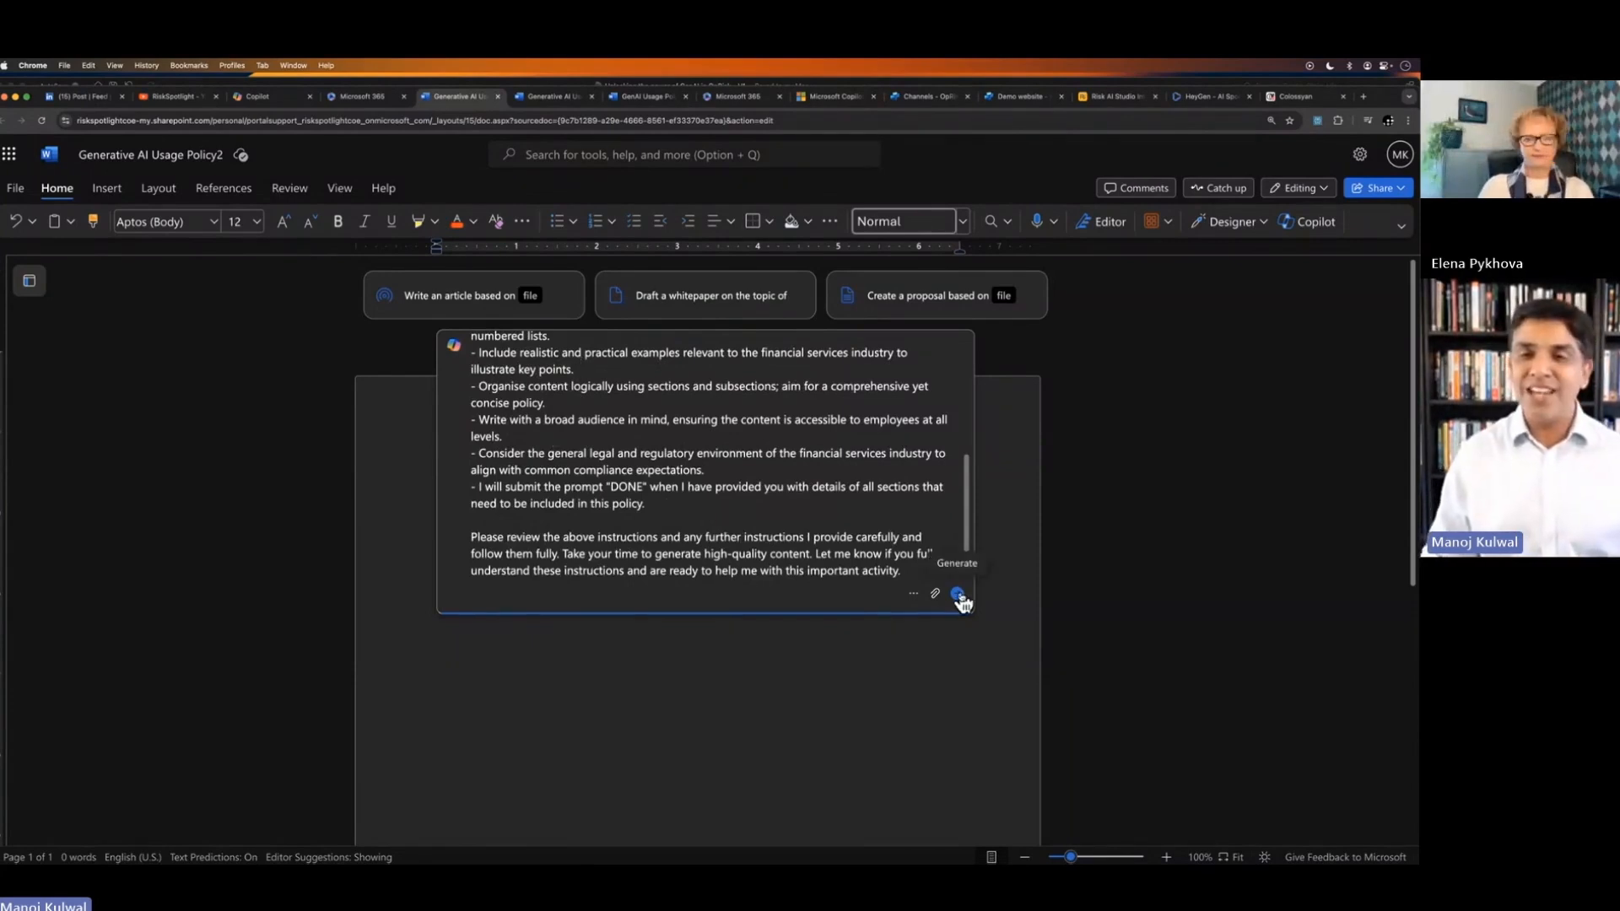
Step: Send the RWS Group policy brief to Copilot and keep its acknowledgement in the document
{"action": "left_click", "coordinate": [958, 594]}
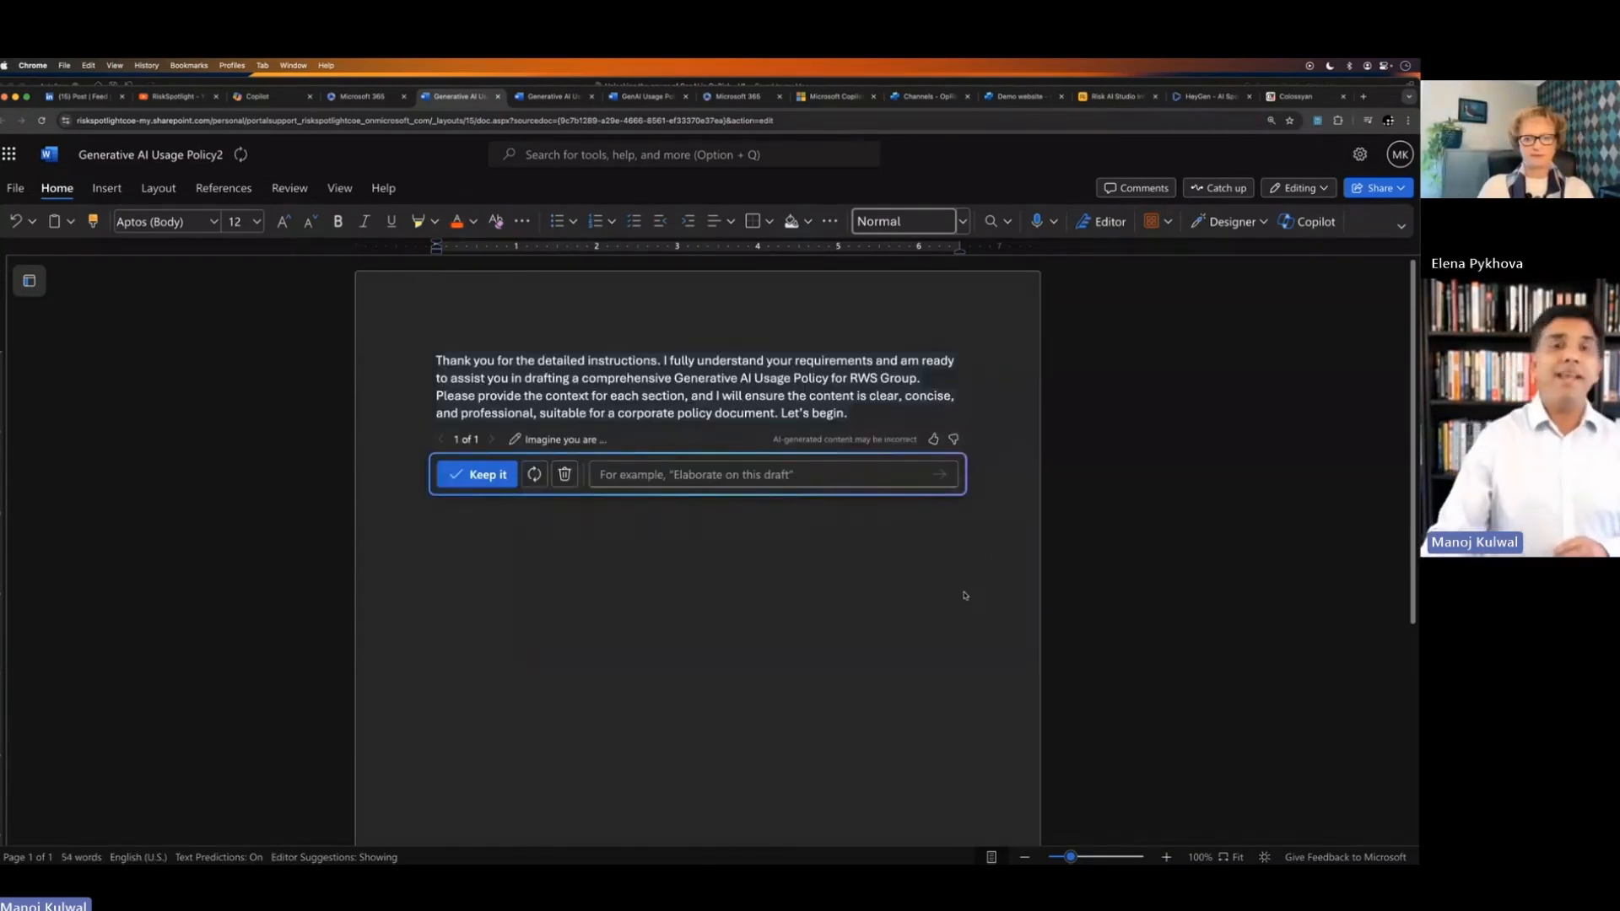
{"action": "left_click", "coordinate": [476, 474]}
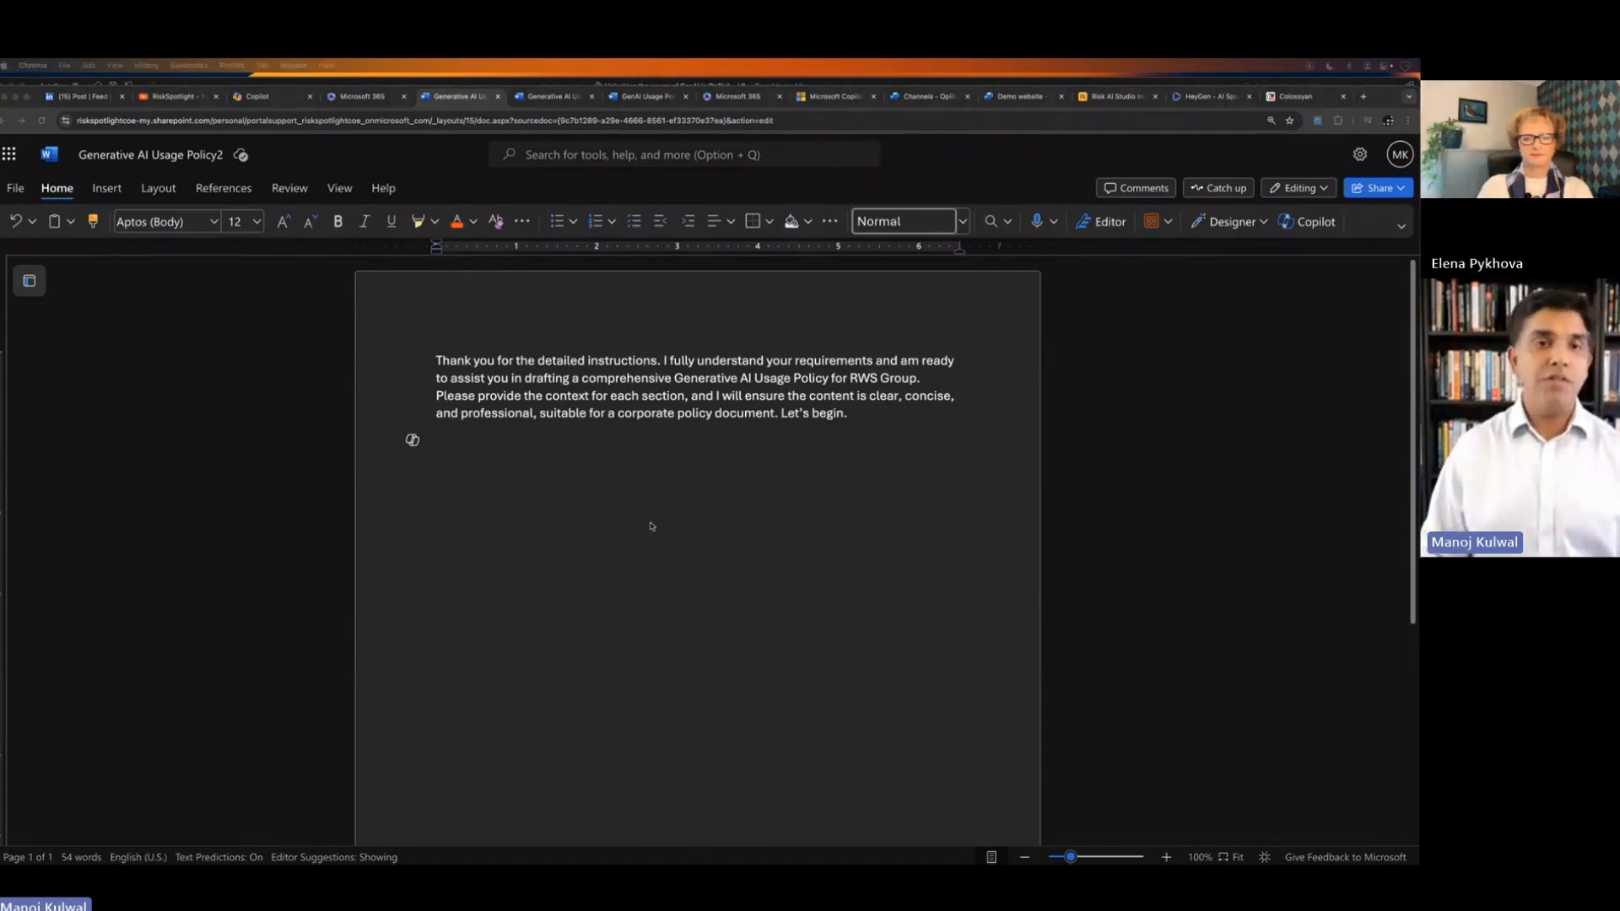
Step: Request Chapter 1: Introduction from Copilot below the acknowledgement and generate it
{"action": "left_click", "coordinate": [412, 439]}
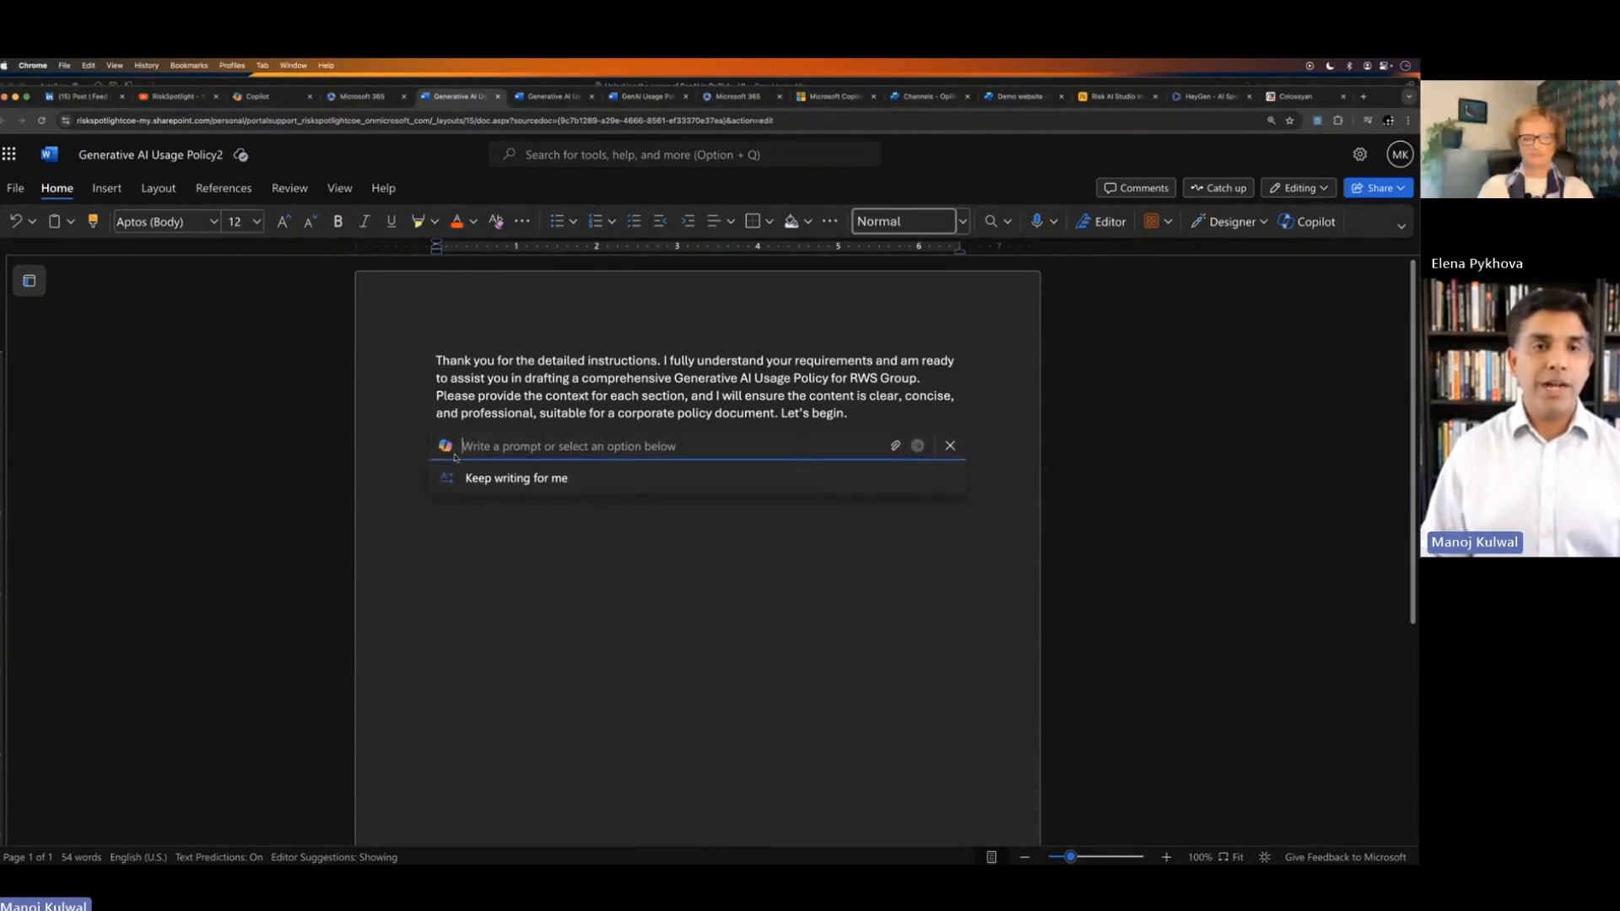
{"action": "left_click", "coordinate": [515, 478]}
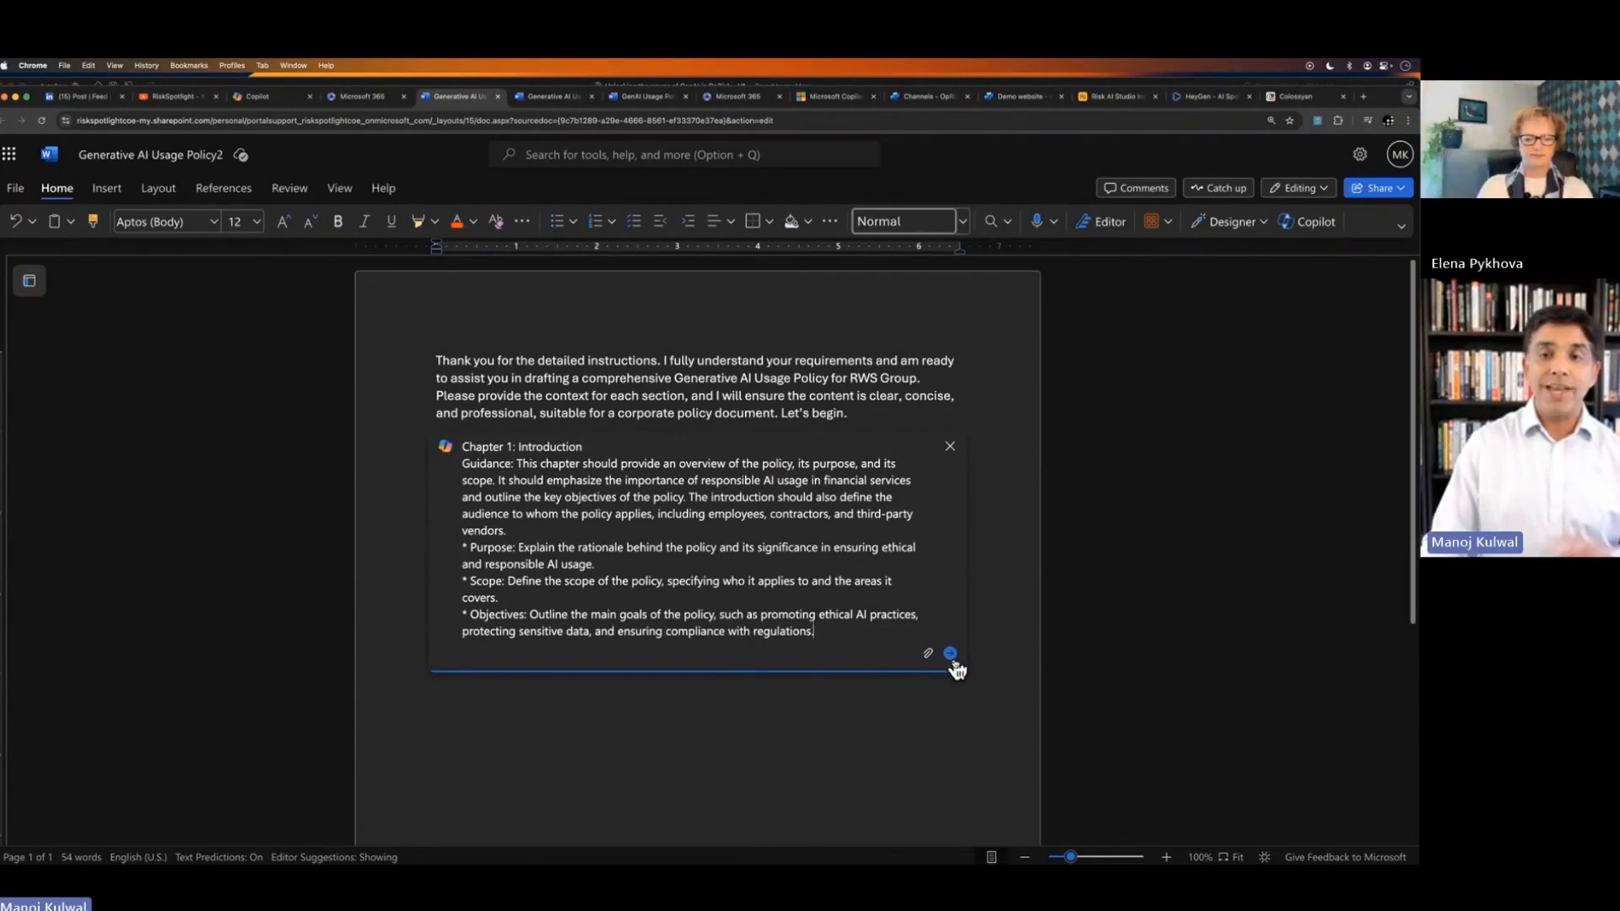
{"action": "mouse_move", "coordinate": [949, 653]}
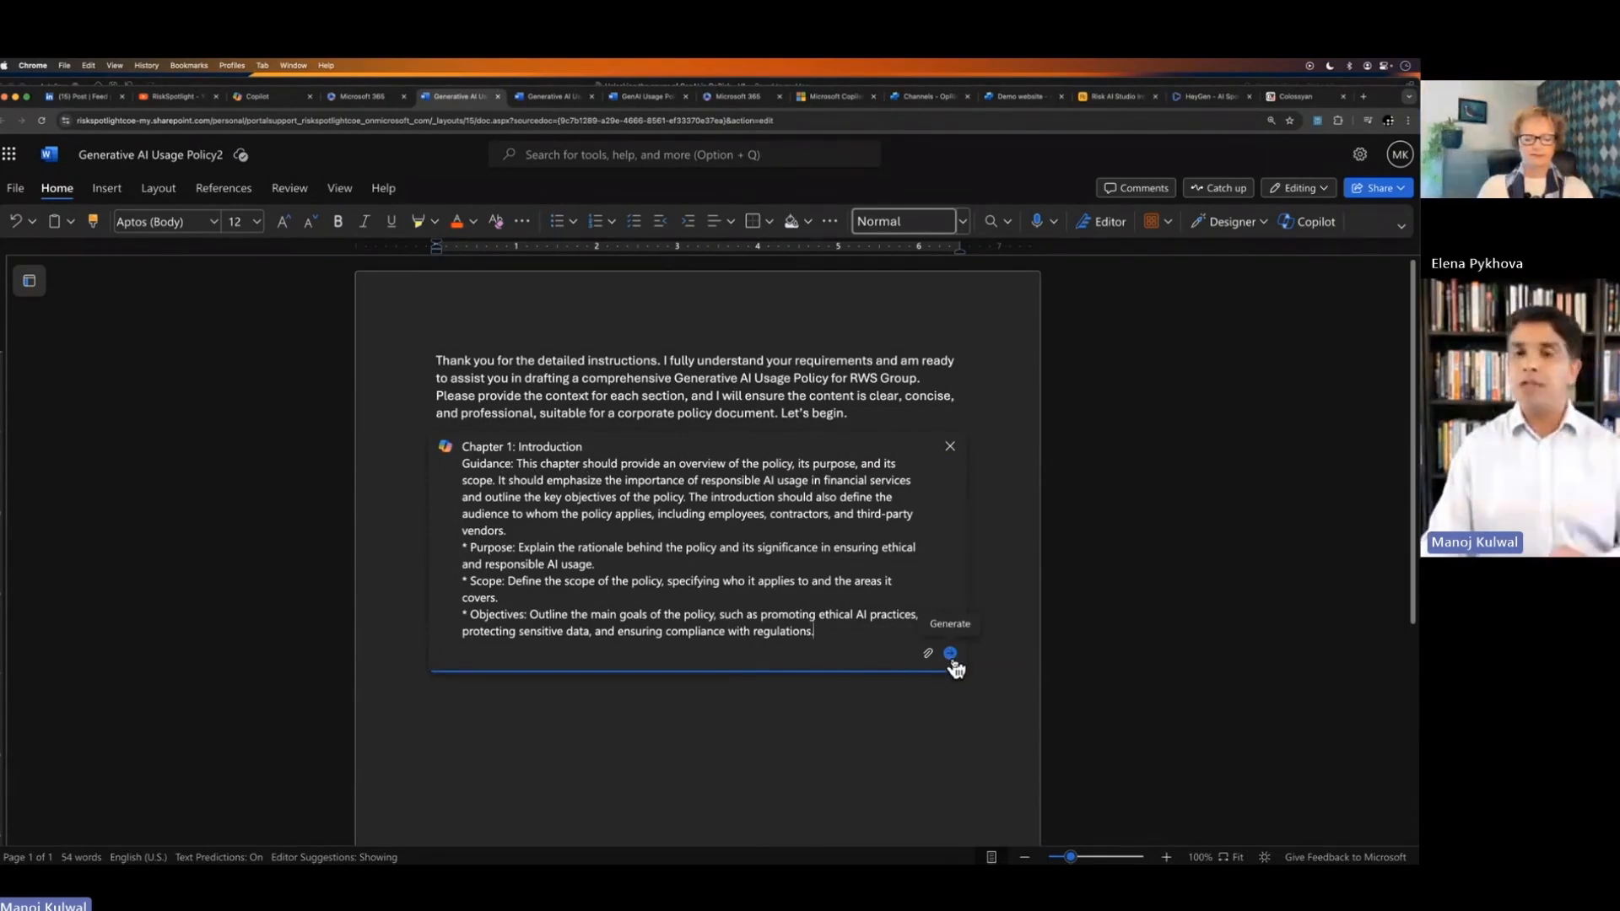
{"action": "left_click", "coordinate": [948, 653]}
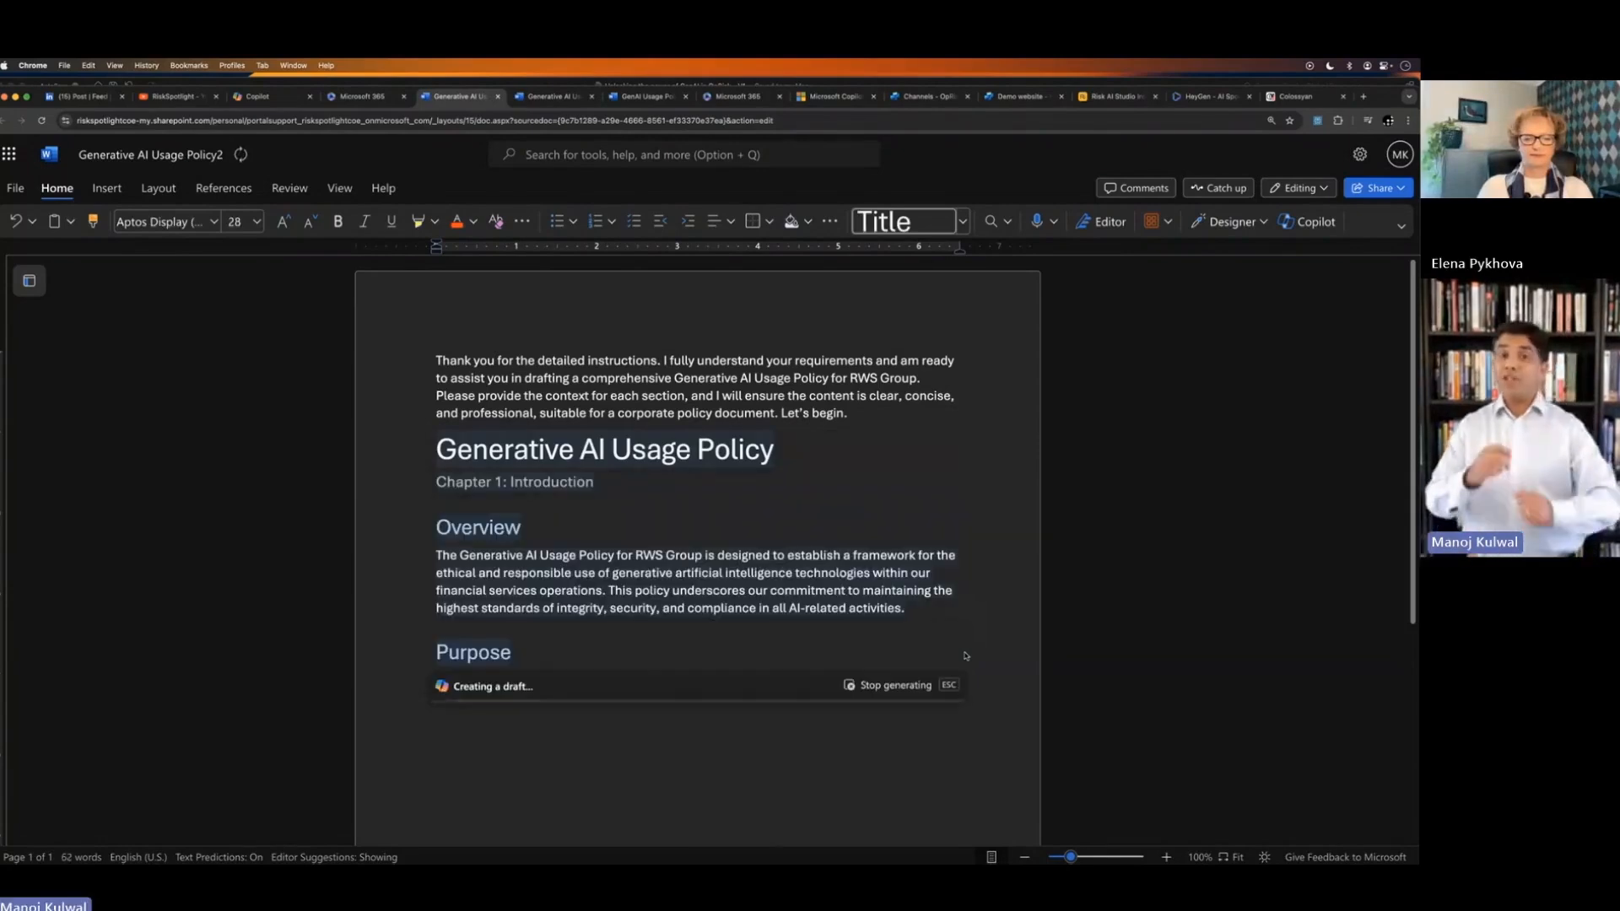
Step: Review the drafted Overview, Purpose, Scope and Objectives sections, leaving the Keep it bar showing
{"action": "scroll", "scroll_direction": "down", "scroll_amount": 3}
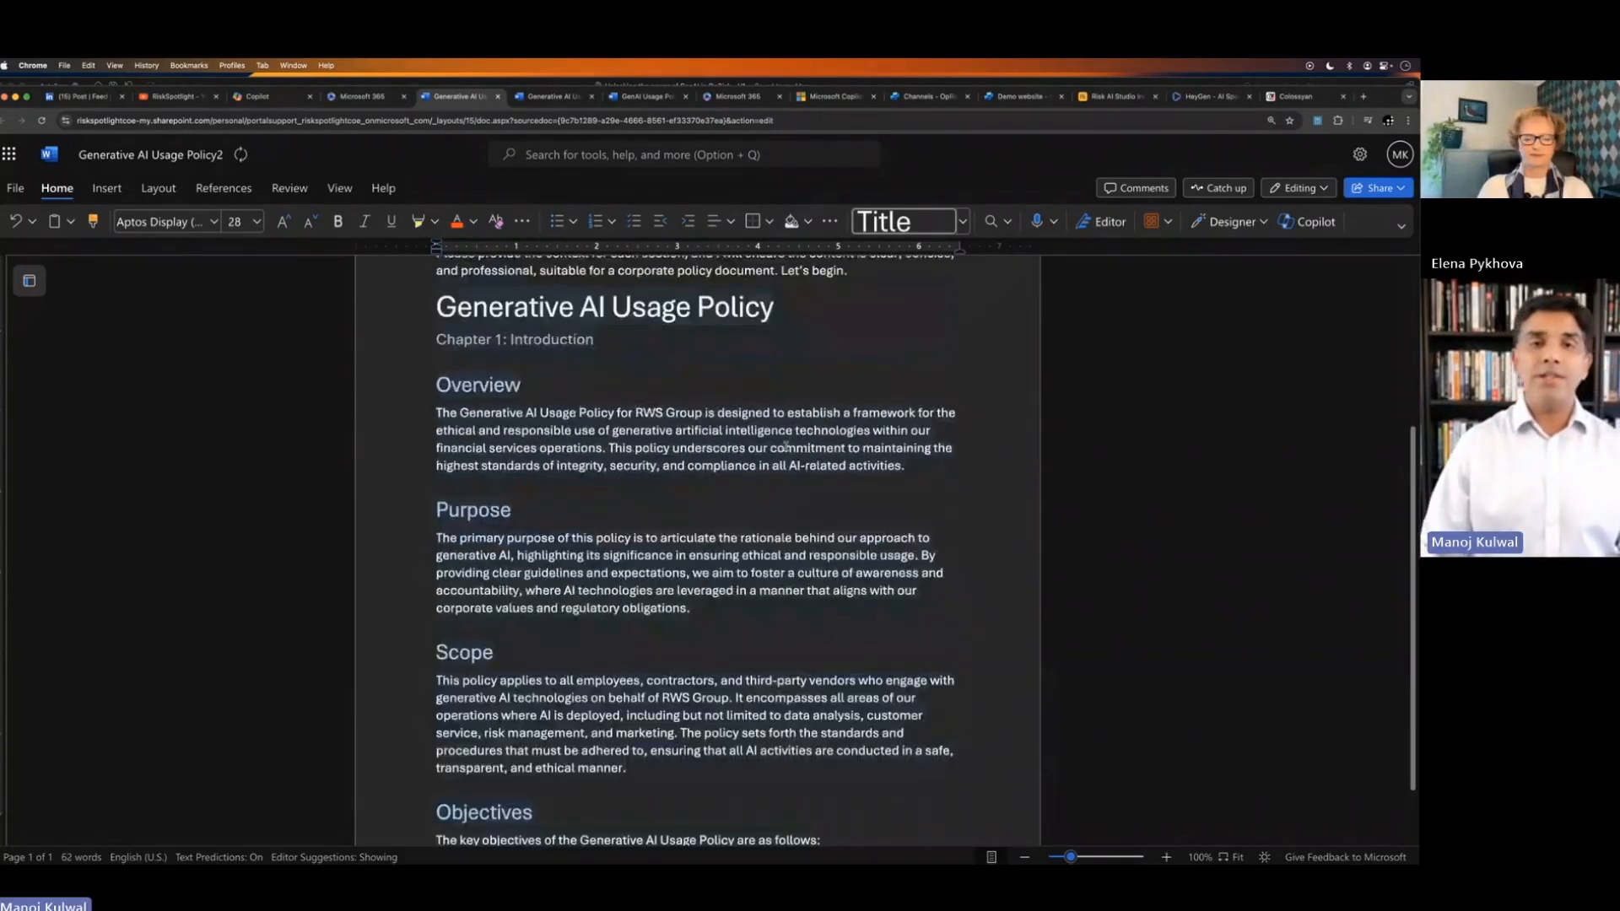
{"action": "scroll", "scroll_direction": "down", "scroll_amount": 3}
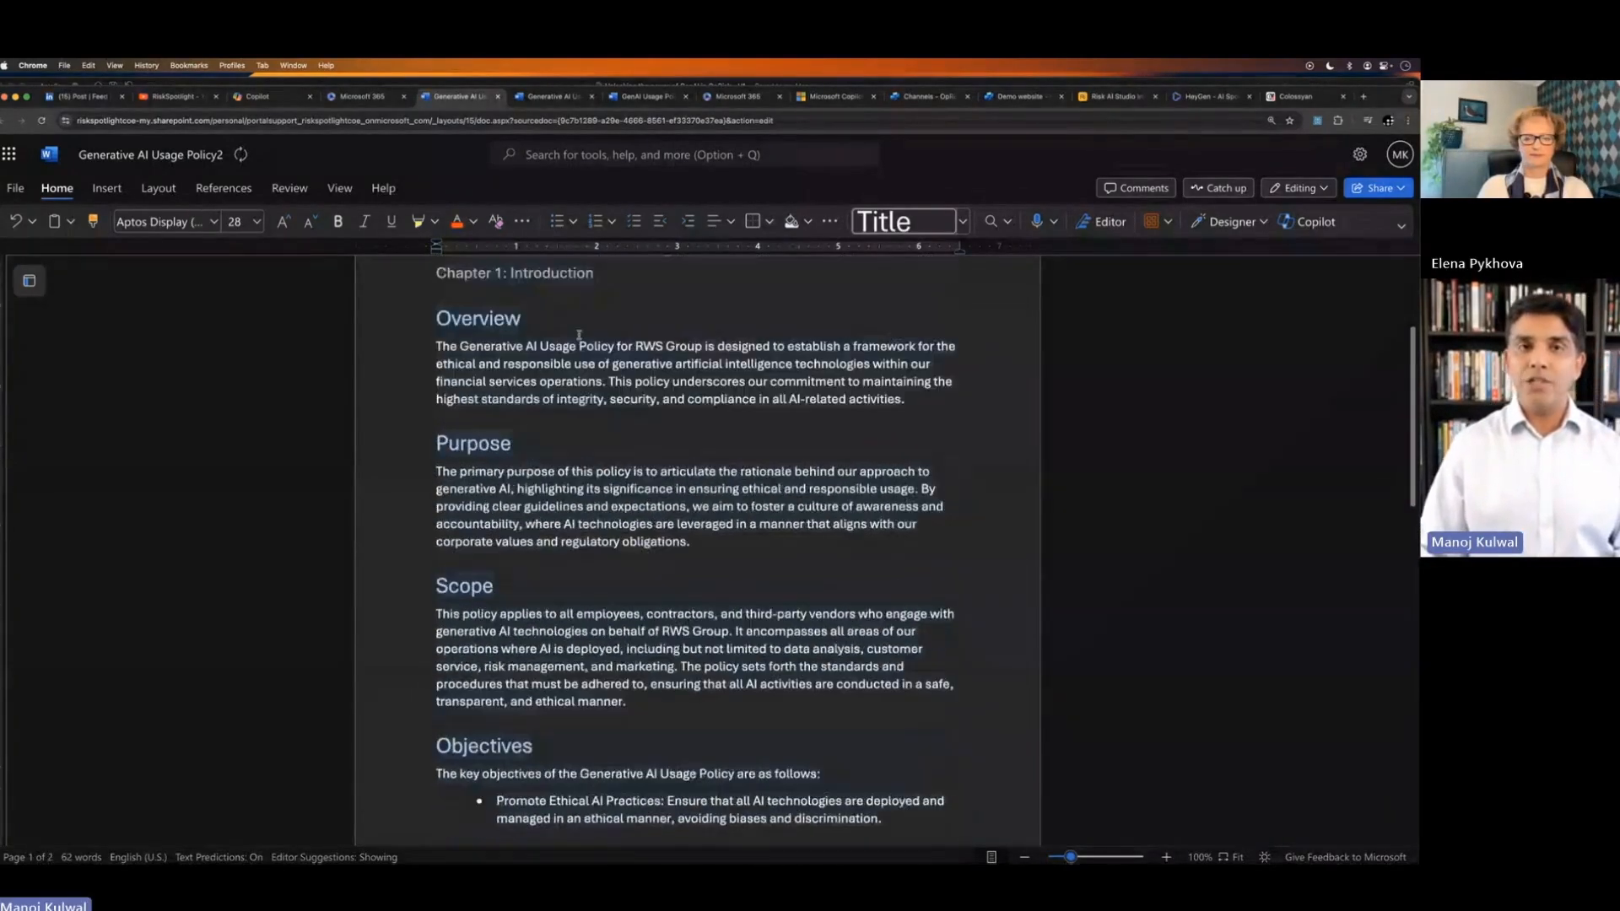
{"action": "scroll", "scroll_direction": "down", "scroll_amount": 3}
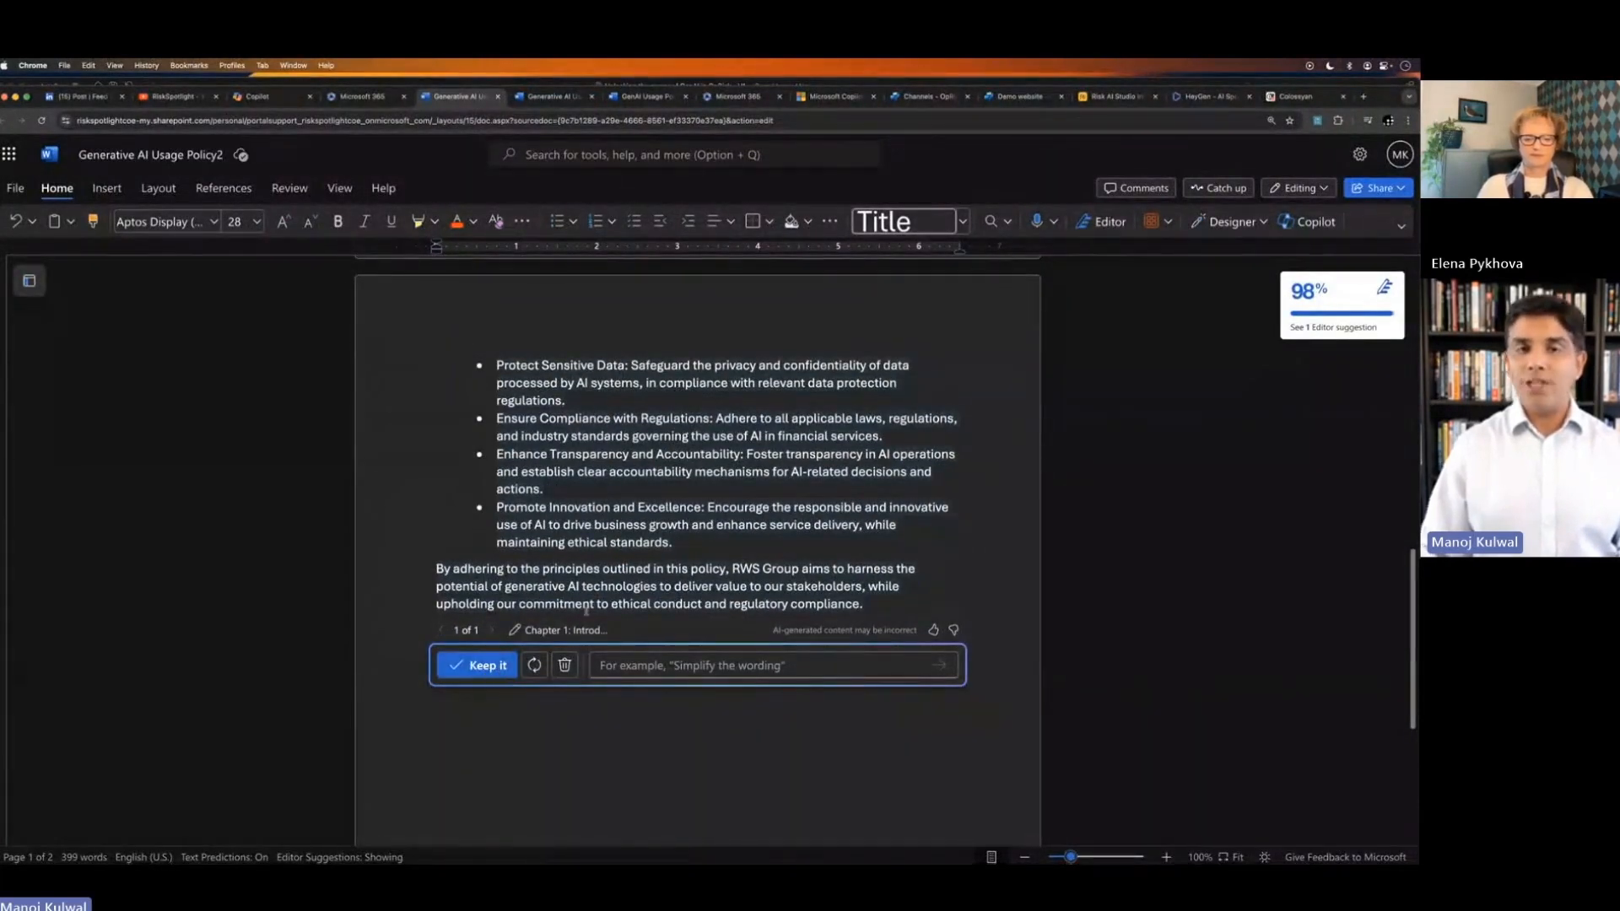
{"action": "mouse_move", "coordinate": [535, 665]}
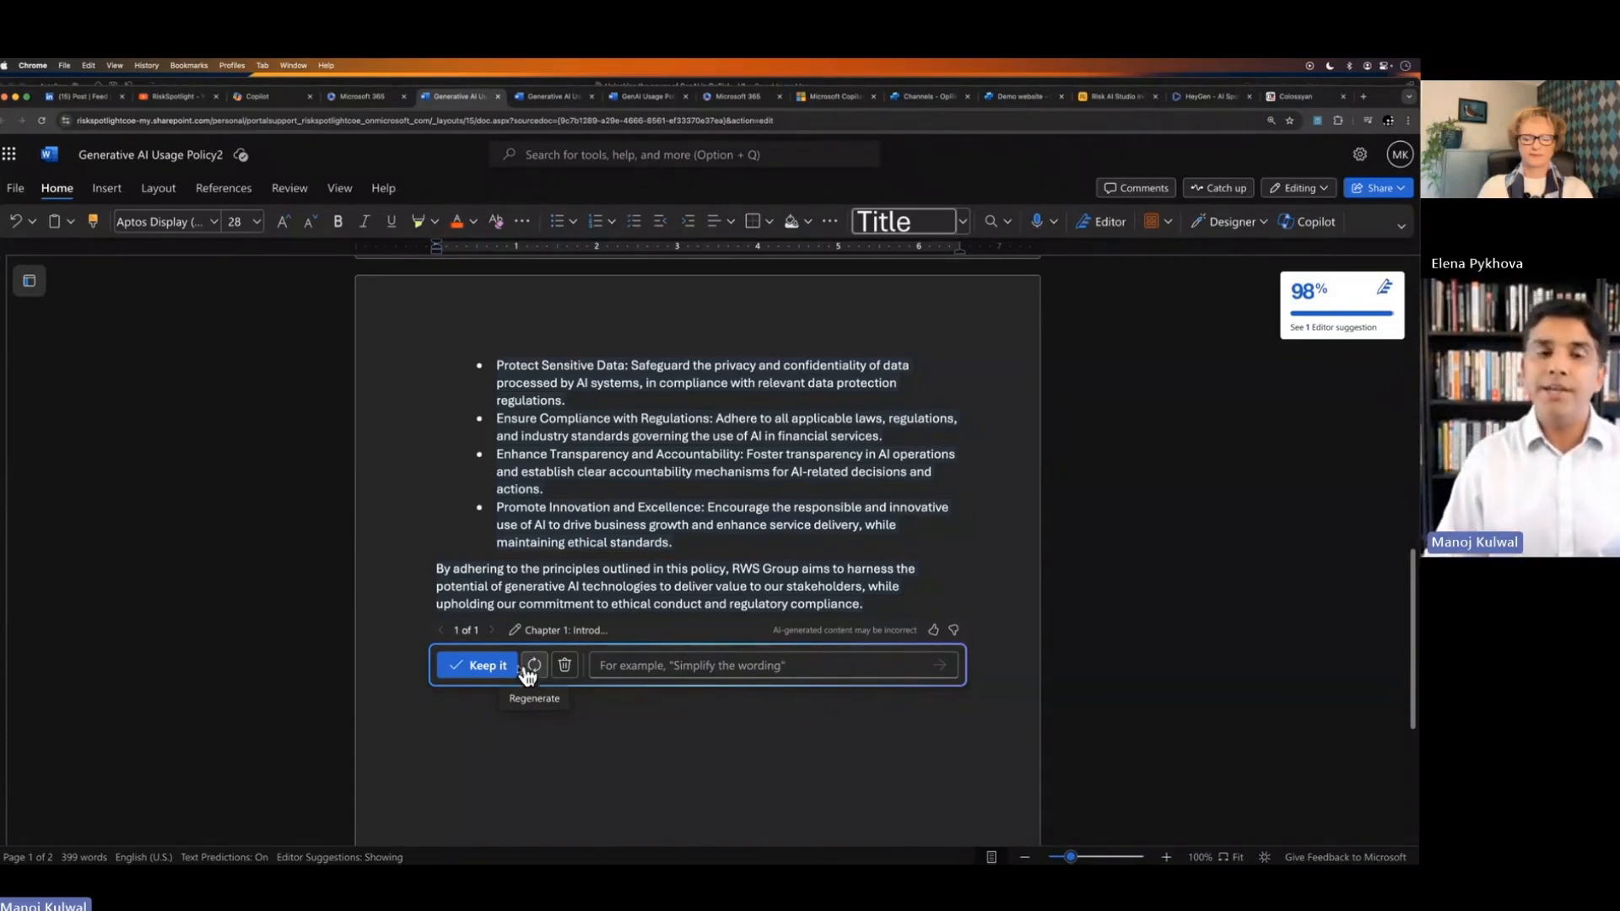
Step: Keep the Chapter 1 Introduction draft in the document
{"action": "left_click", "coordinate": [478, 665]}
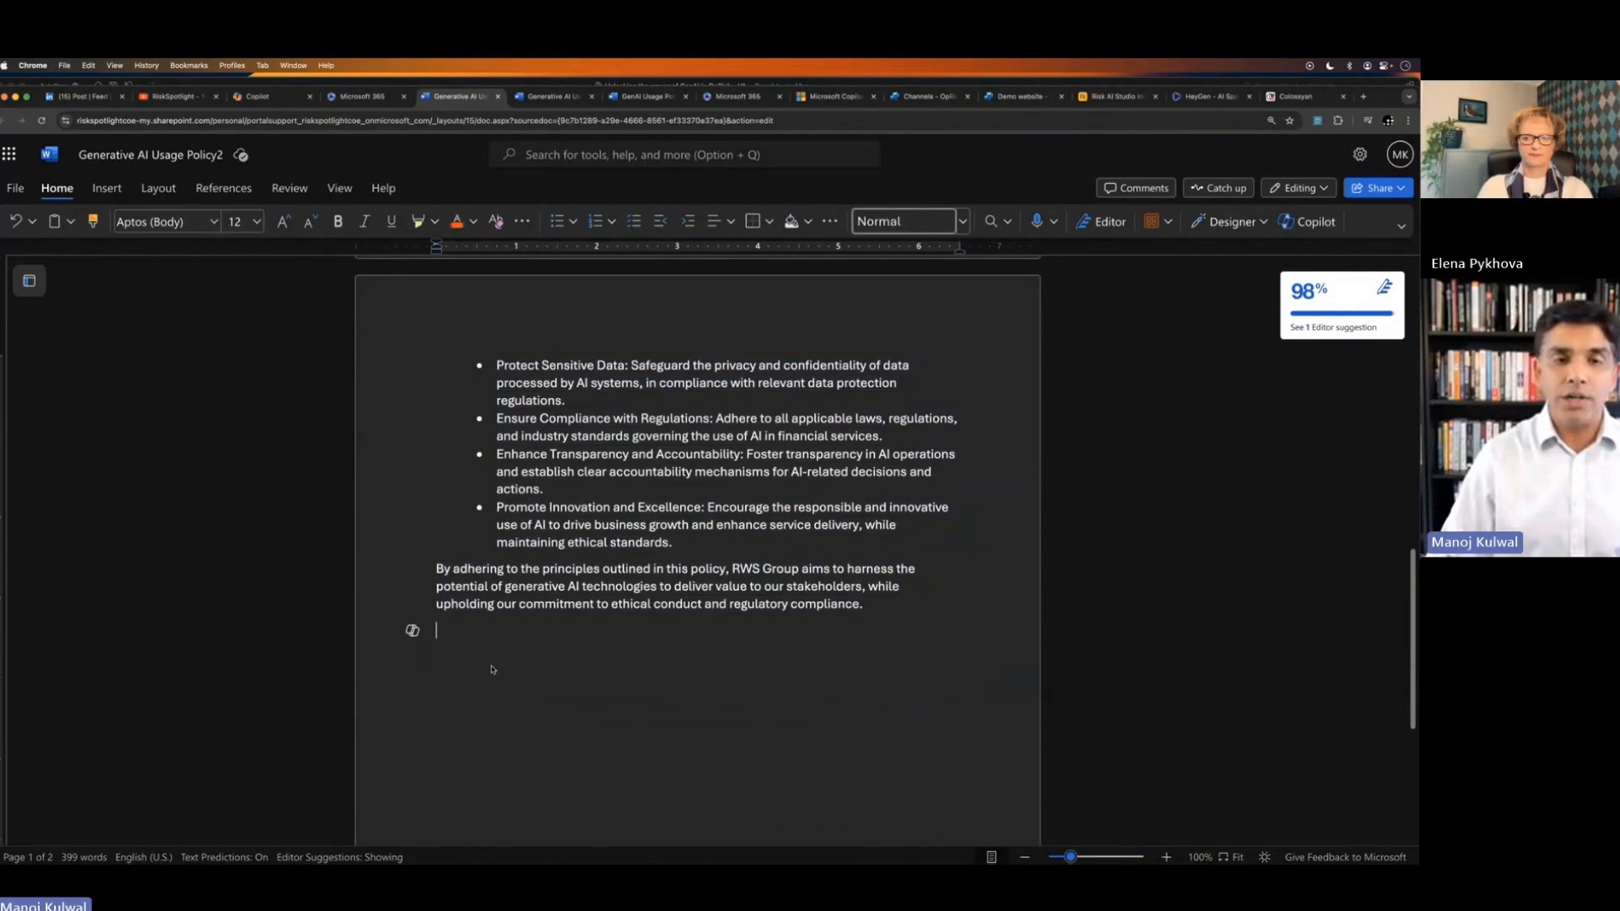
{"action": "scroll", "scroll_direction": "up", "scroll_amount": 3}
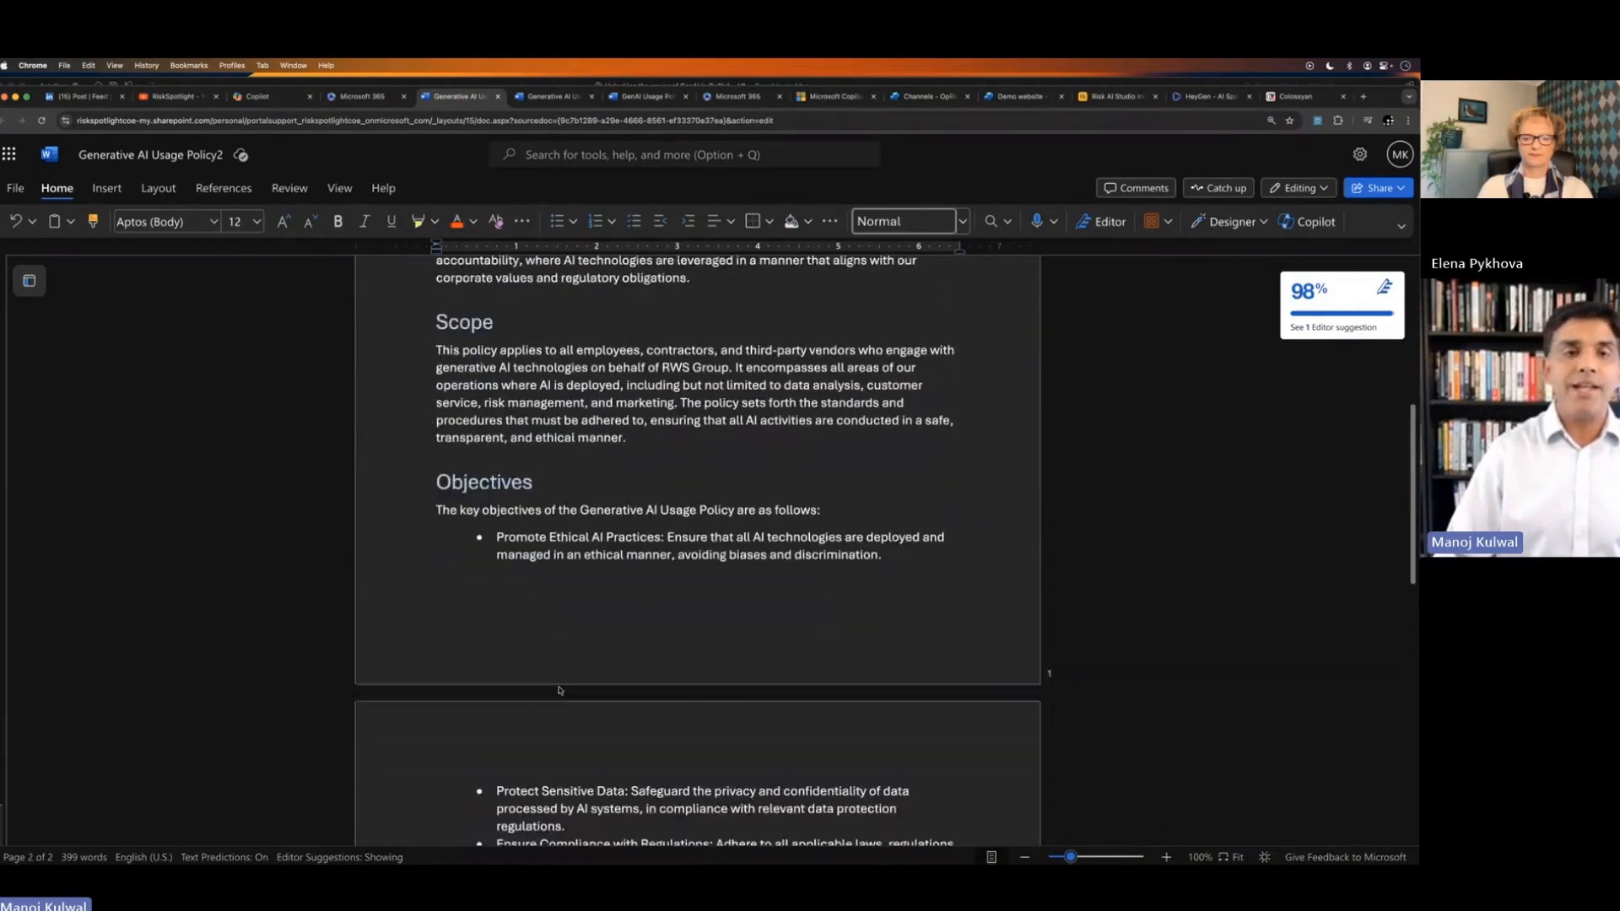
{"action": "scroll", "scroll_direction": "down", "scroll_amount": 3}
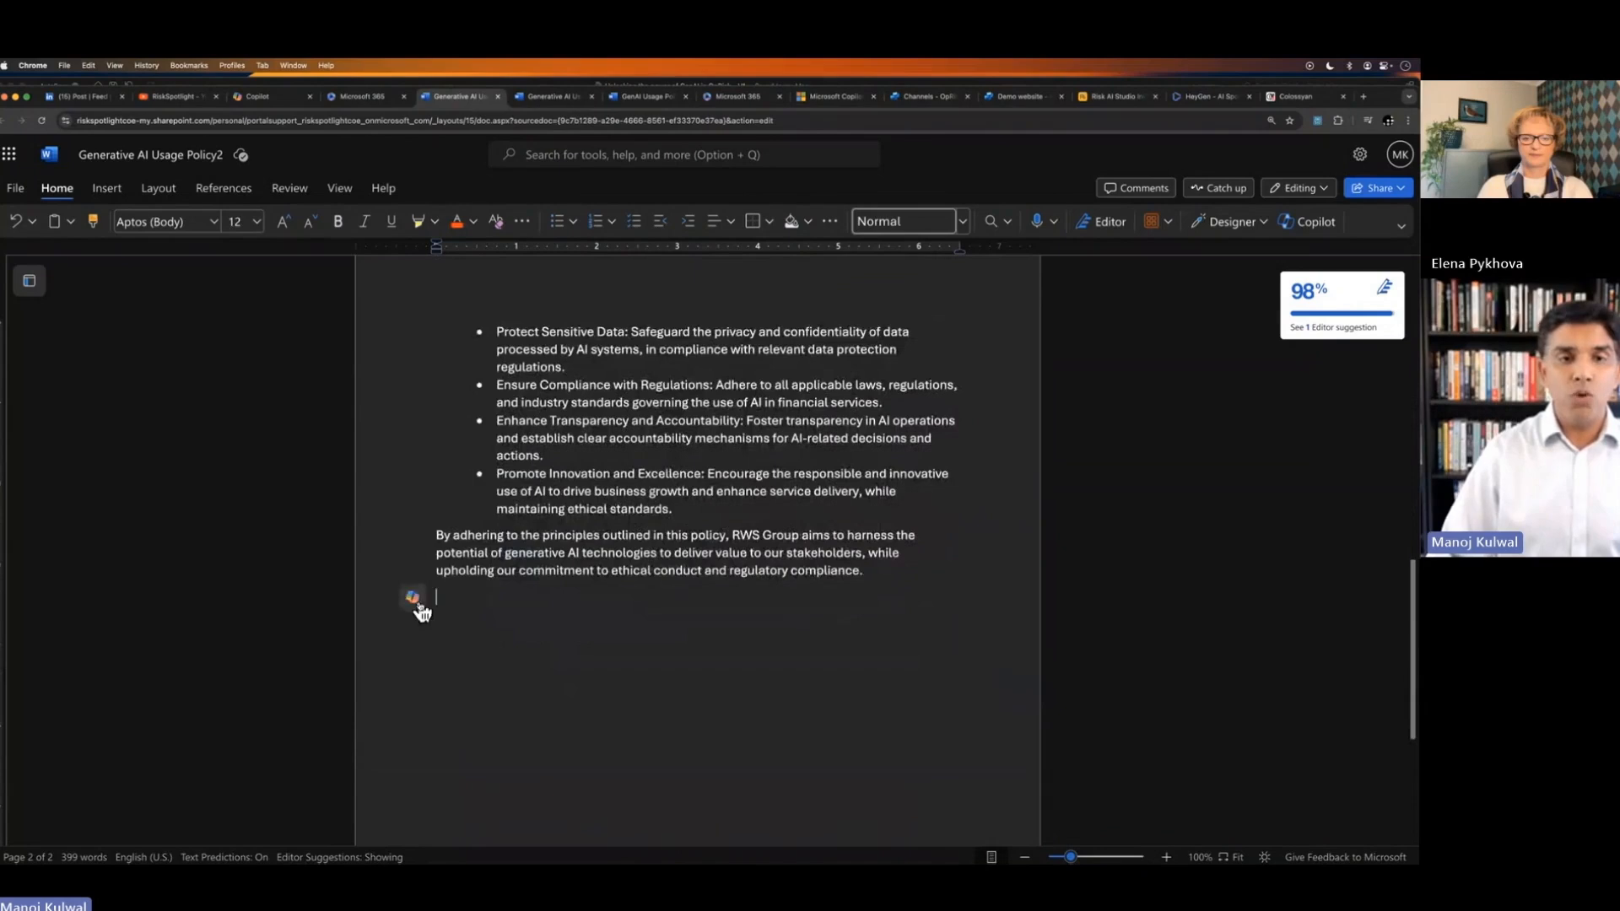
Step: Have Copilot draft Chapter 2: Definitions (Bias, Transparency, Accountability) and keep it
{"action": "left_click", "coordinate": [414, 599]}
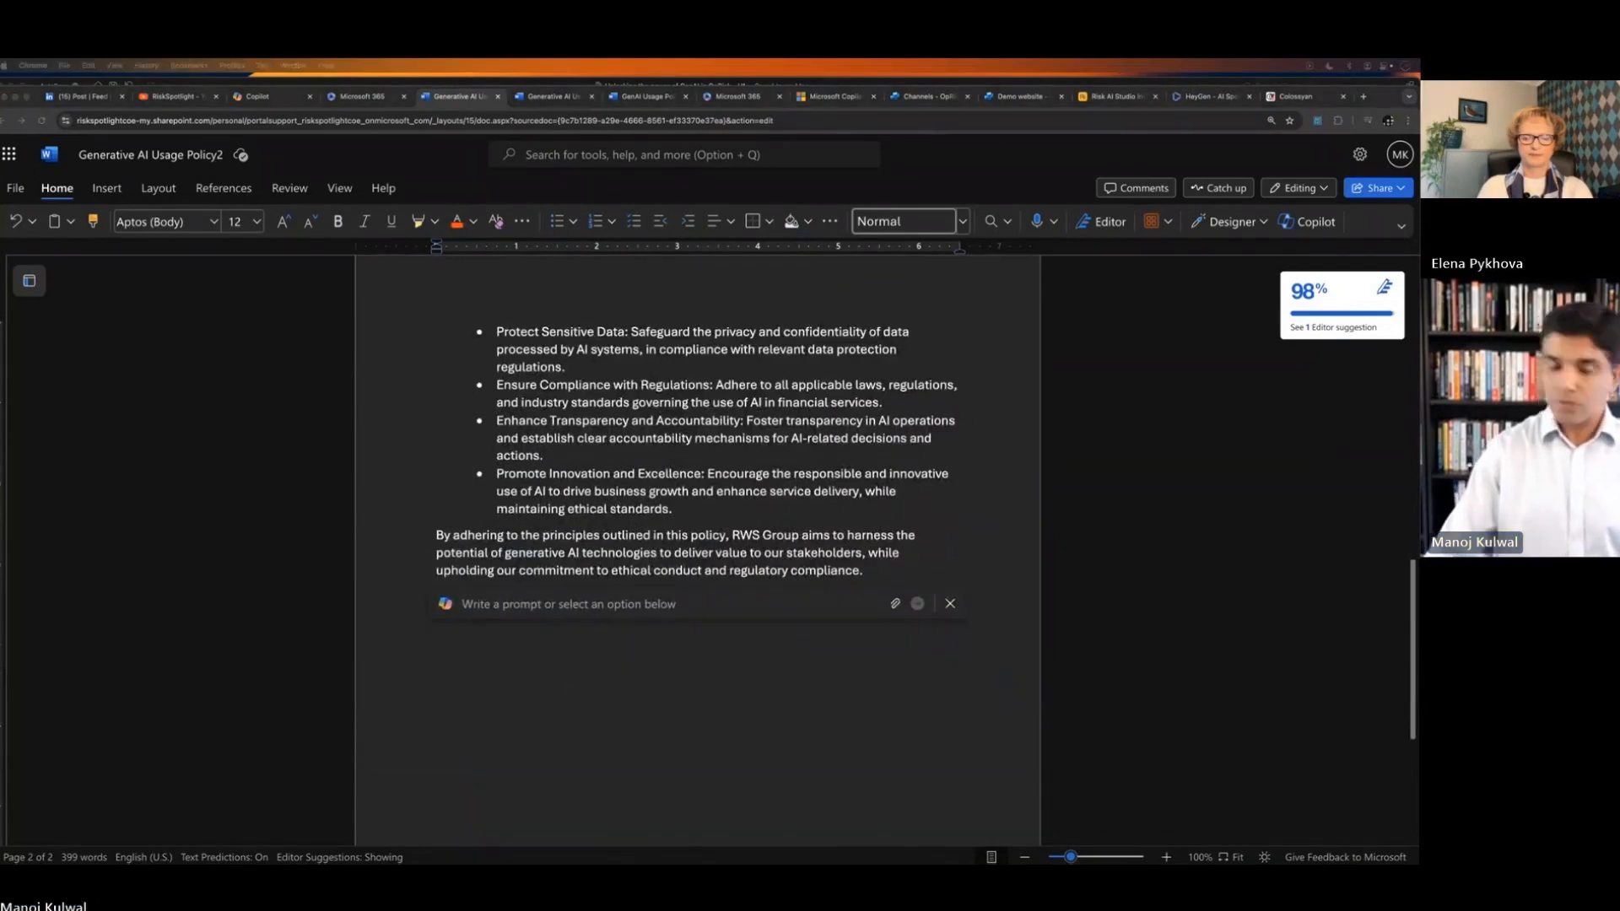
{"action": "left_click", "coordinate": [672, 604]}
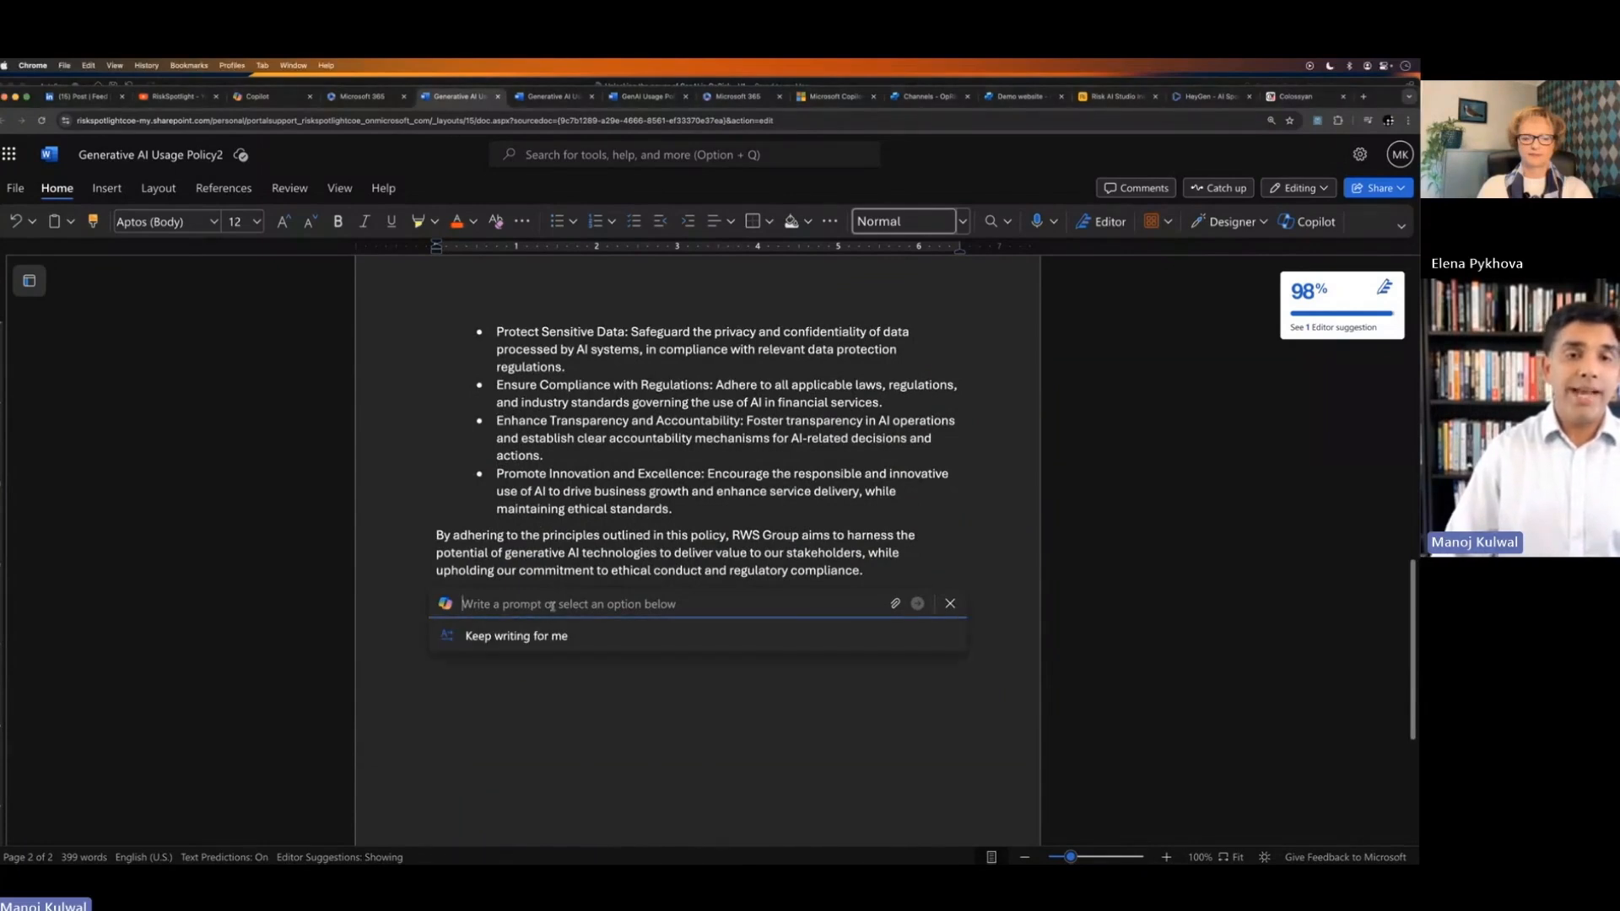
{"action": "left_click", "coordinate": [515, 637]}
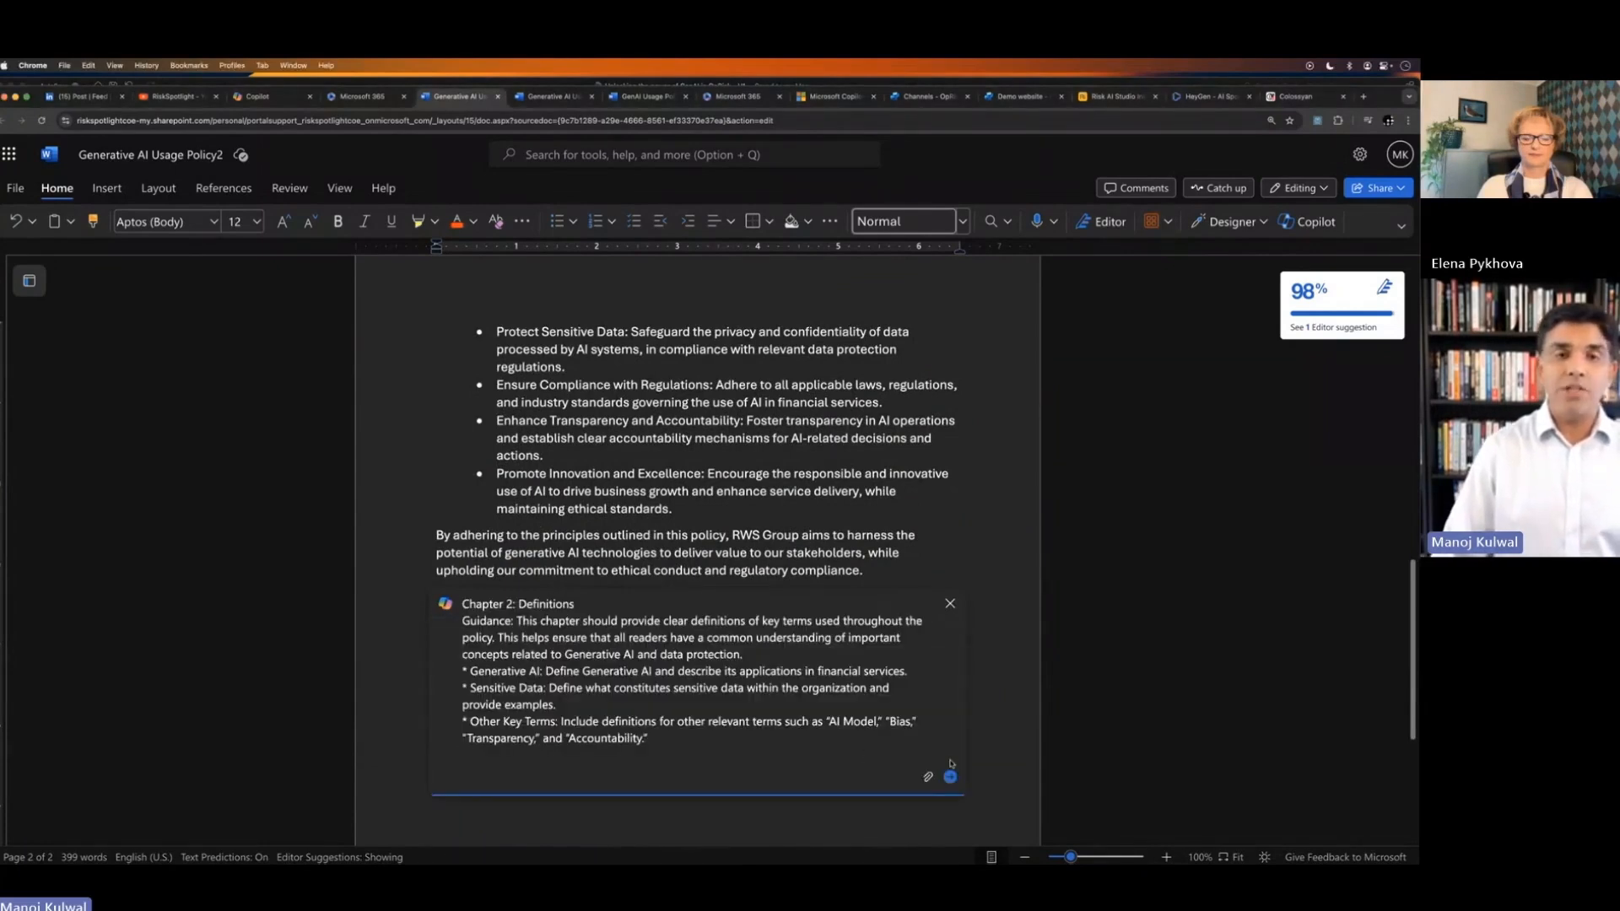
{"action": "left_click", "coordinate": [948, 777]}
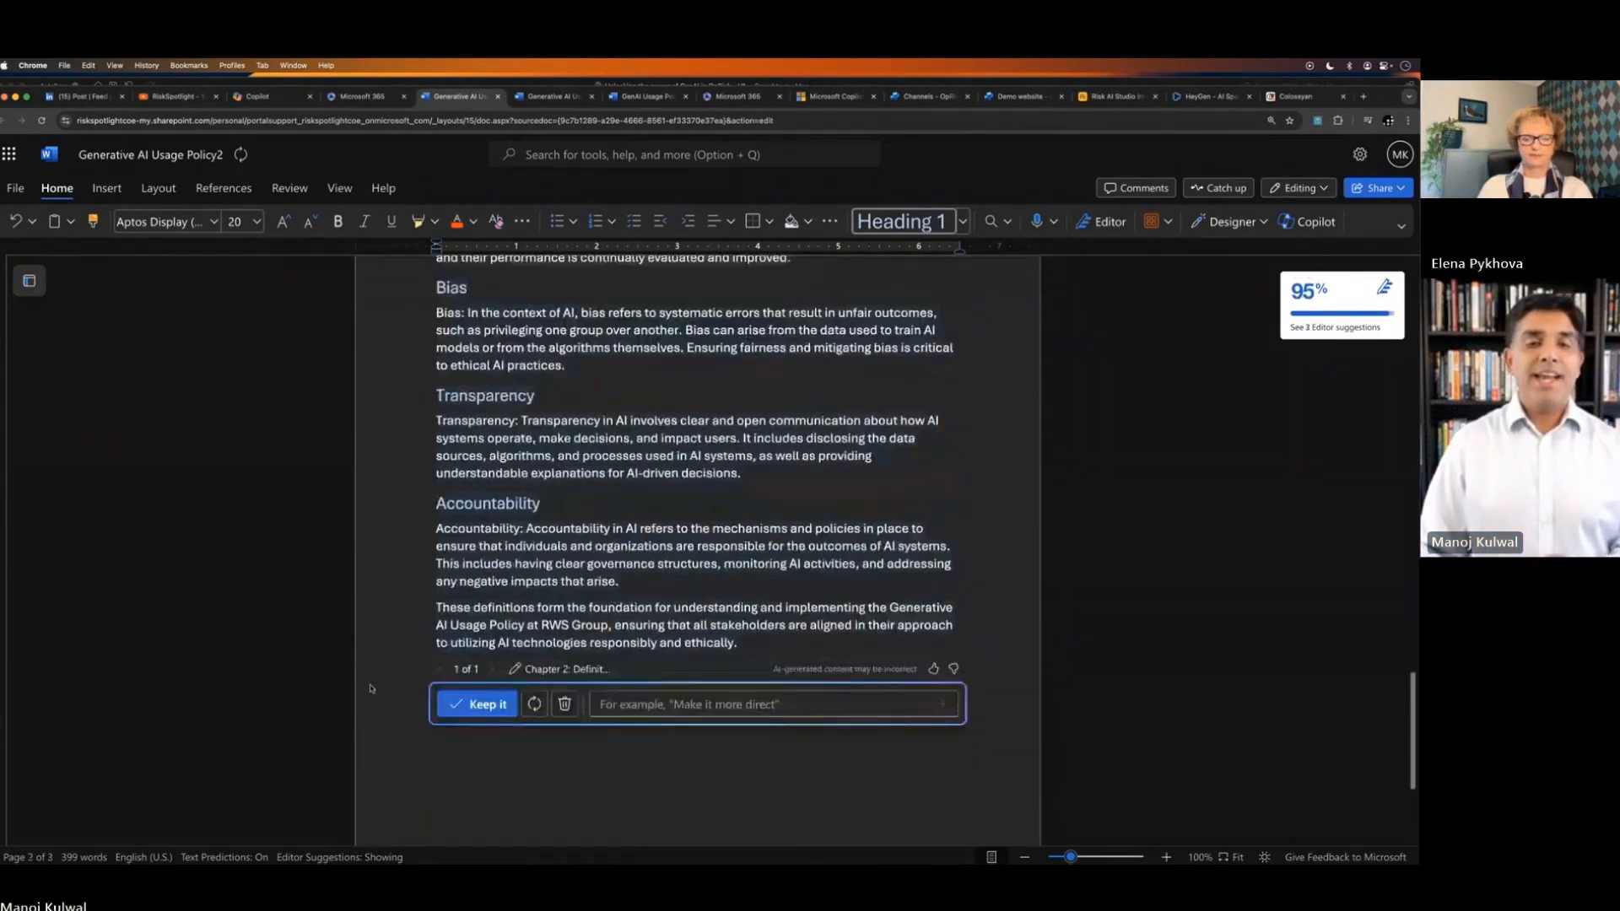
{"action": "left_click", "coordinate": [476, 704]}
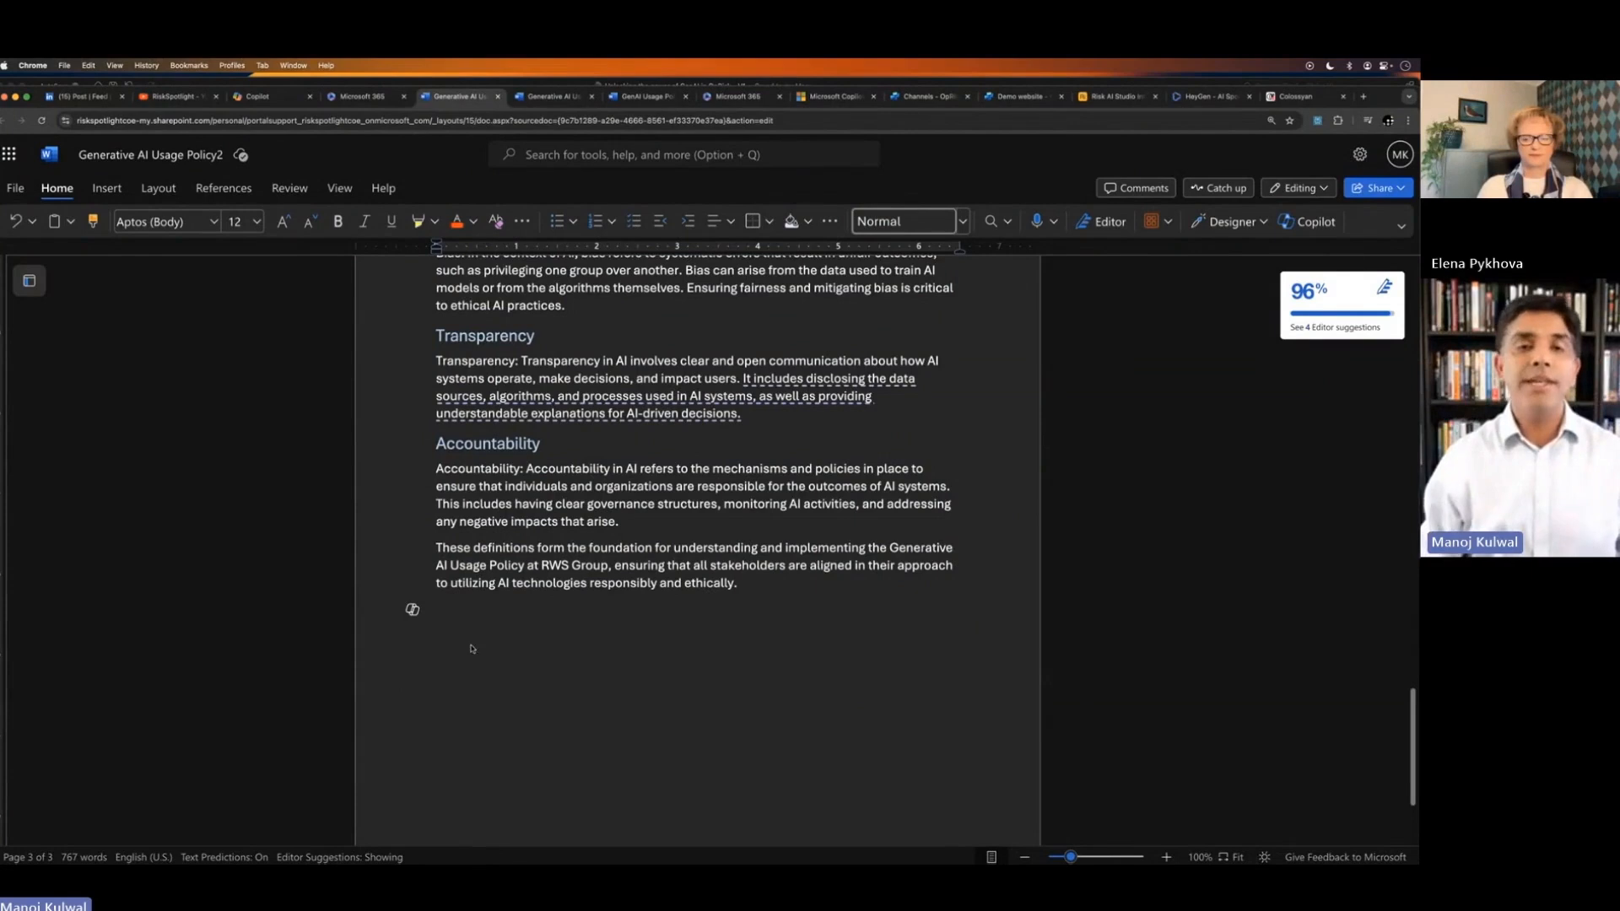
Step: Switch from the two-chapter policy to the still-empty Generative AI Usage Policy1 document
{"action": "left_click", "coordinate": [439, 609]}
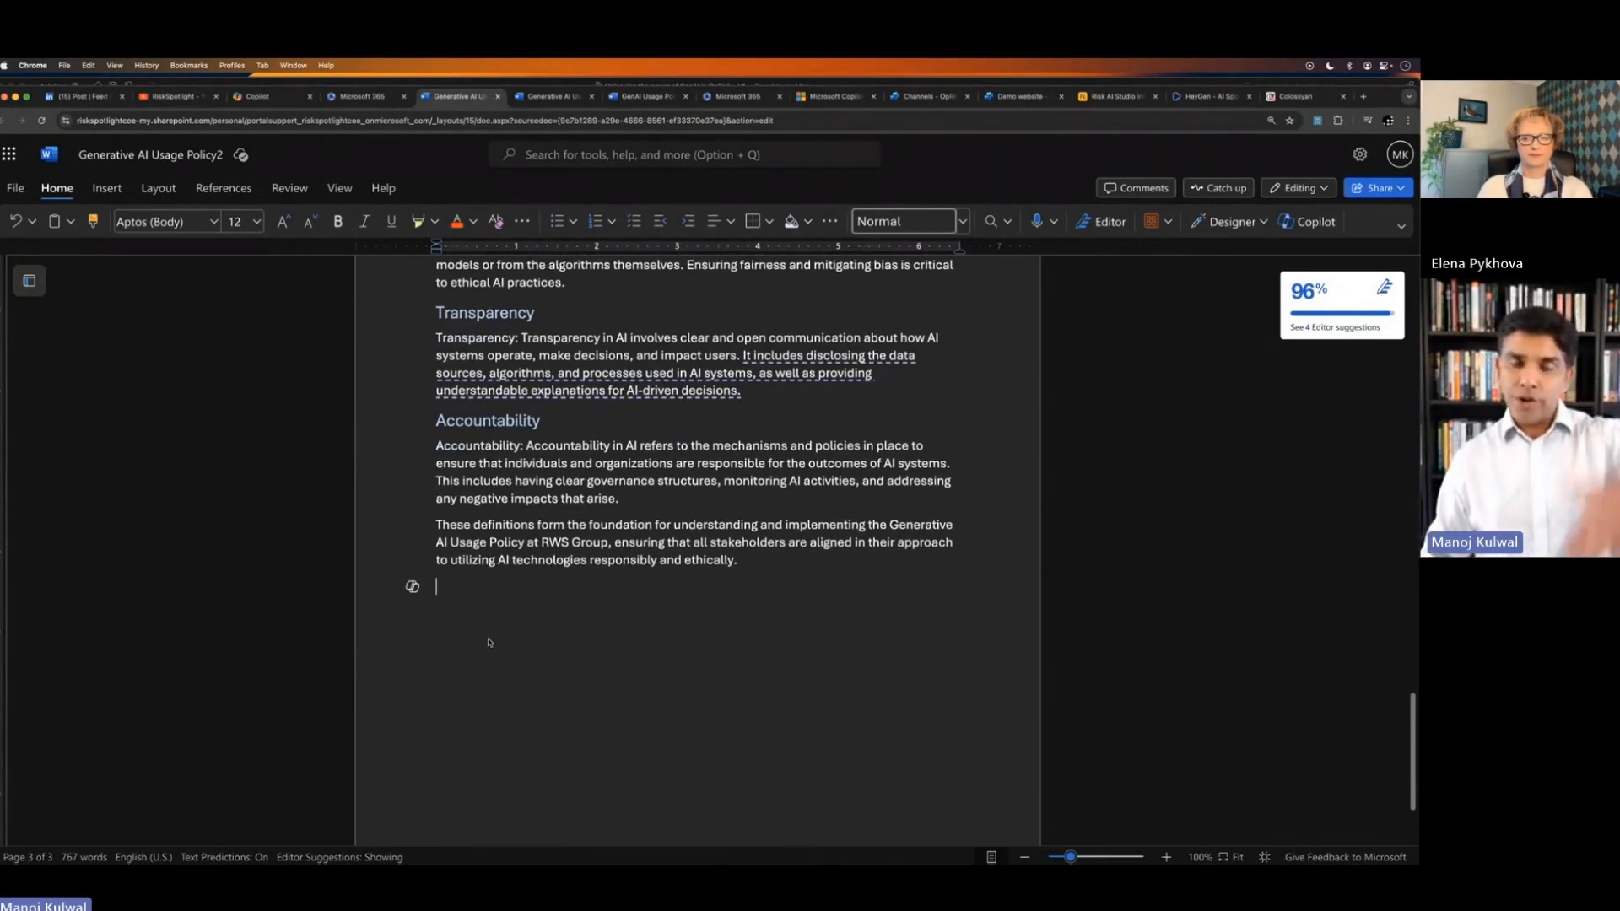
{"action": "mouse_move", "coordinate": [682, 154]}
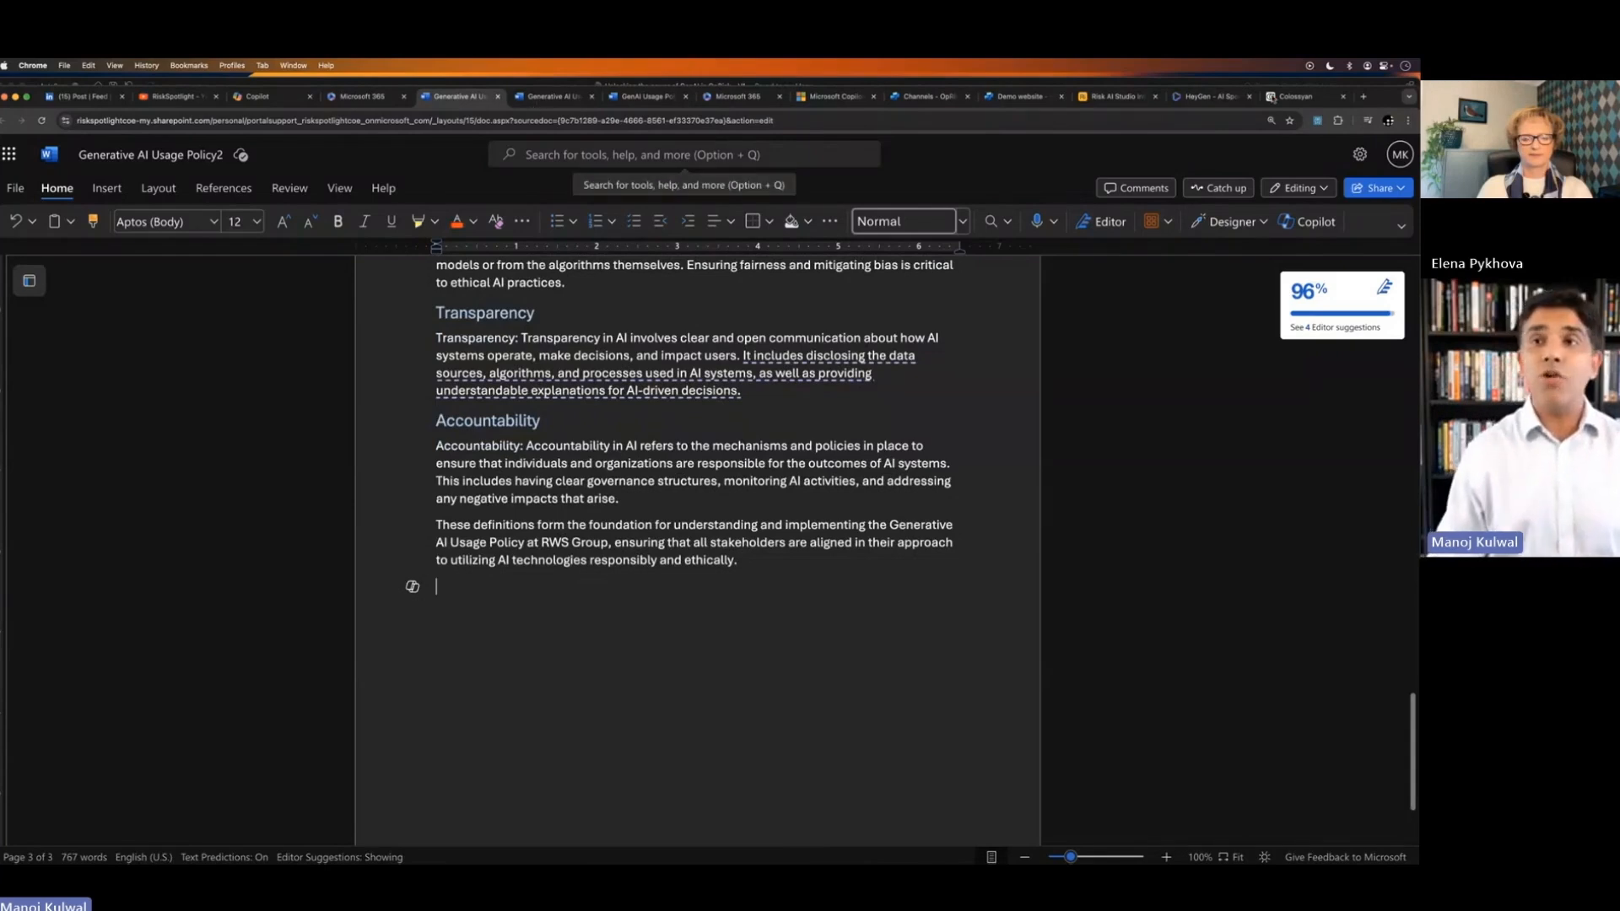
{"action": "left_click", "coordinate": [562, 95]}
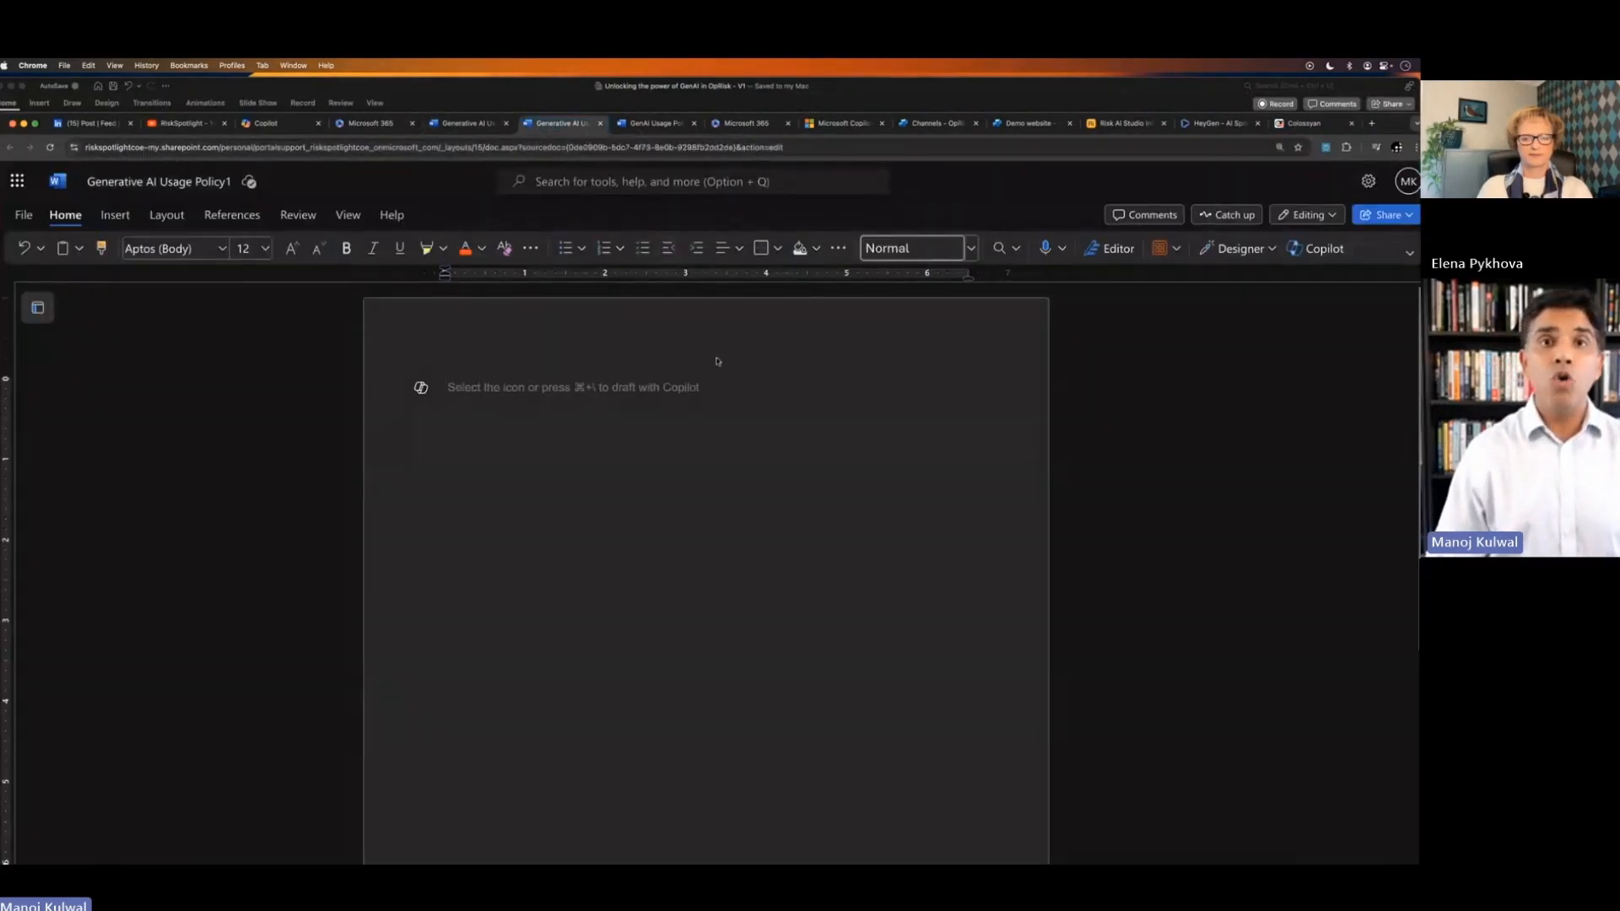
Step: View the illustrated Fully Prompt Output policy to Chapter 2, then the Copilot chat's glowing-dictionary images
{"action": "left_click", "coordinate": [657, 123]}
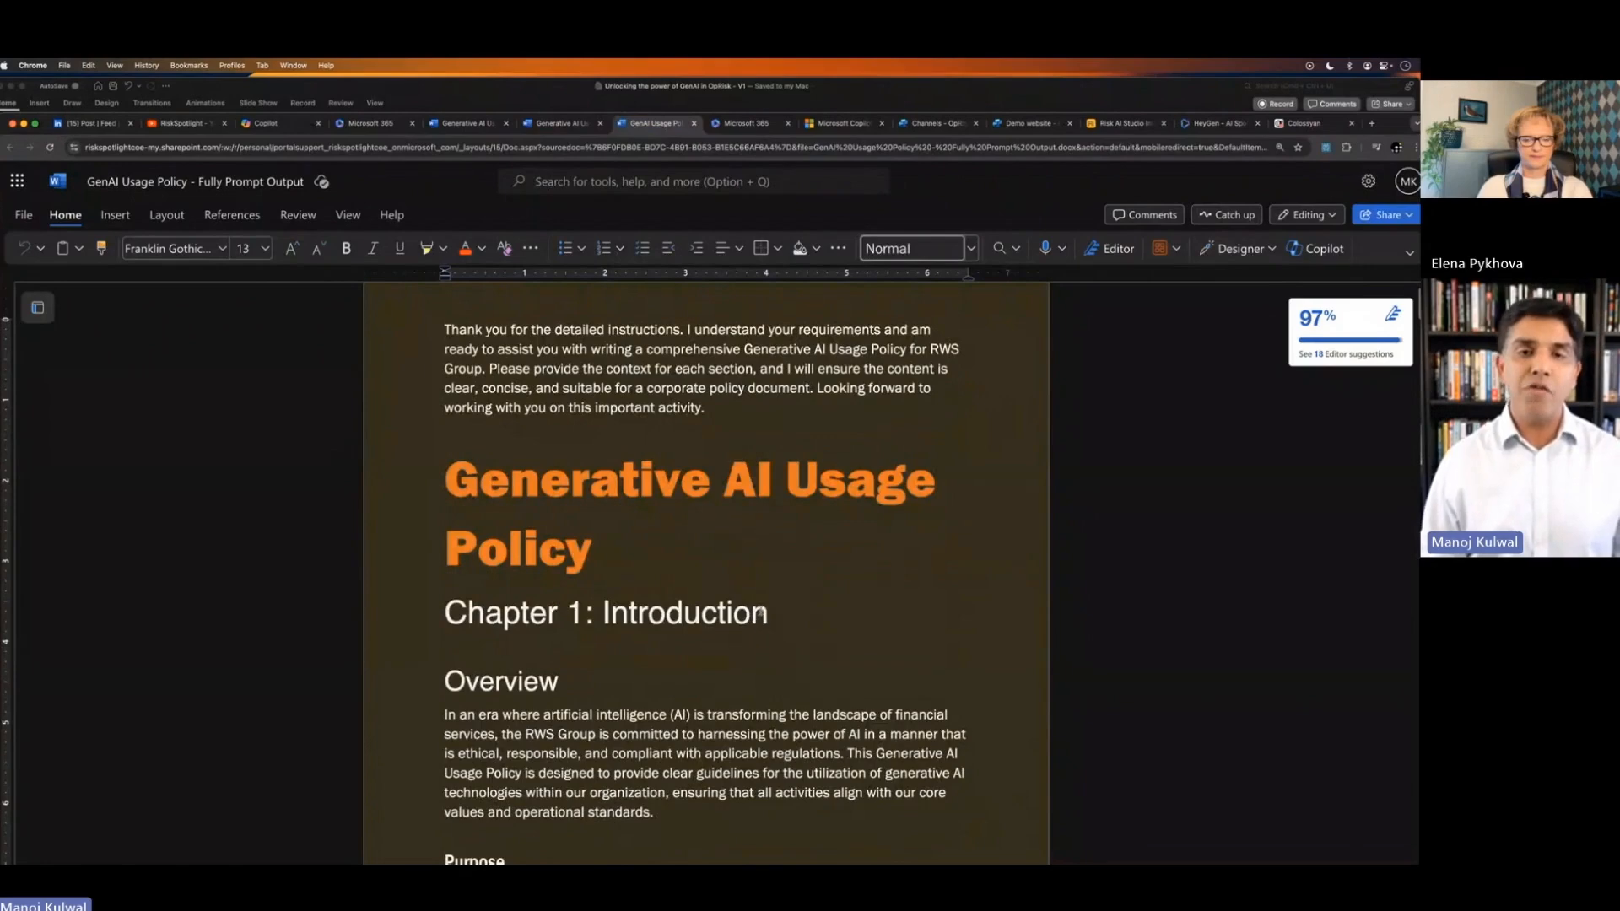
{"action": "scroll", "scroll_direction": "down", "scroll_amount": 3}
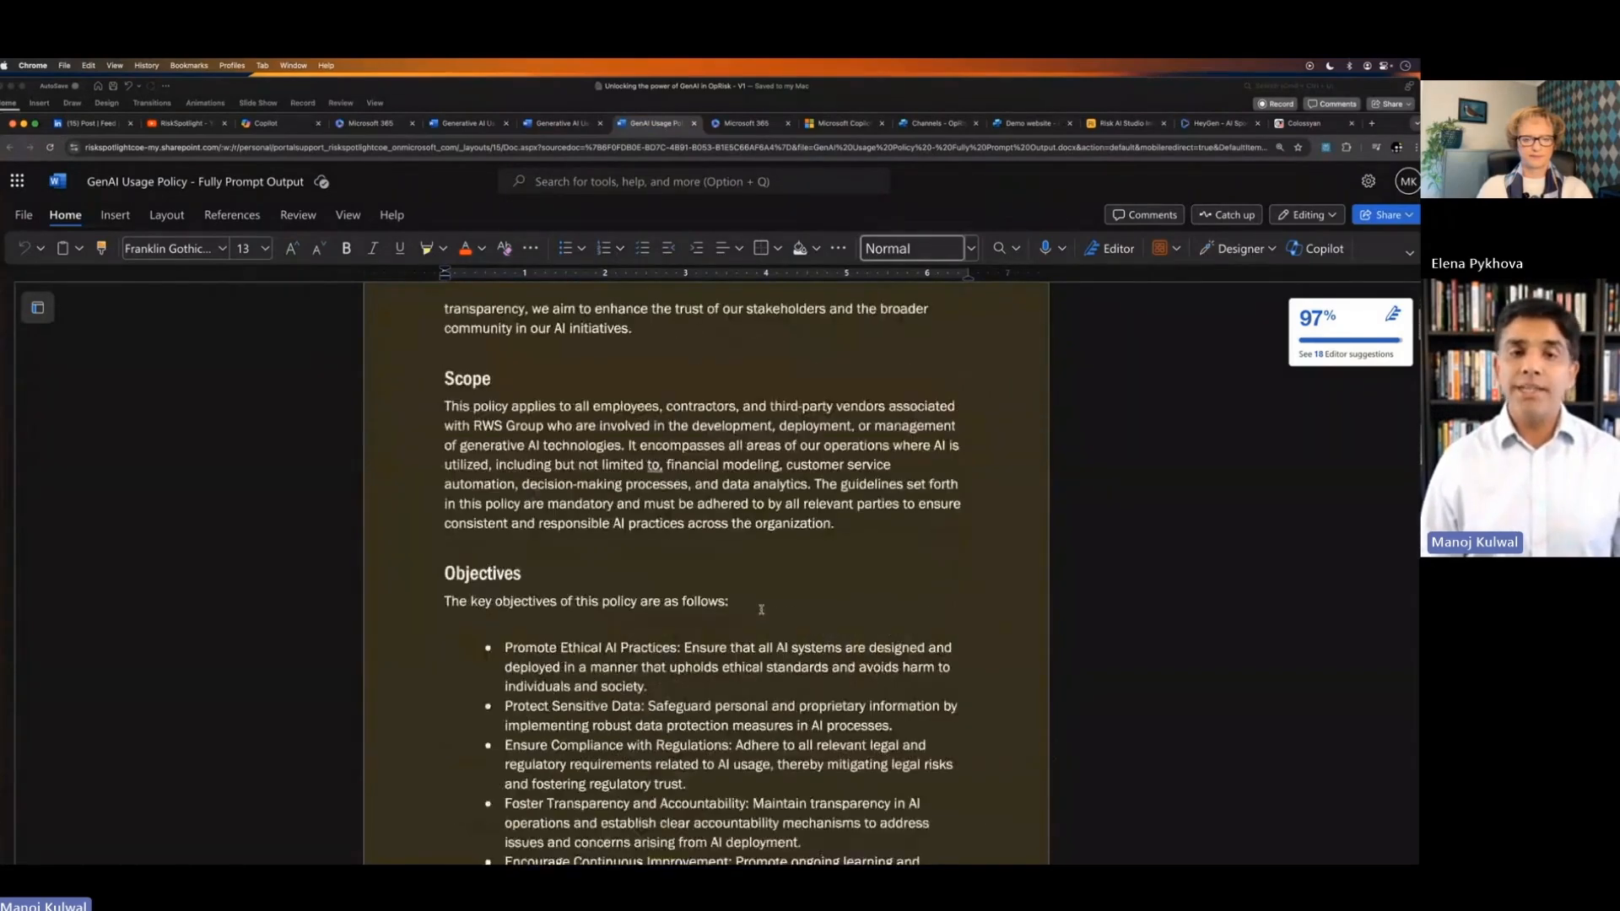
{"action": "scroll", "scroll_direction": "down", "scroll_amount": 3}
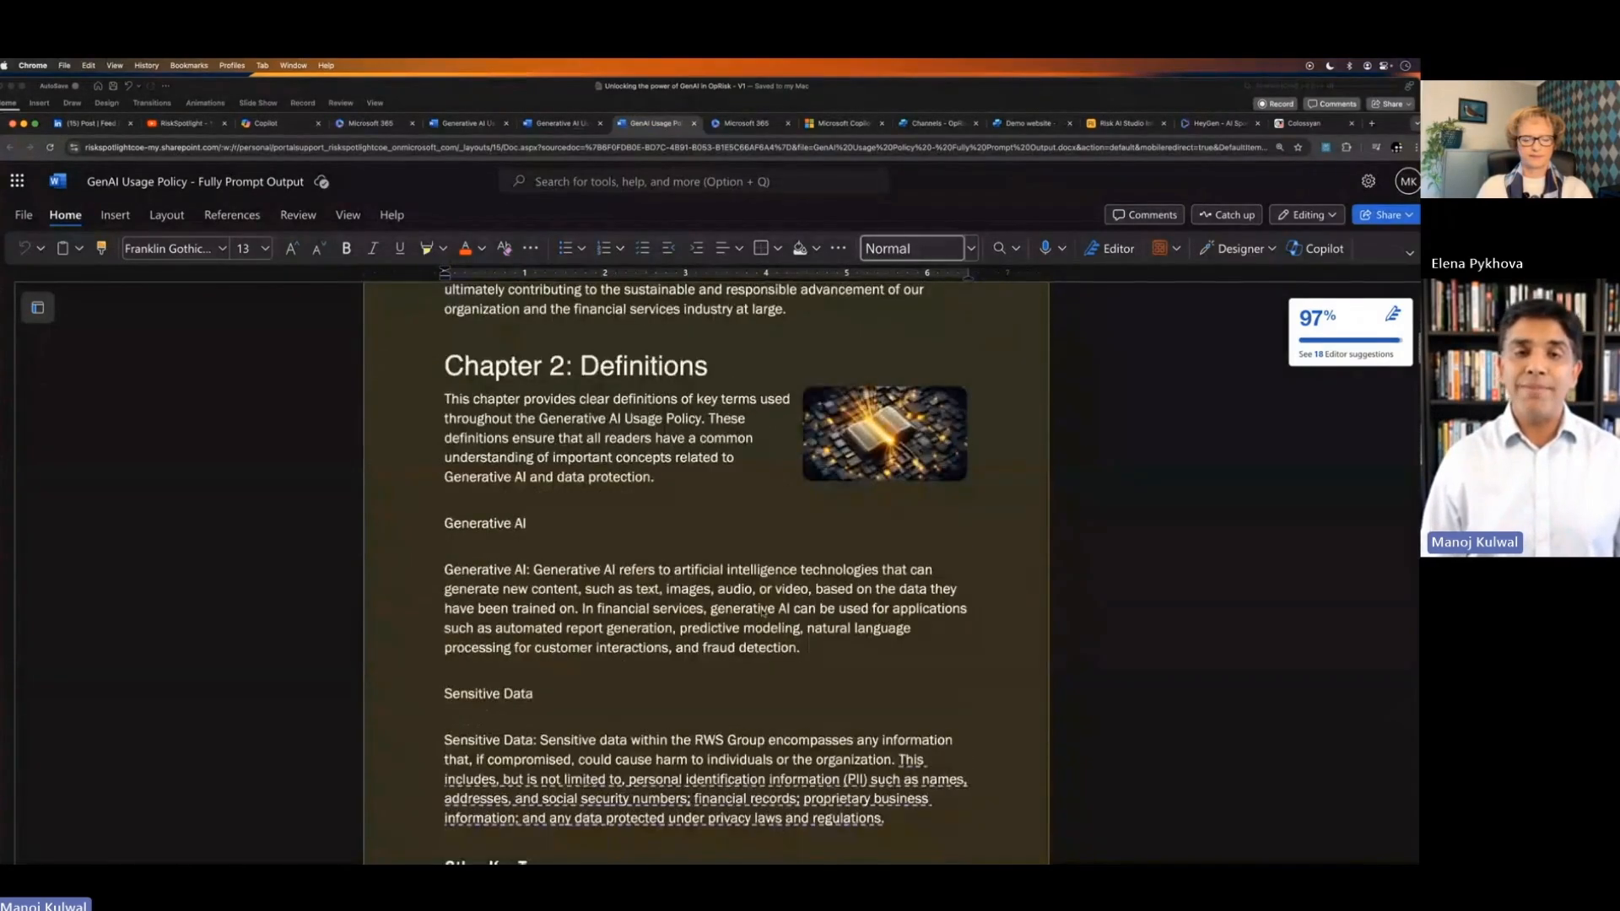
{"action": "left_click", "coordinate": [883, 433]}
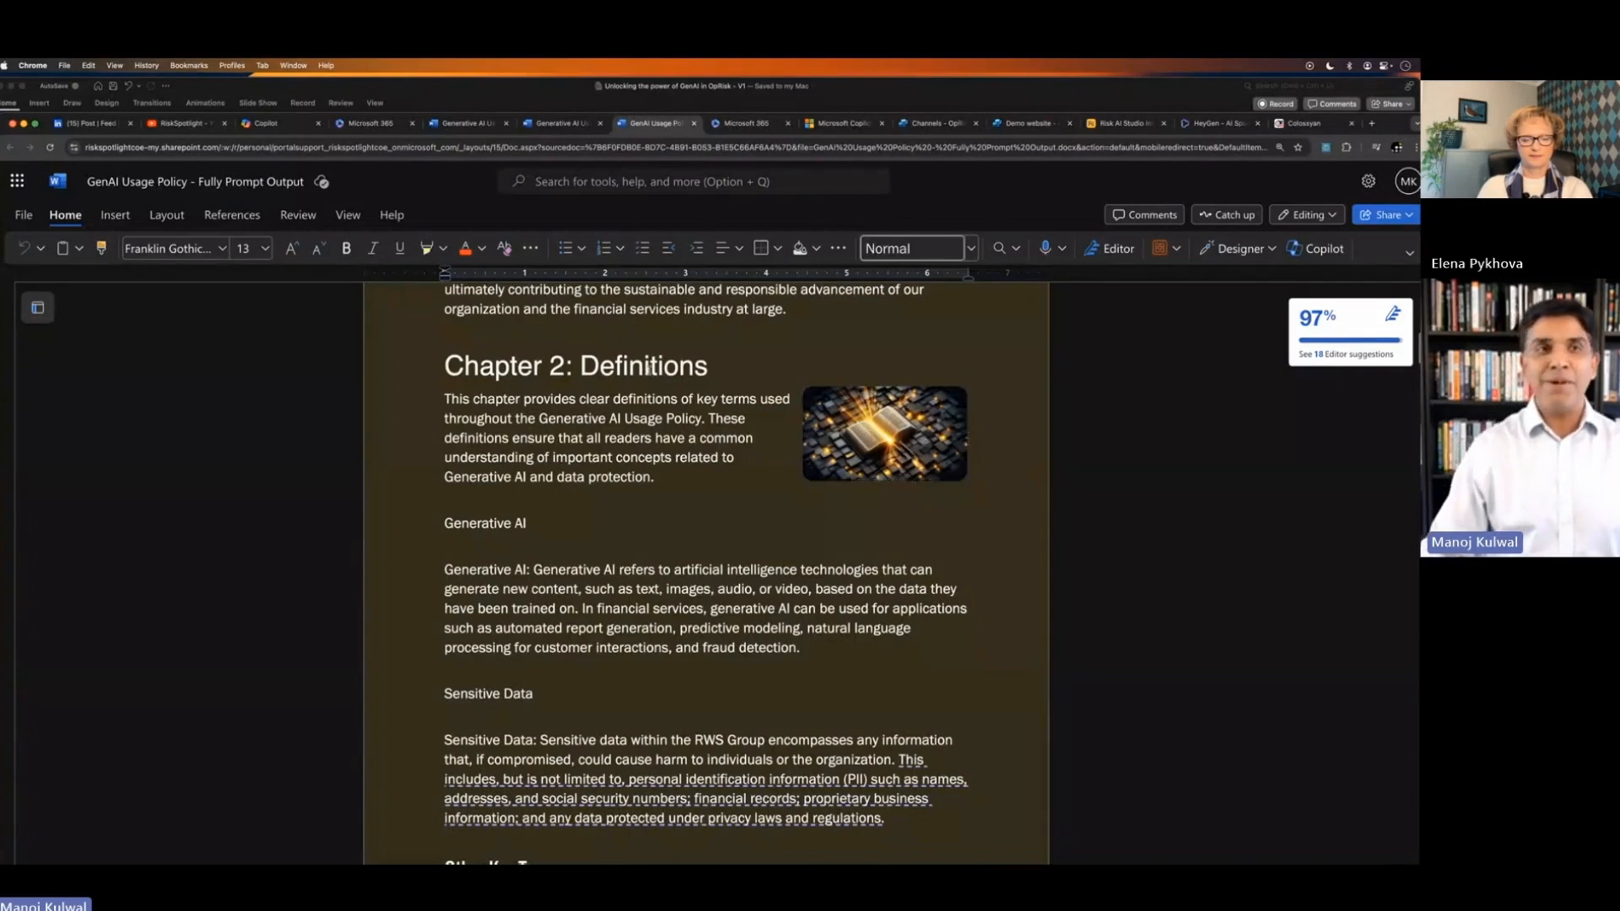
{"action": "left_click", "coordinate": [265, 123]}
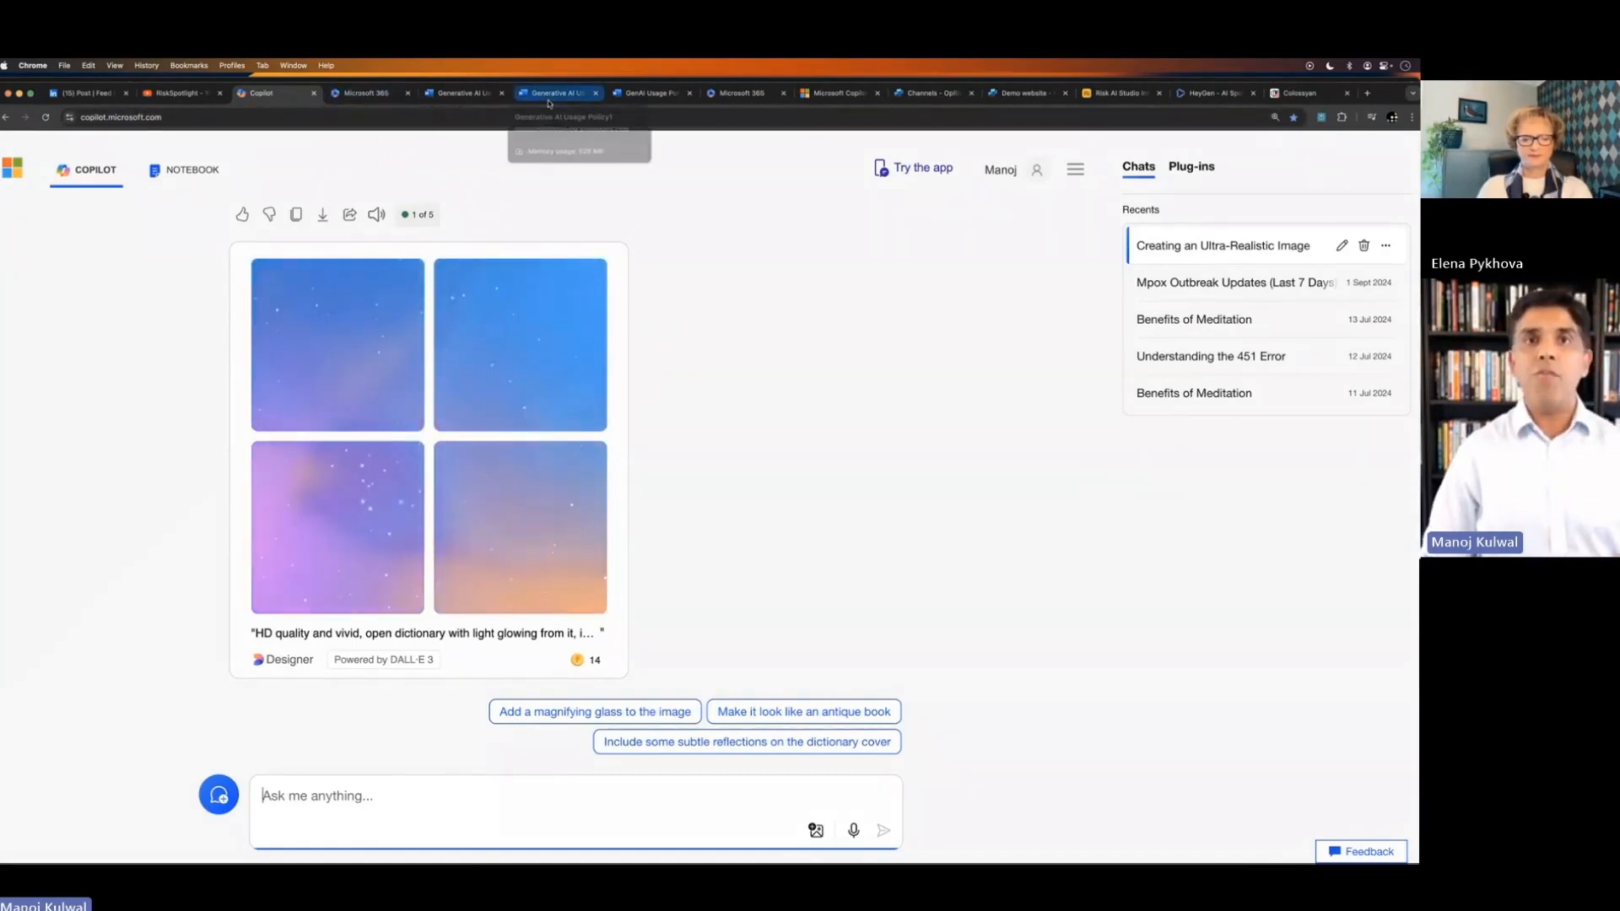
Step: Revisit the illustrated policy to Chapter 3, then return to the GenAI OpRisk demonstration slide
{"action": "left_click", "coordinate": [652, 93]}
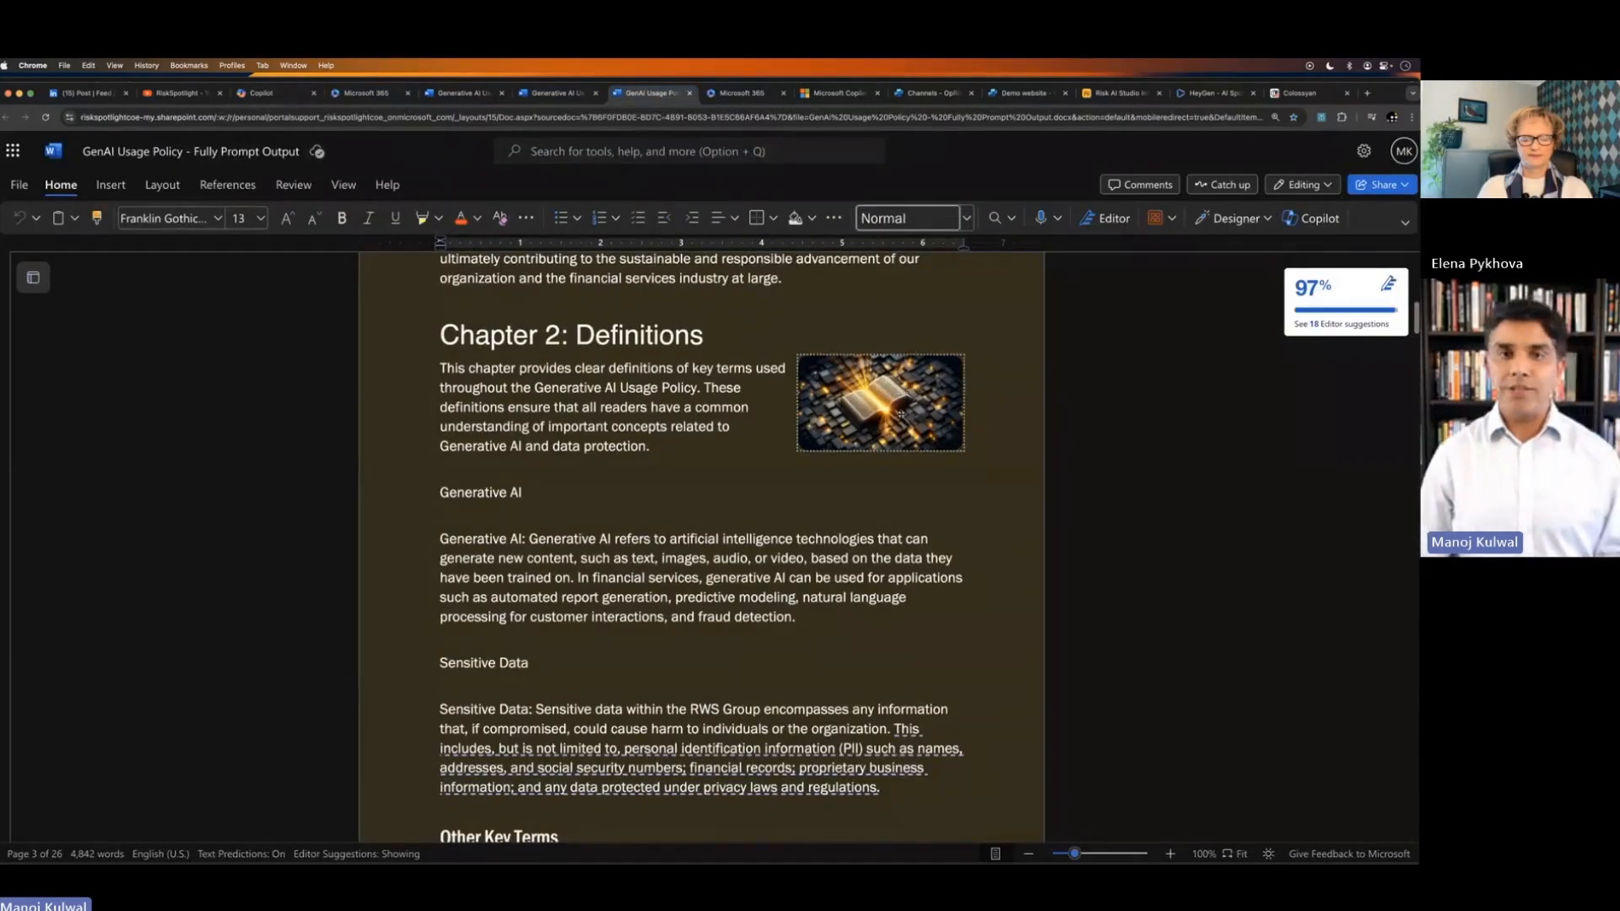
{"action": "scroll", "scroll_direction": "down", "scroll_amount": 3}
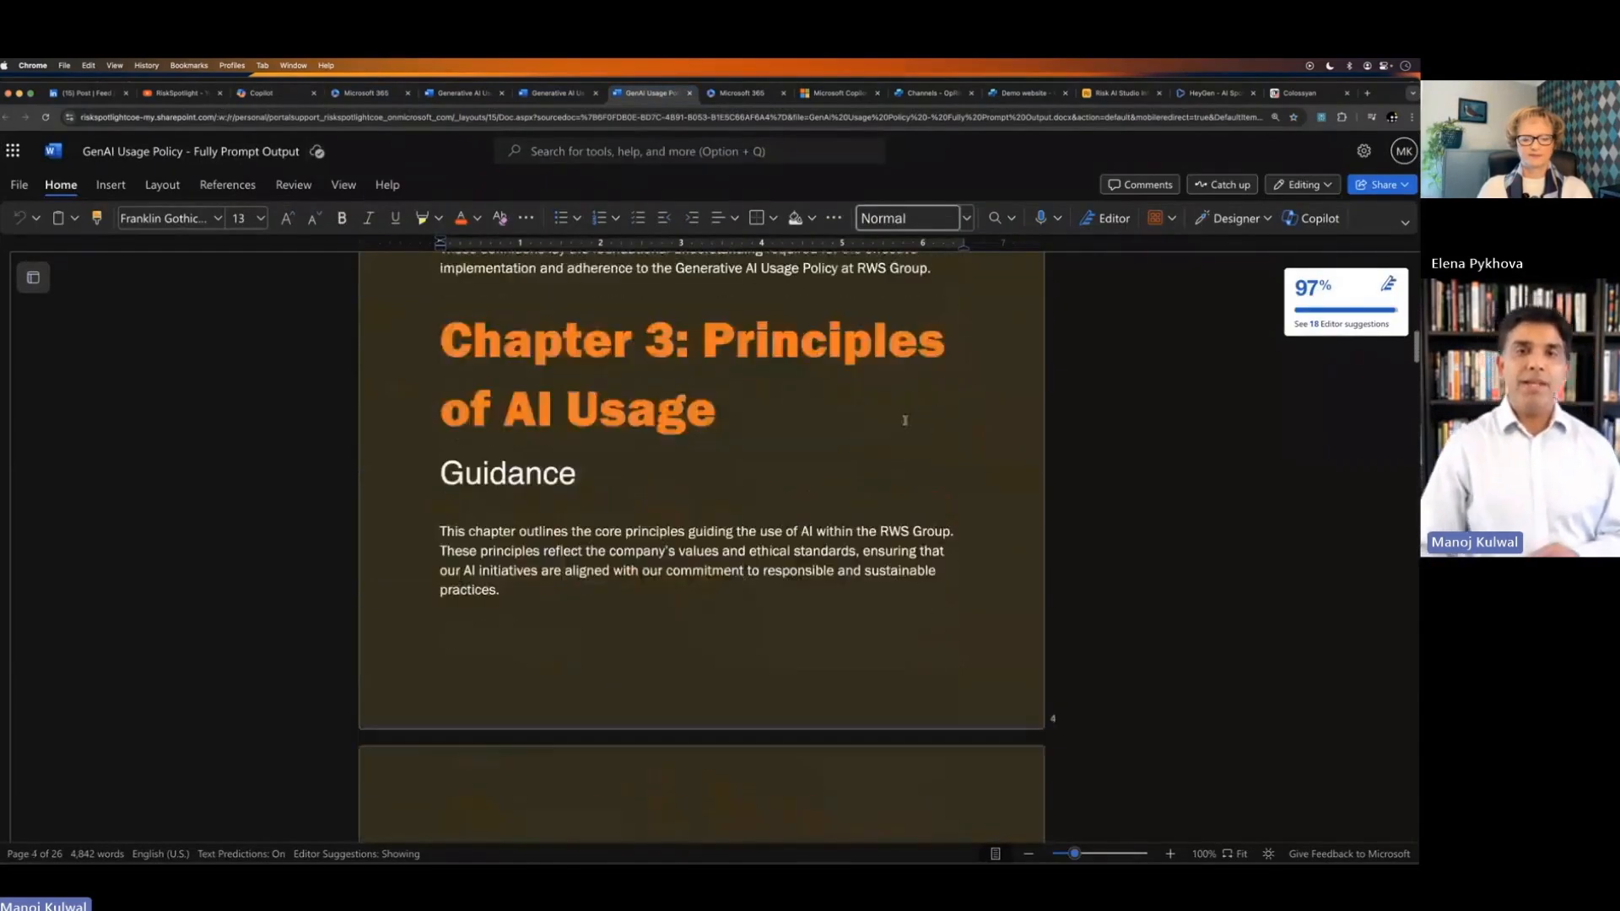
{"action": "scroll", "scroll_direction": "down", "scroll_amount": 3}
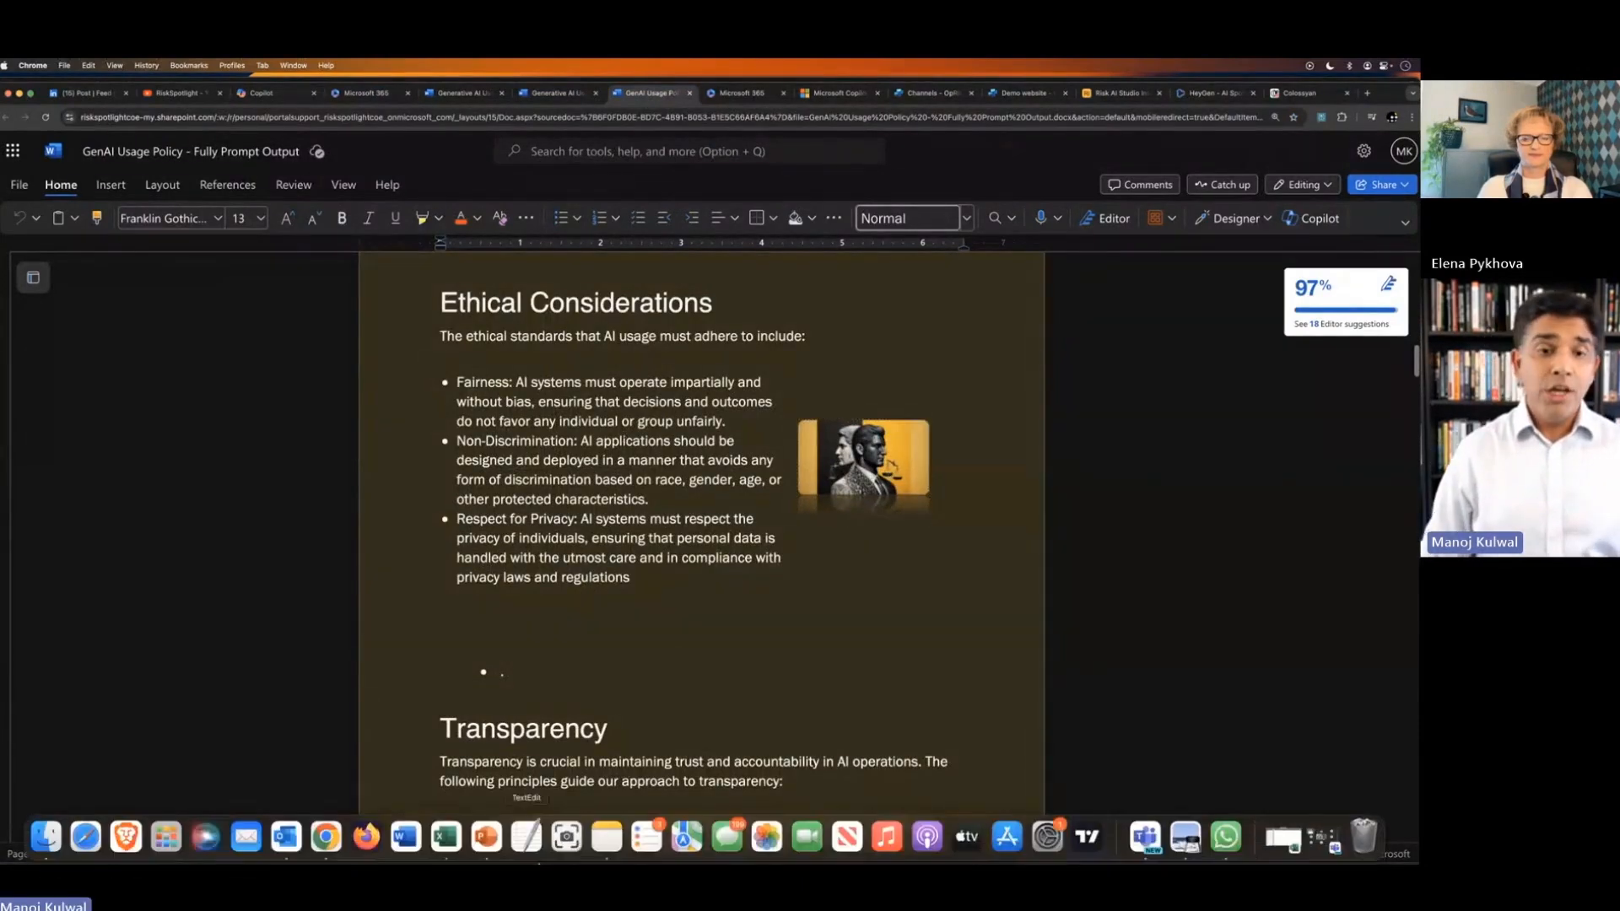
{"action": "mouse_move", "coordinate": [404, 836]}
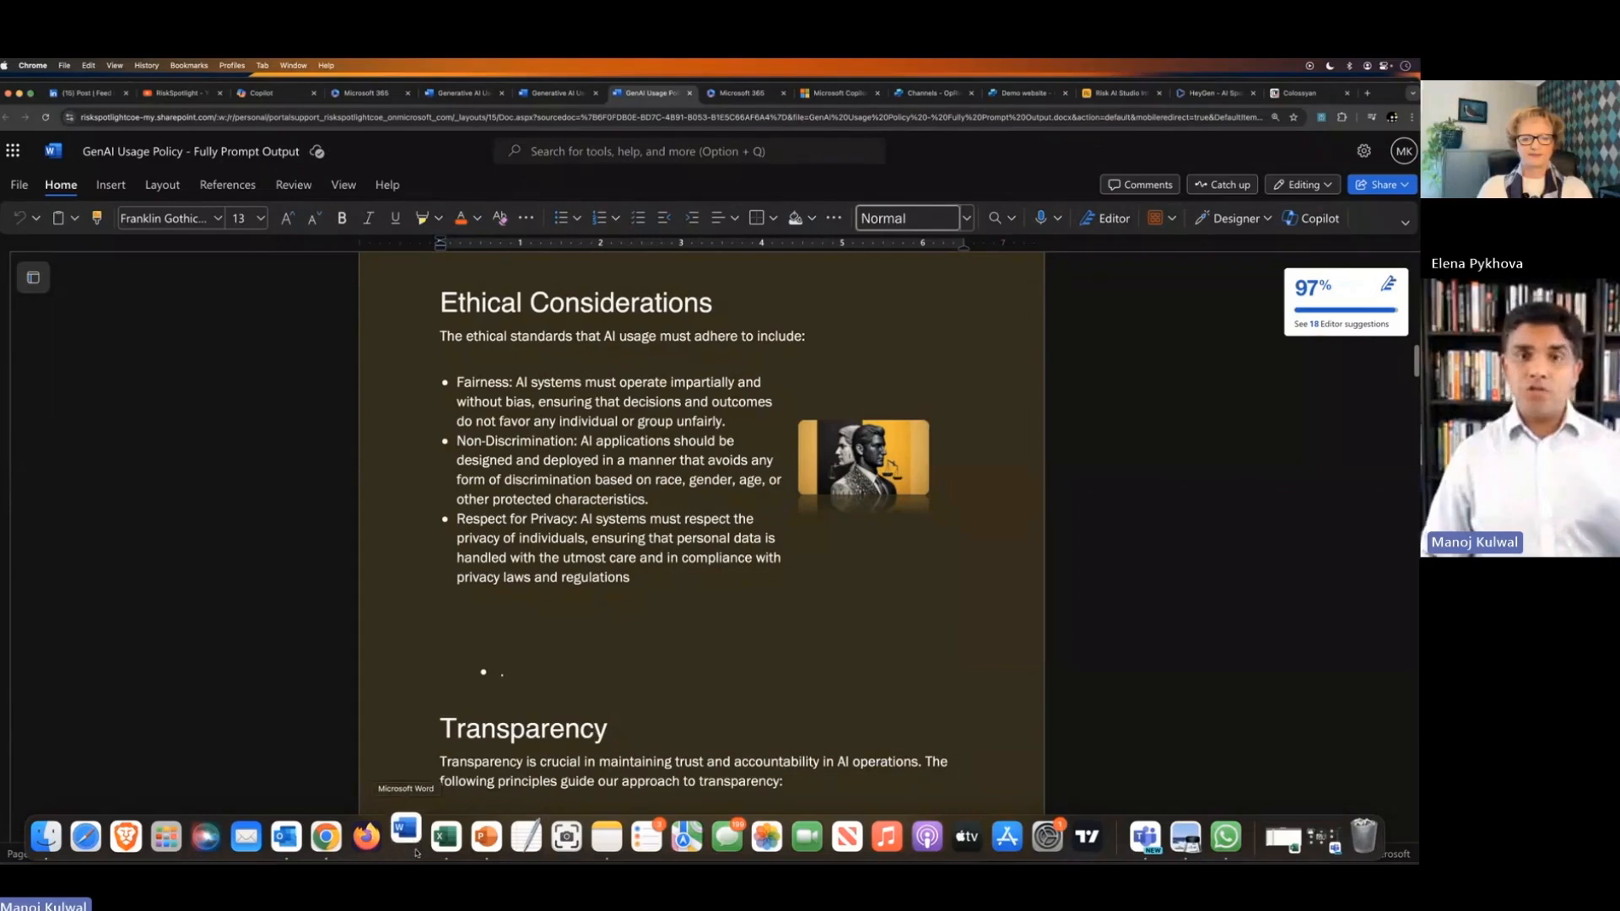
{"action": "mouse_move", "coordinate": [484, 835]}
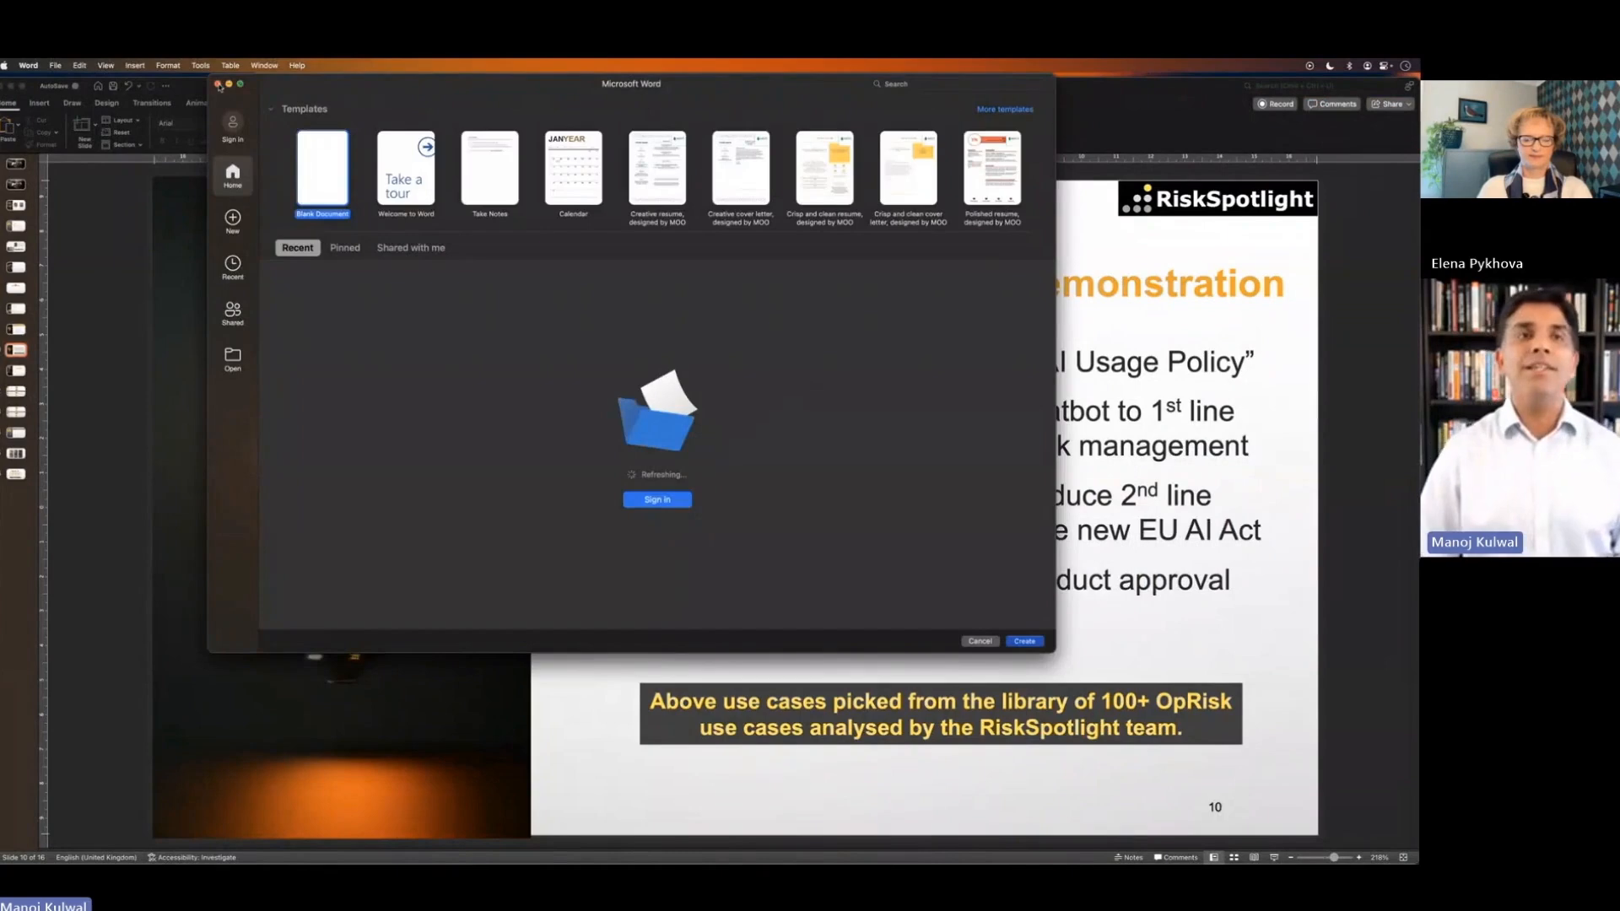
{"action": "left_click", "coordinate": [977, 641]}
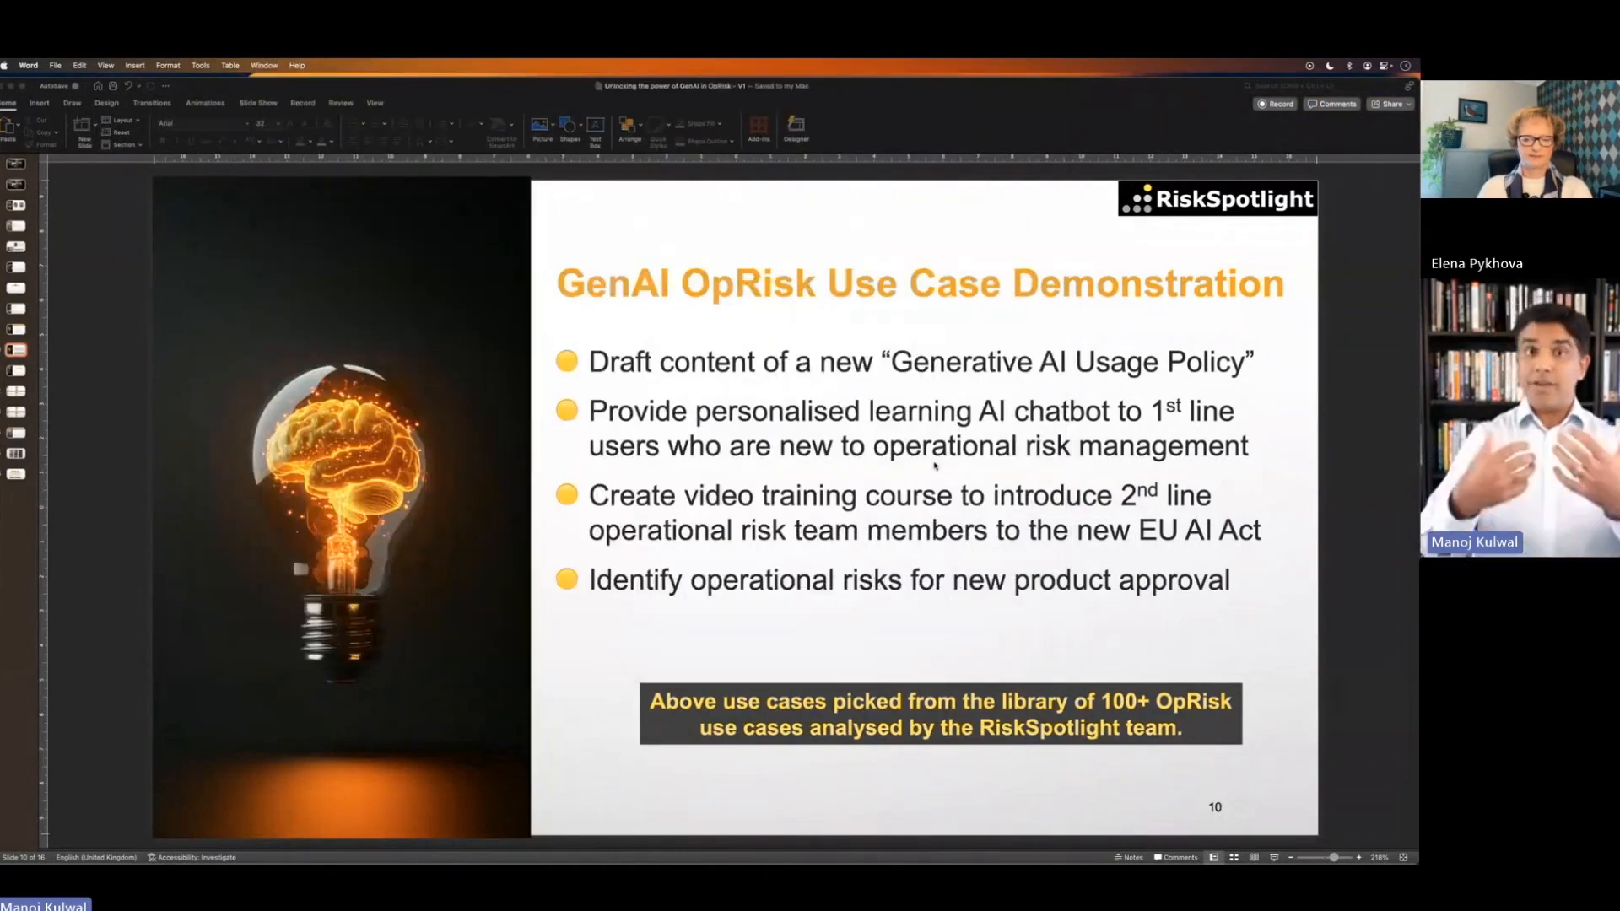